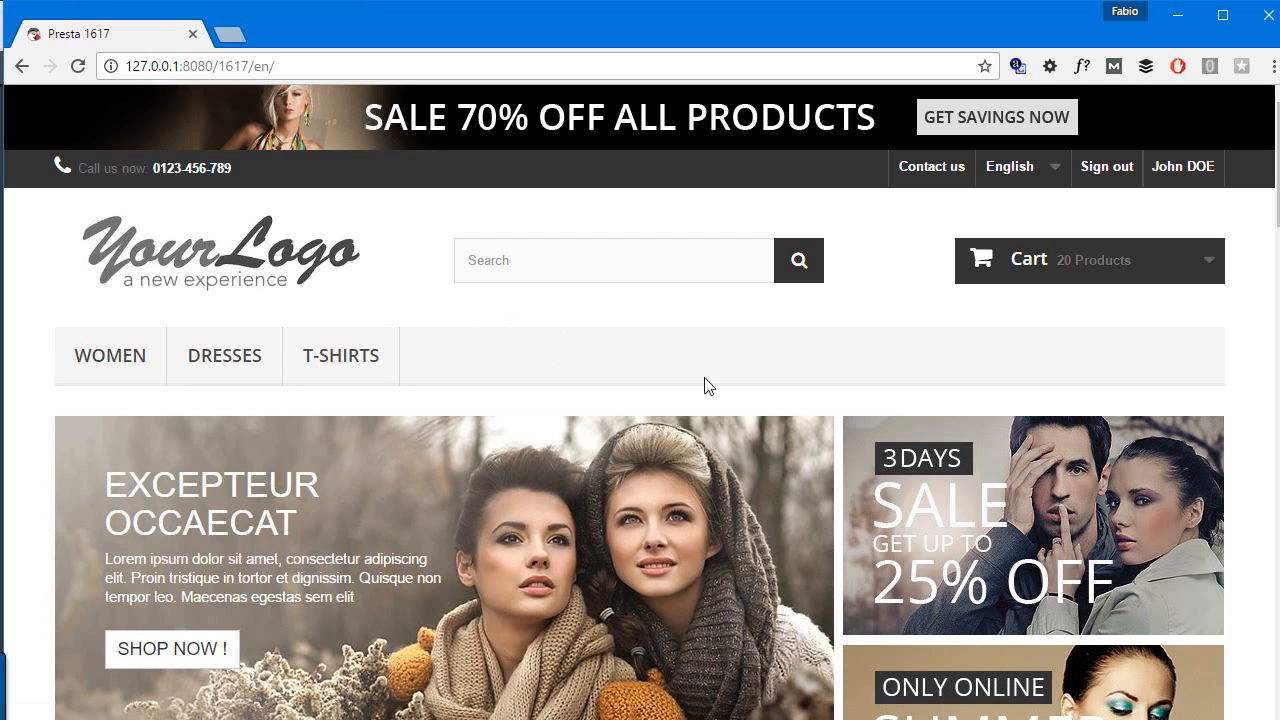
Step: Search the storefront for 'shirt', then open Search.php from the classes folder in Sublime Text
{"action": "left_click", "coordinate": [612, 260]}
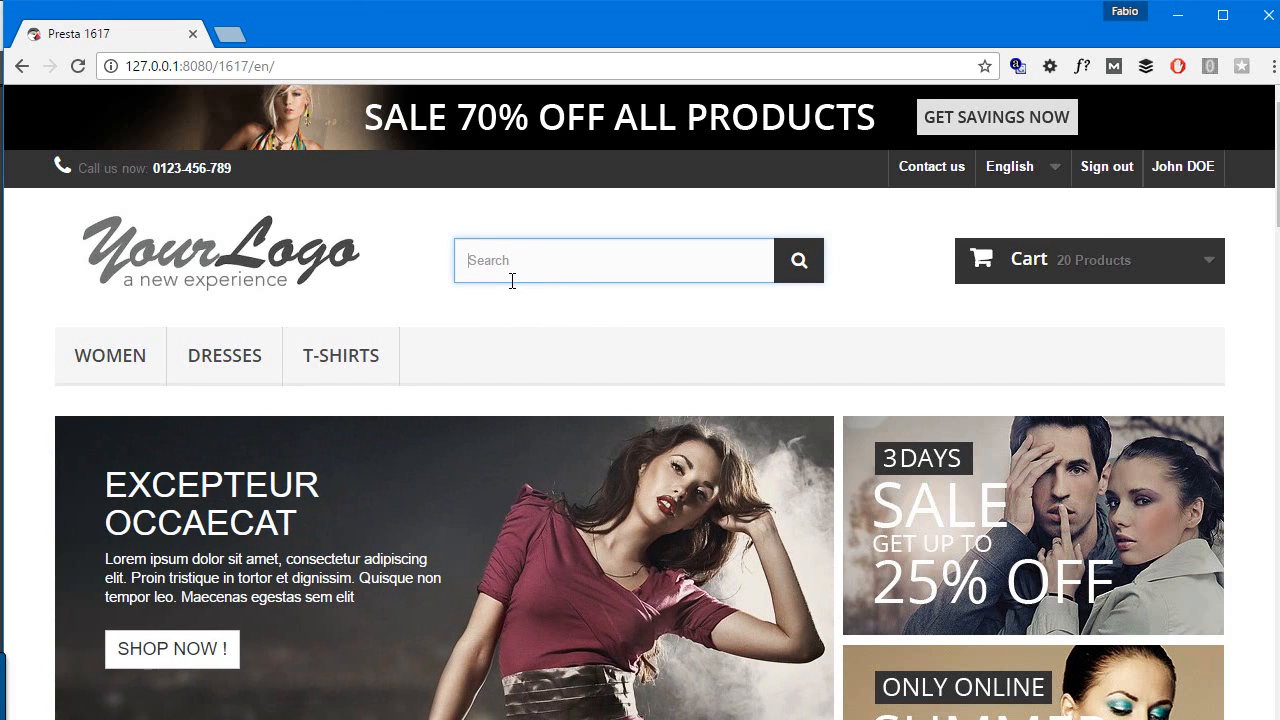
{"action": "type", "text": "shirt"}
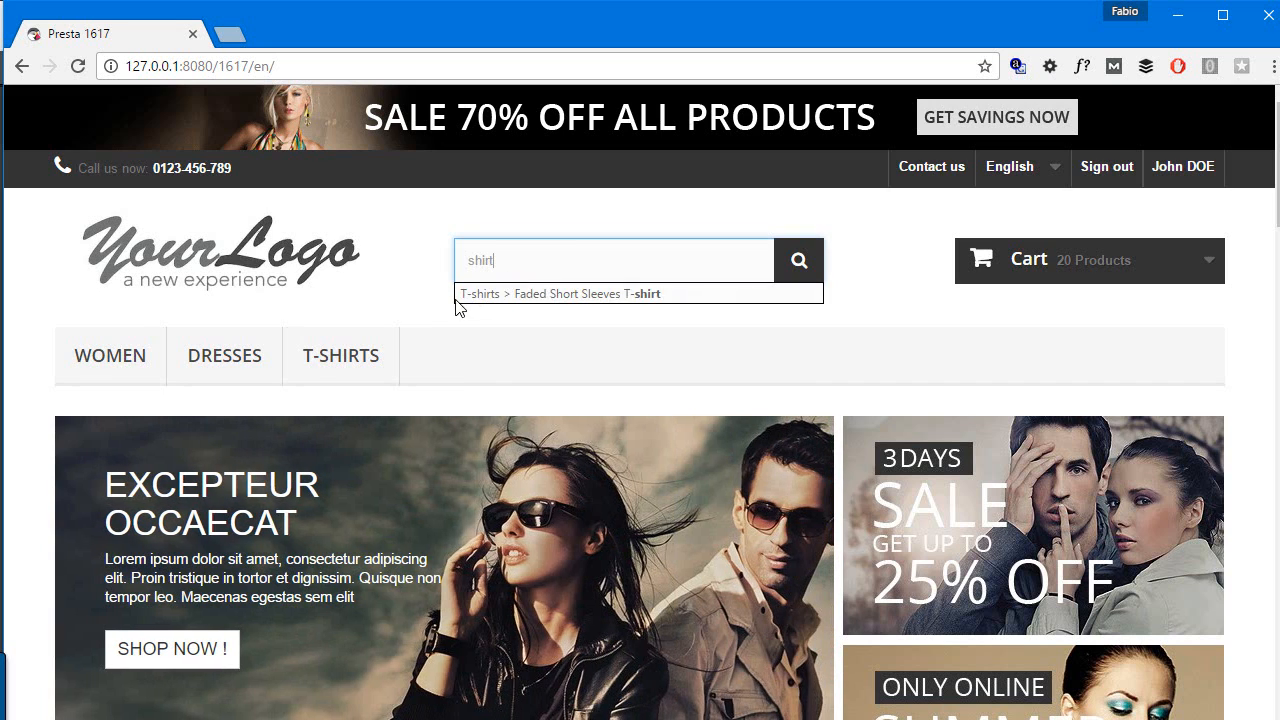
{"action": "mouse_move", "coordinate": [572, 300]}
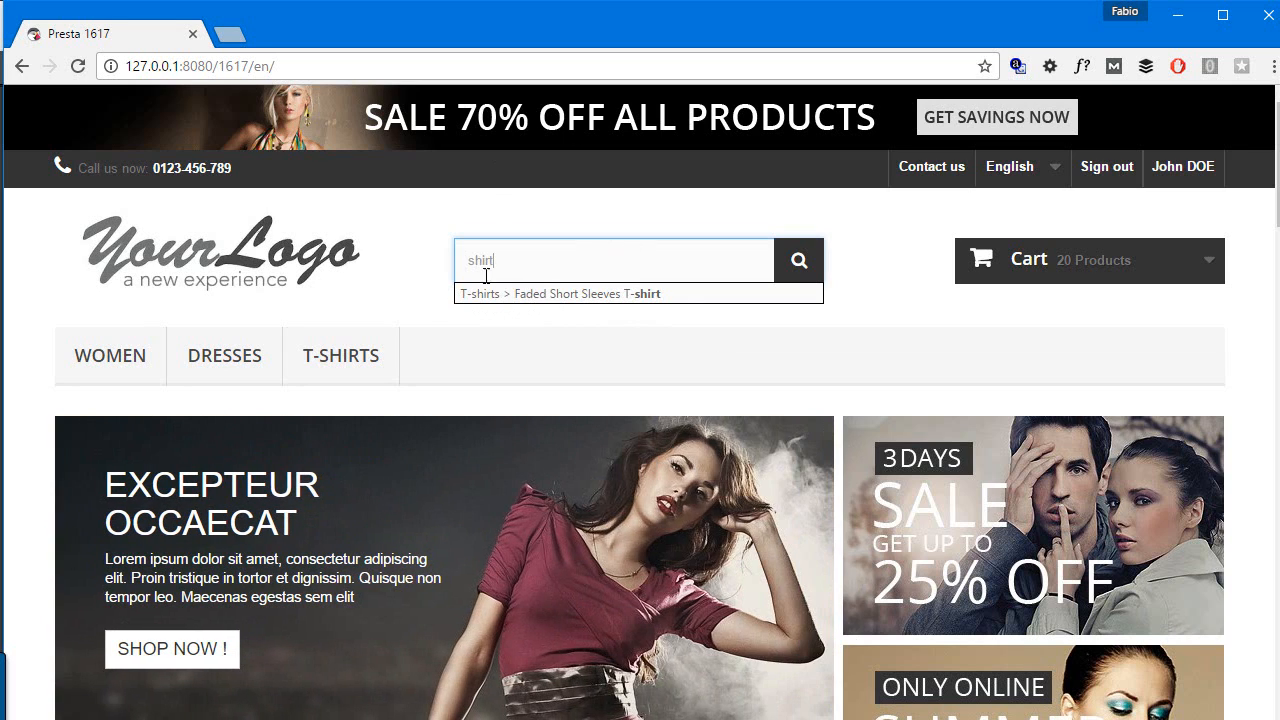
{"action": "mouse_move", "coordinate": [594, 278]}
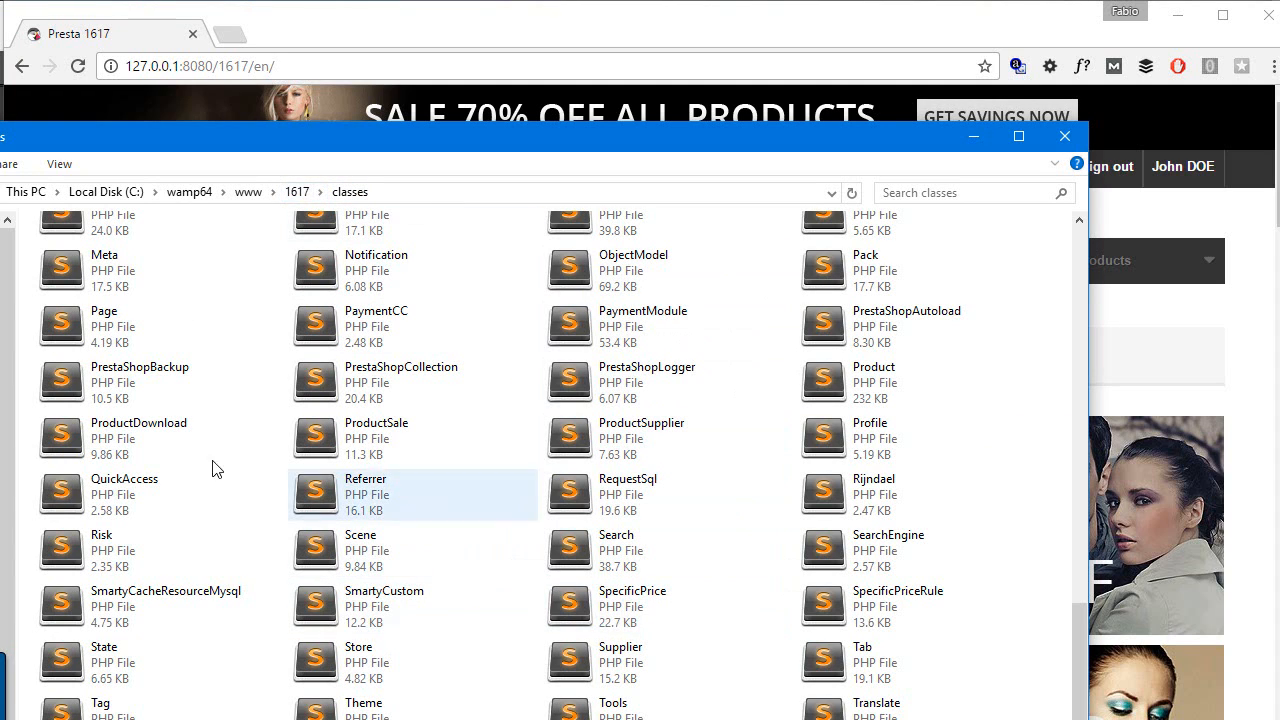
{"action": "double_click", "coordinate": [616, 536]}
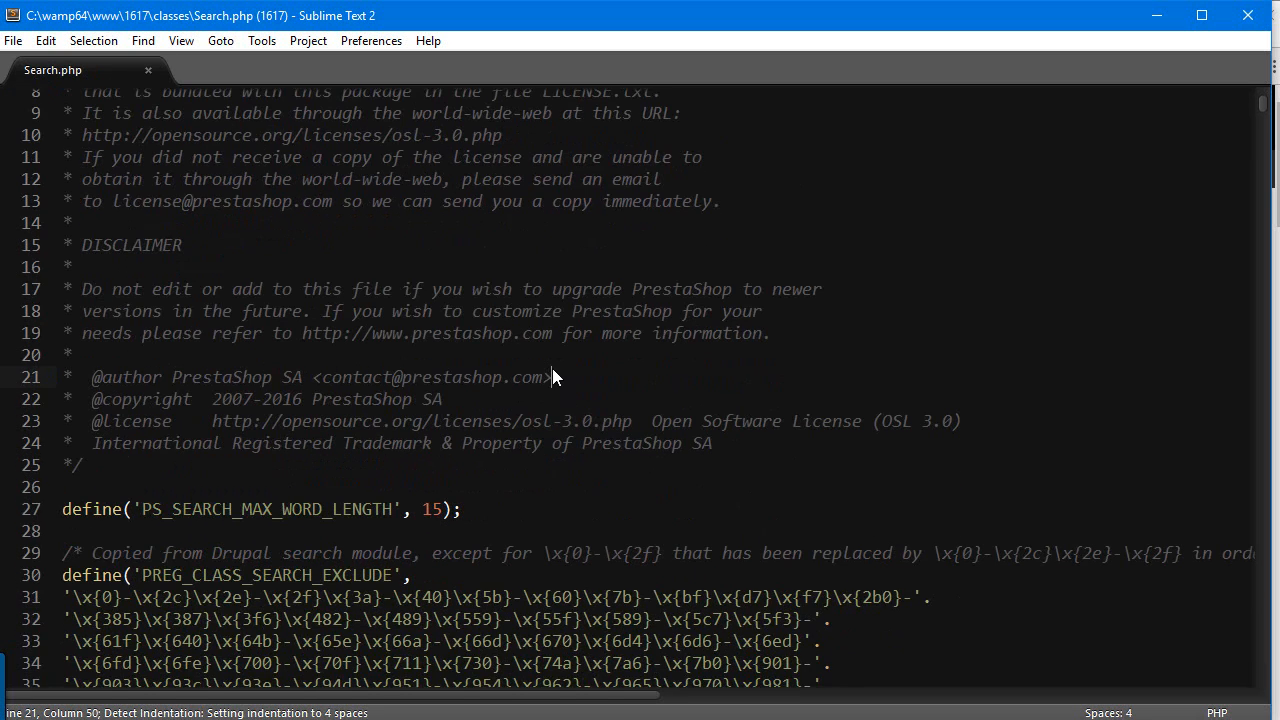
Step: Scroll to the if ($ajax) query block and place the cursor at the end of its ORDER BY line
{"action": "scroll", "scroll_direction": "down", "scroll_amount": 3}
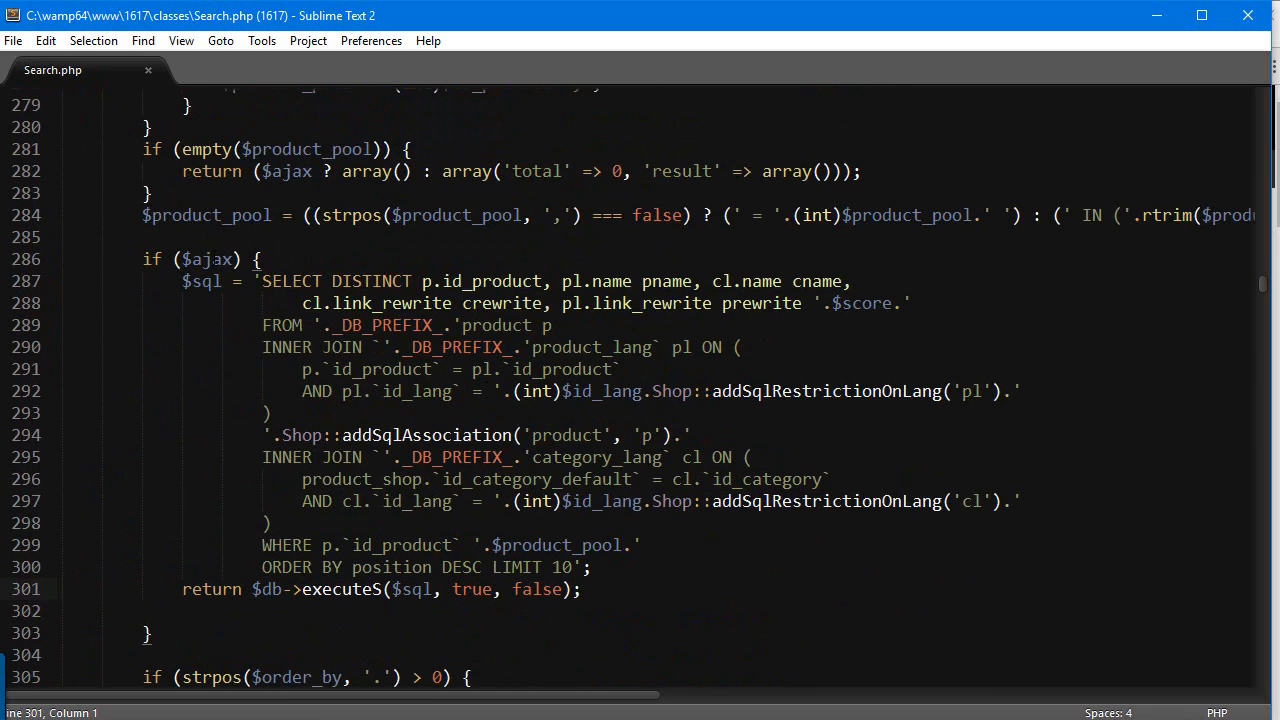
{"action": "mouse_move", "coordinate": [504, 324]}
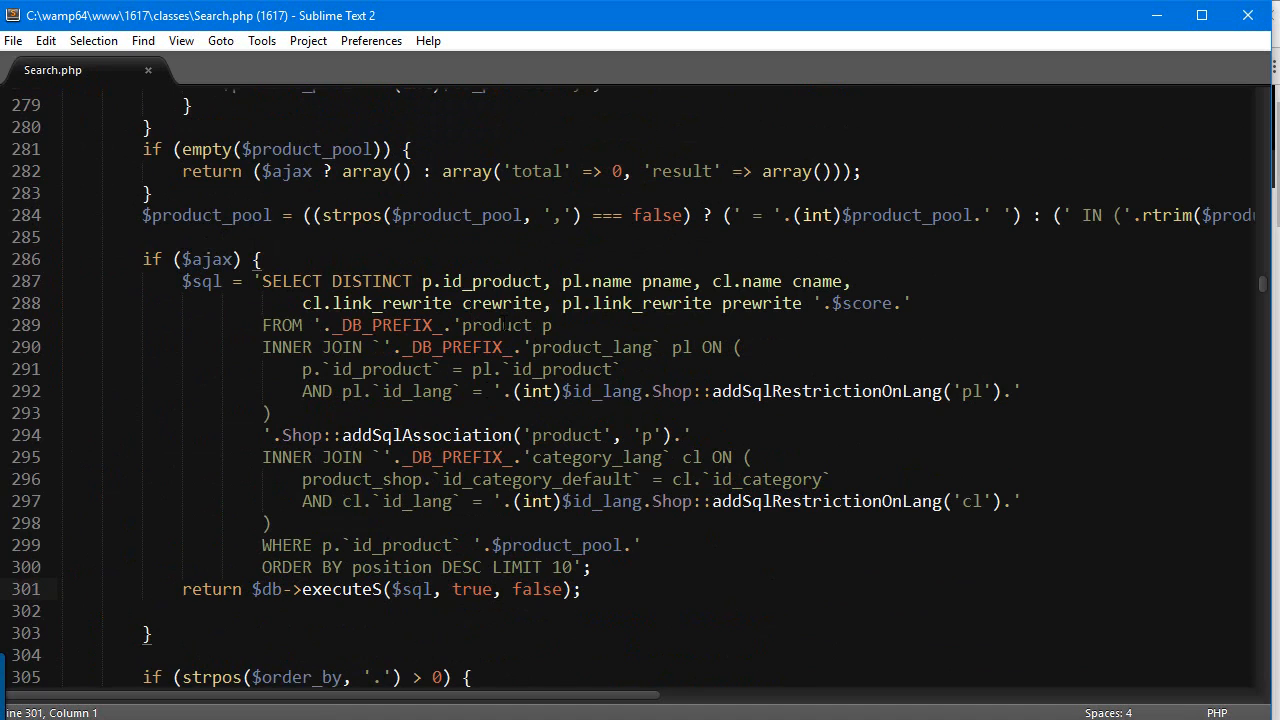
{"action": "double_click", "coordinate": [480, 280]}
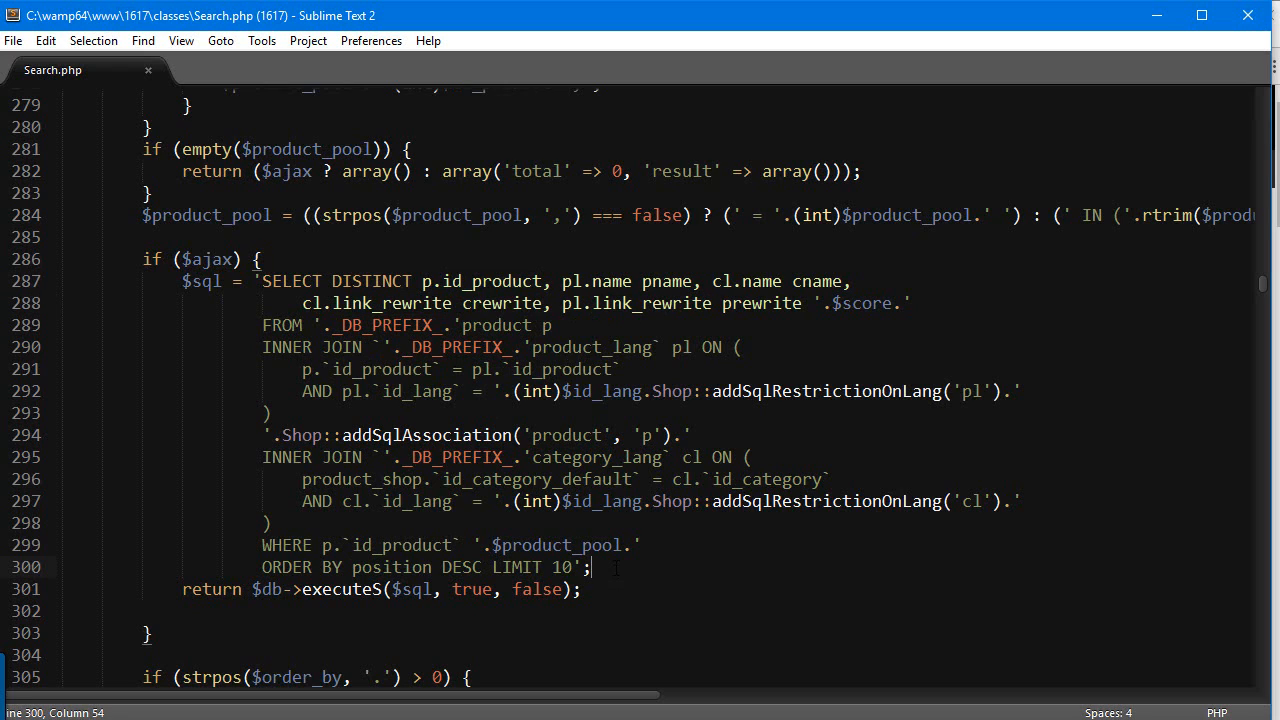
Step: Assign the ajax query result to $ajaxresult instead of returning it directly
{"action": "key", "text": "Enter"}
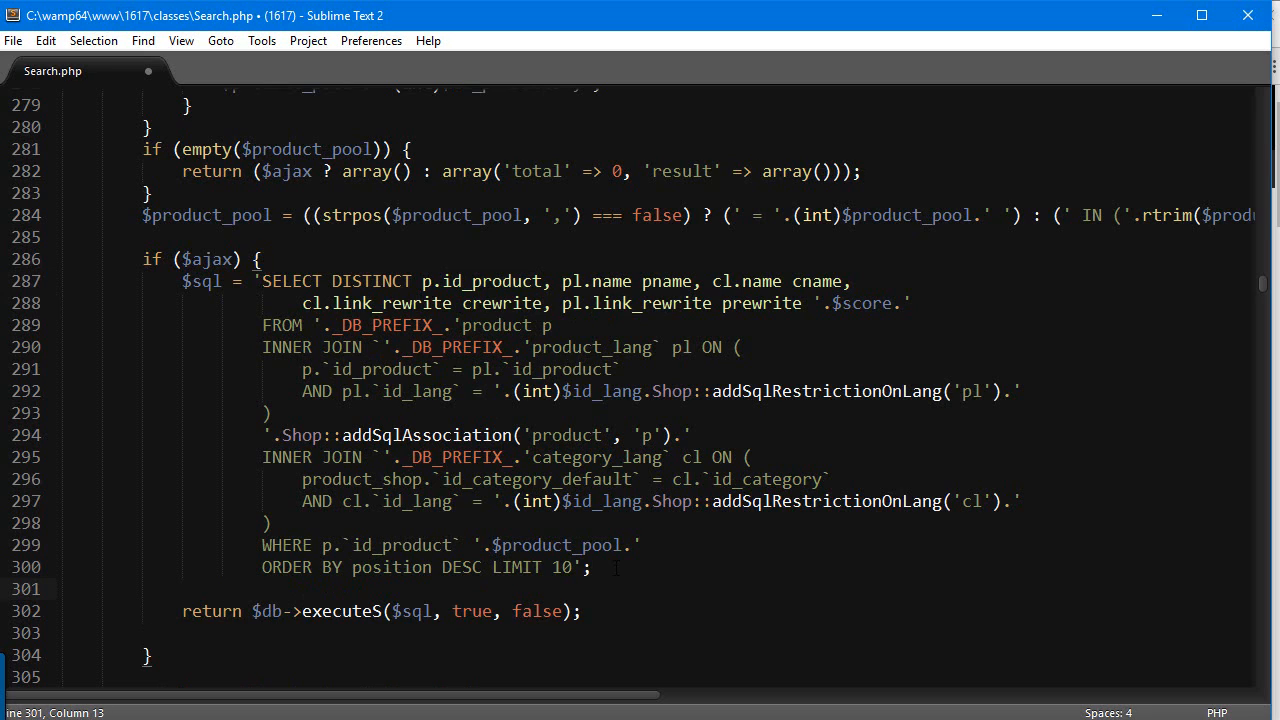
{"action": "key", "text": "Enter"}
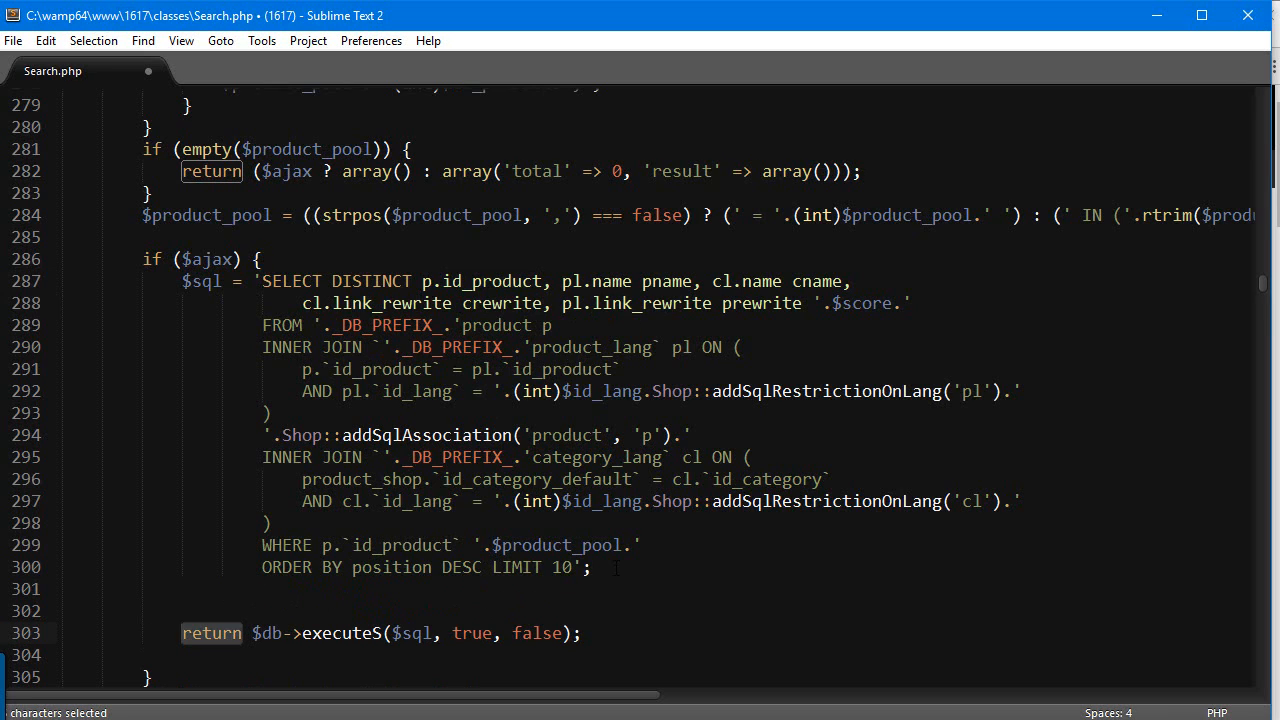
{"action": "type", "text": "$a"}
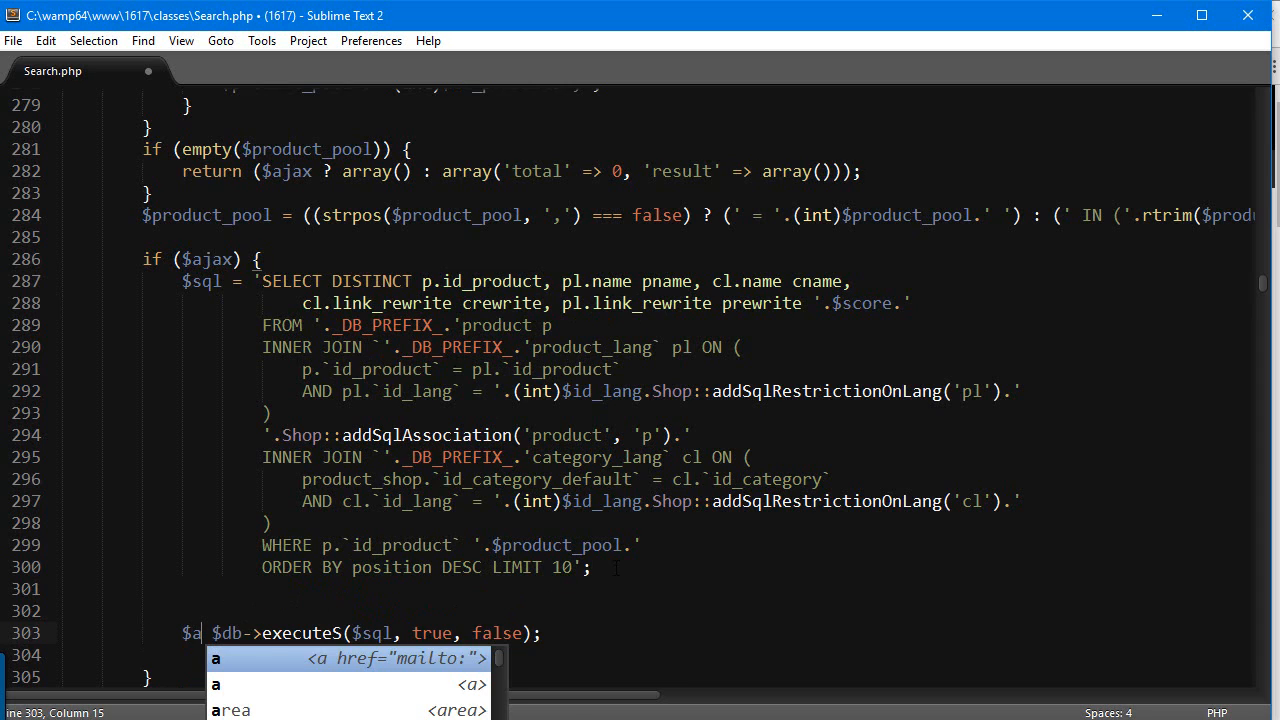
{"action": "type", "text": "jaxresult ="}
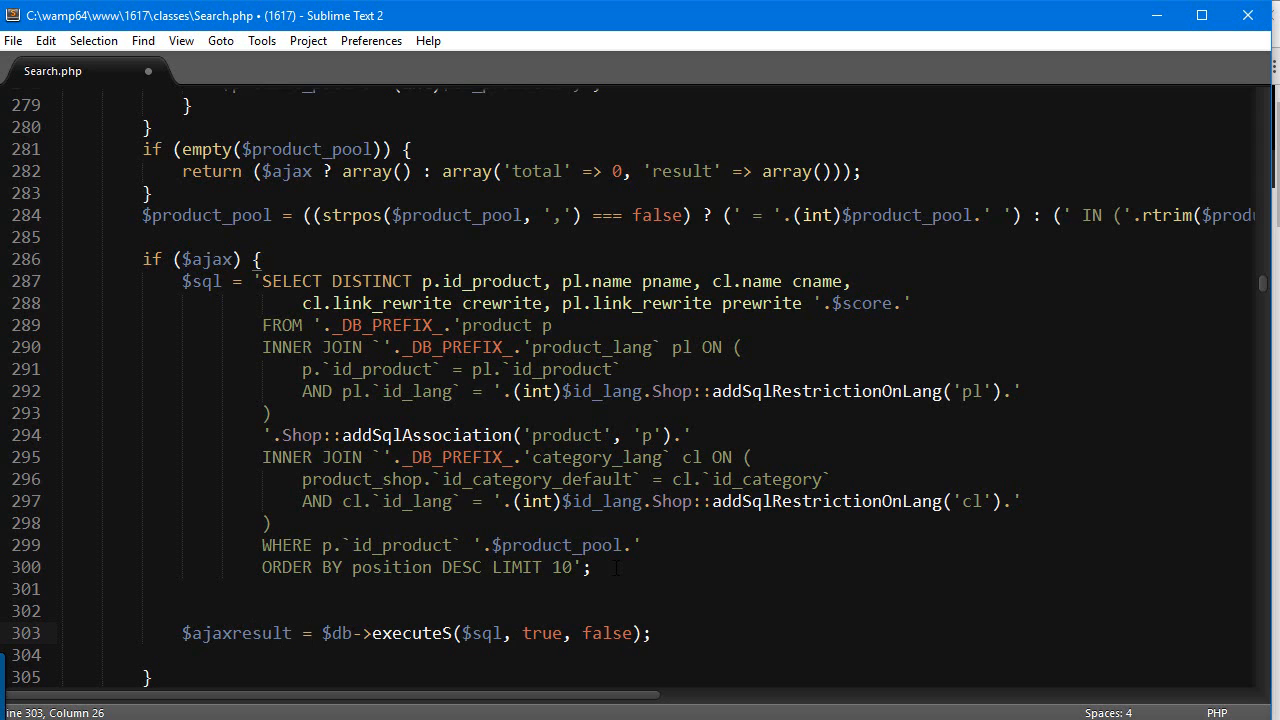
{"action": "key", "text": "Enter"}
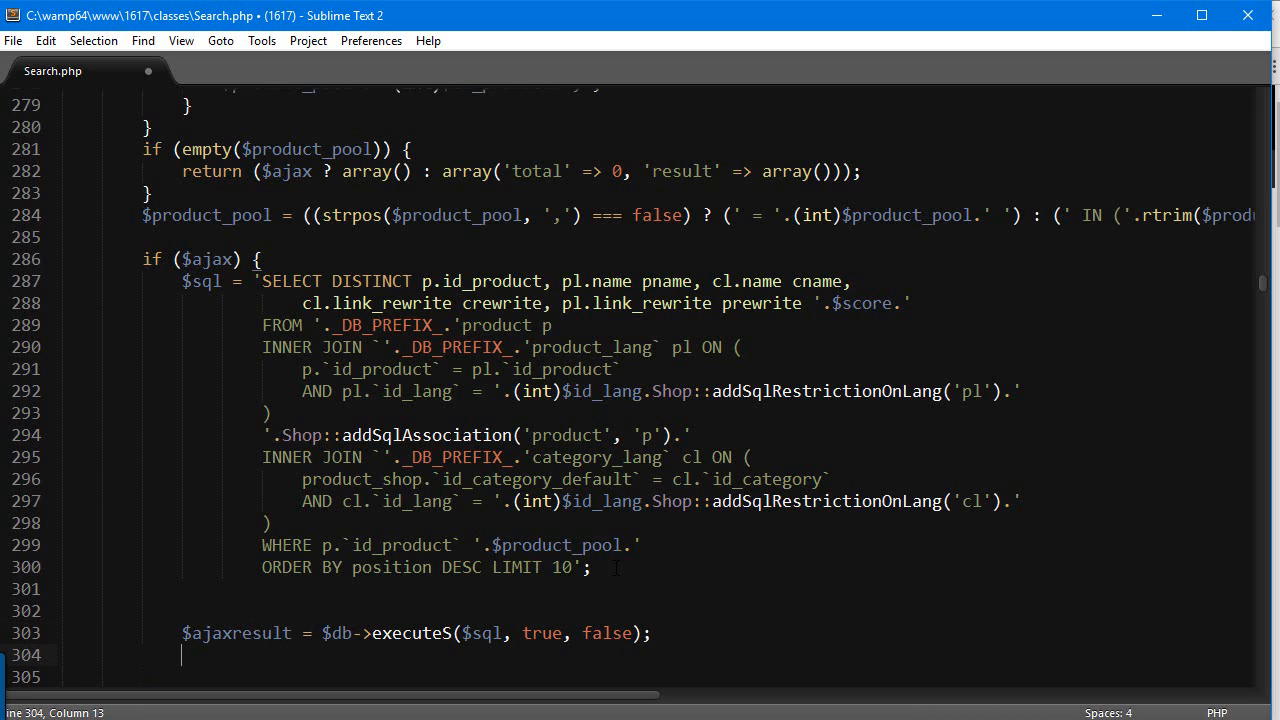
Step: Add 'if(!$ajaxresult) return false;' and begin a foreach below it
{"action": "scroll", "scroll_direction": "down", "scroll_amount": 3}
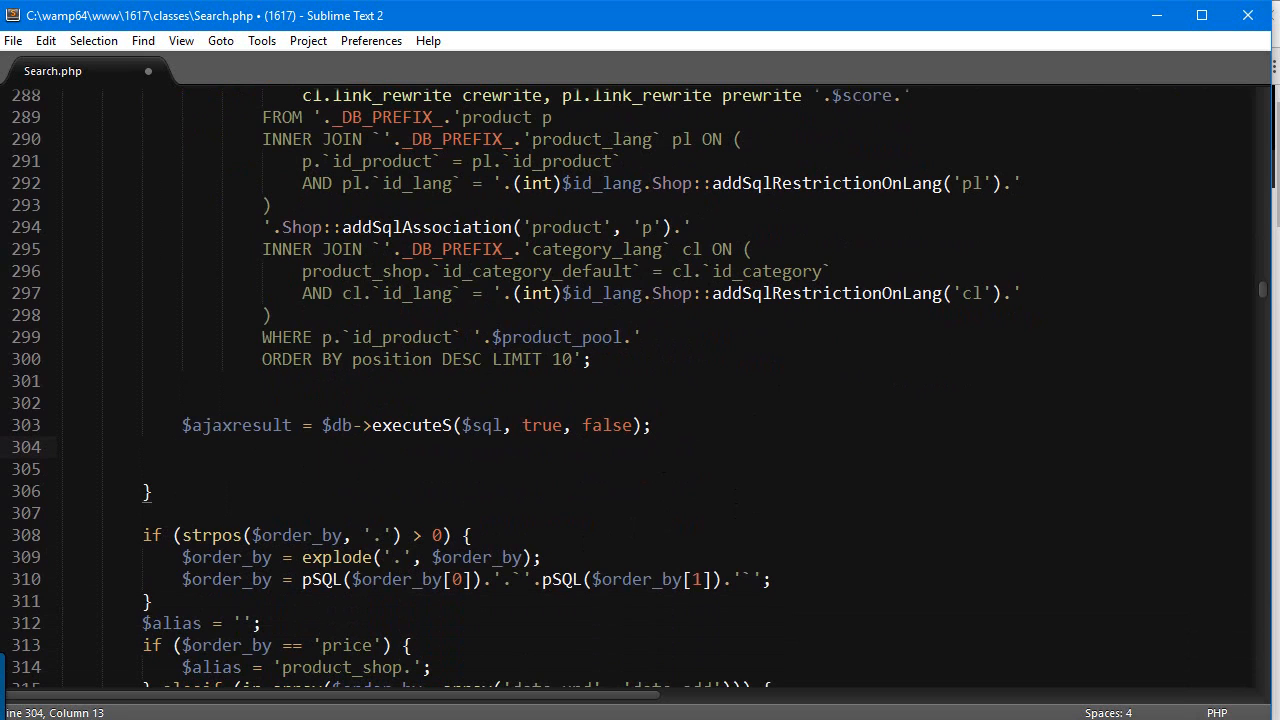
{"action": "type", "text": "if(!$ajaxresult"}
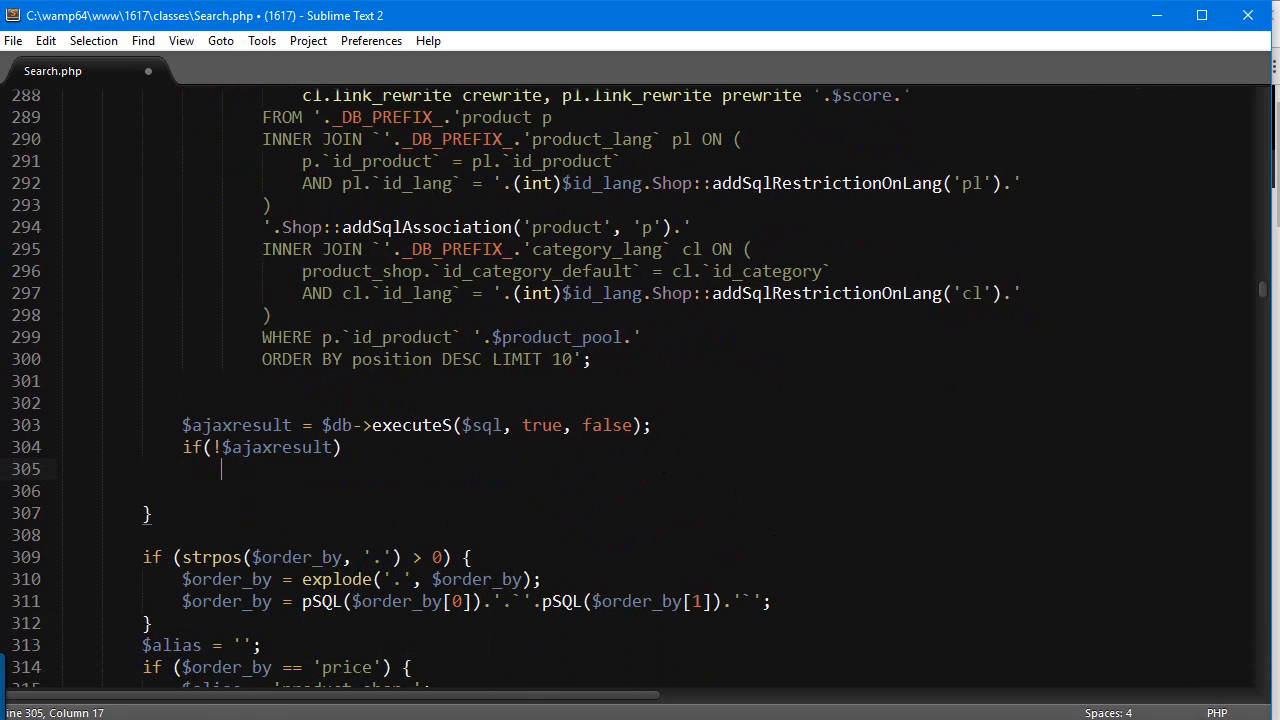
{"action": "type", "text": "return false;"}
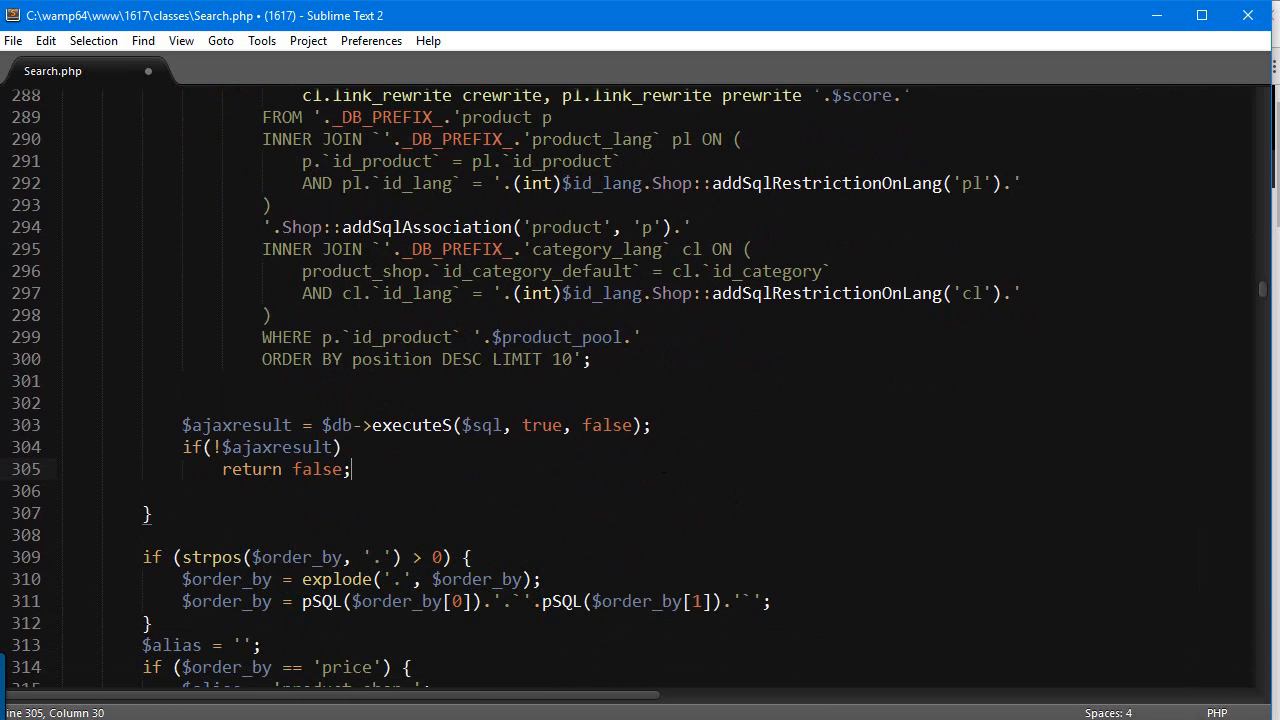
{"action": "type", "text": "foreac"}
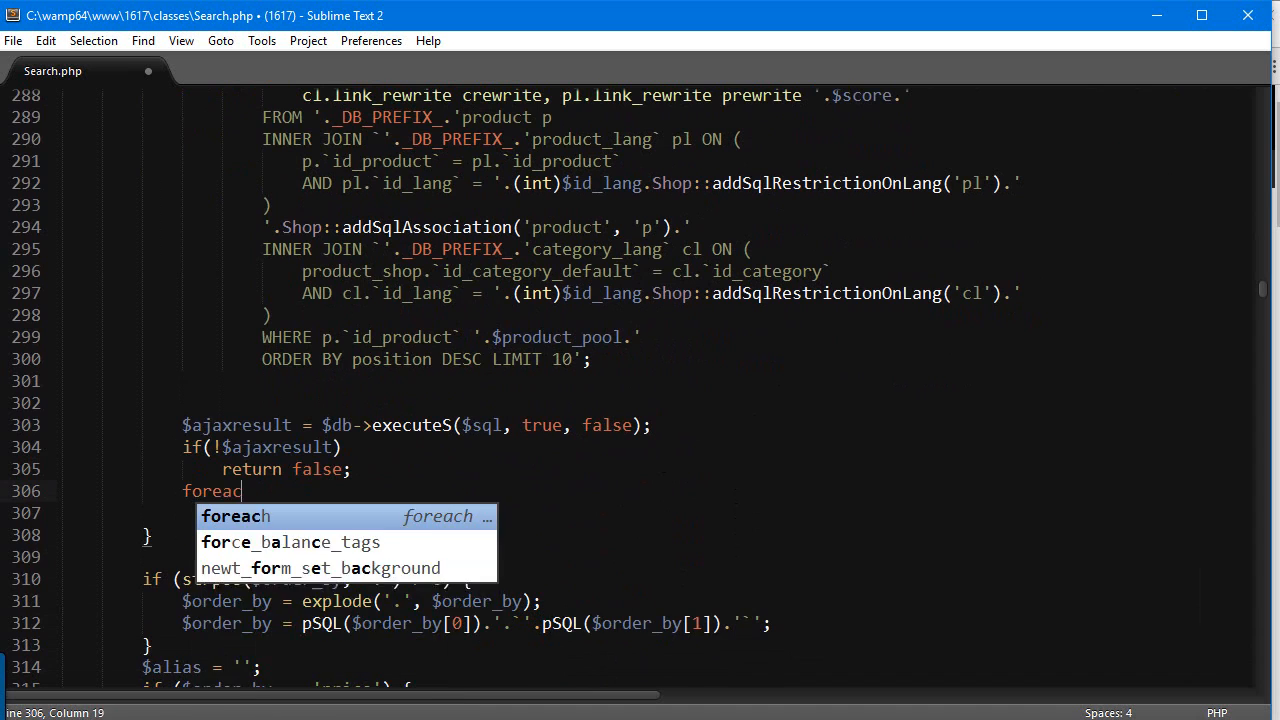
Step: Expand the foreach snippet to loop over $ajaxresult as $akey => $aval
{"action": "key", "text": "Tab"}
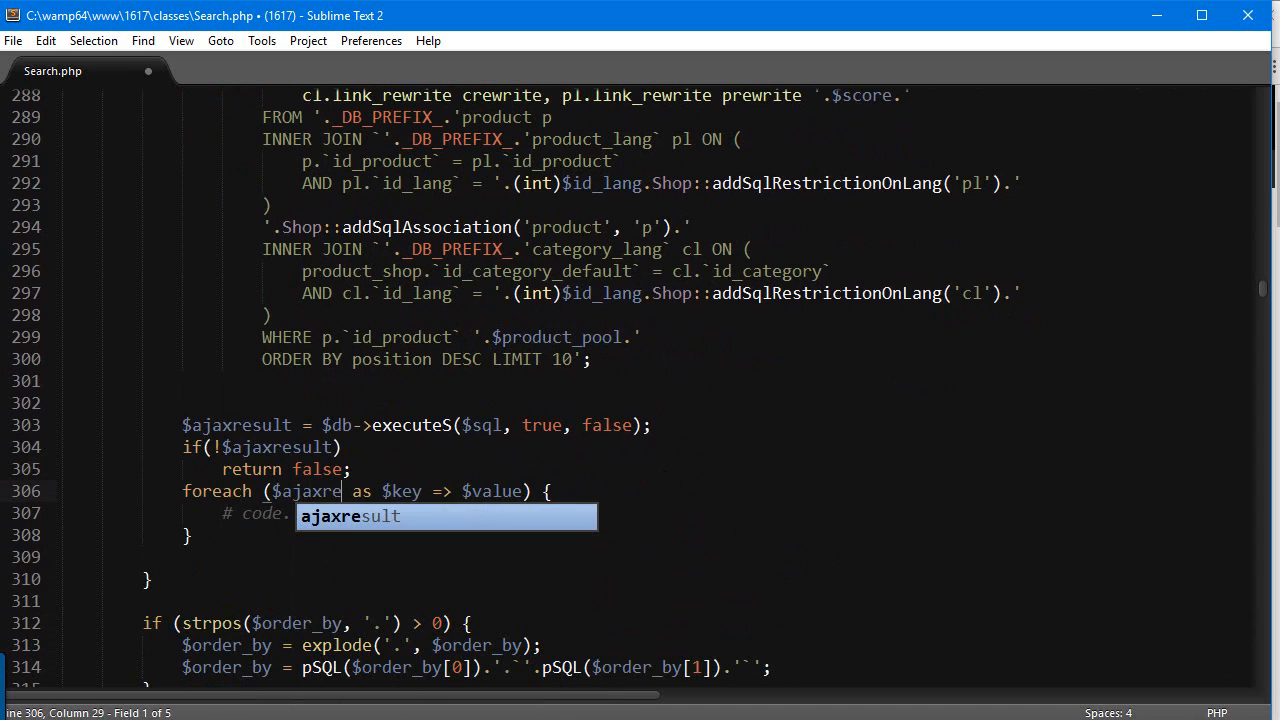
{"action": "key", "text": "Tab"}
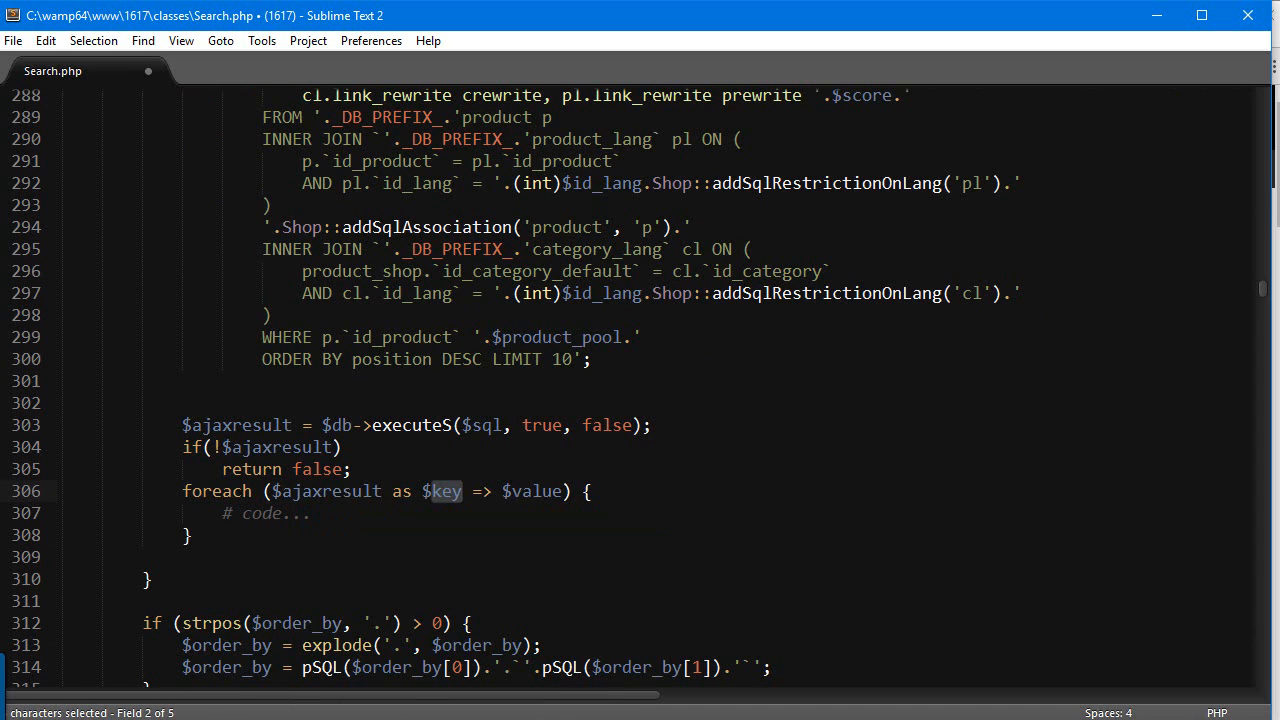
{"action": "type", "text": "$akey"}
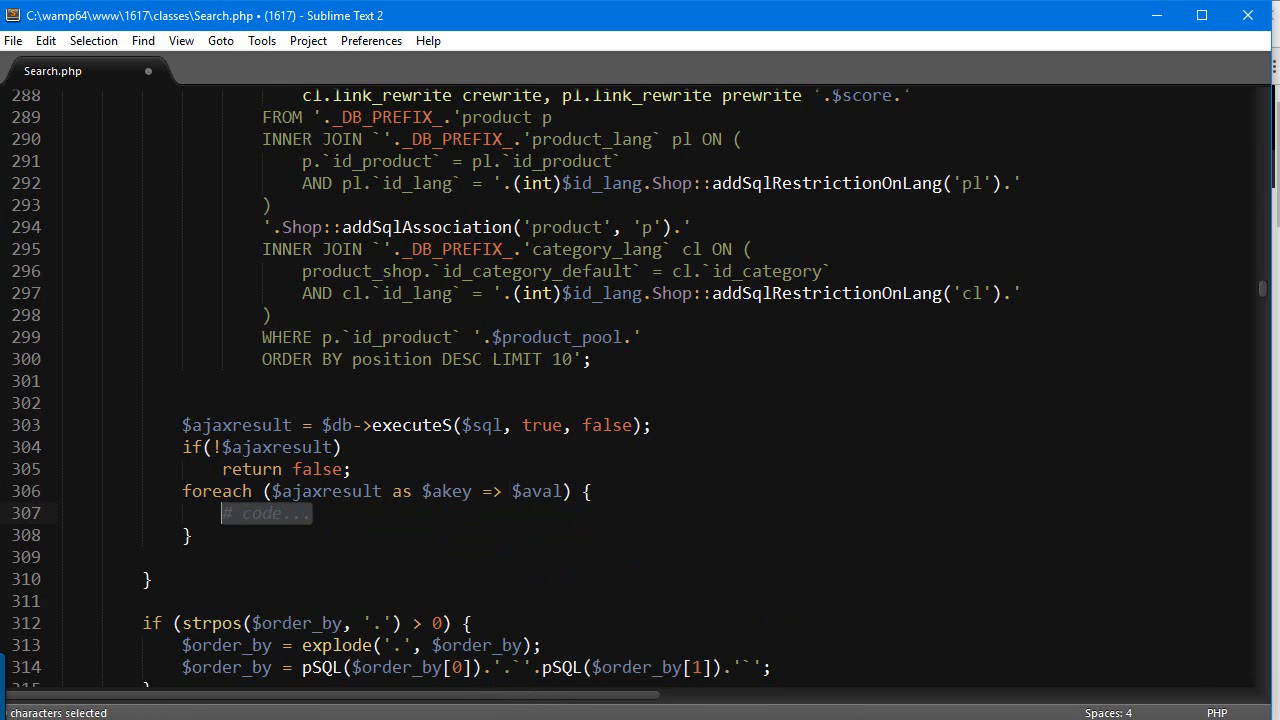
{"action": "key", "text": "Delete"}
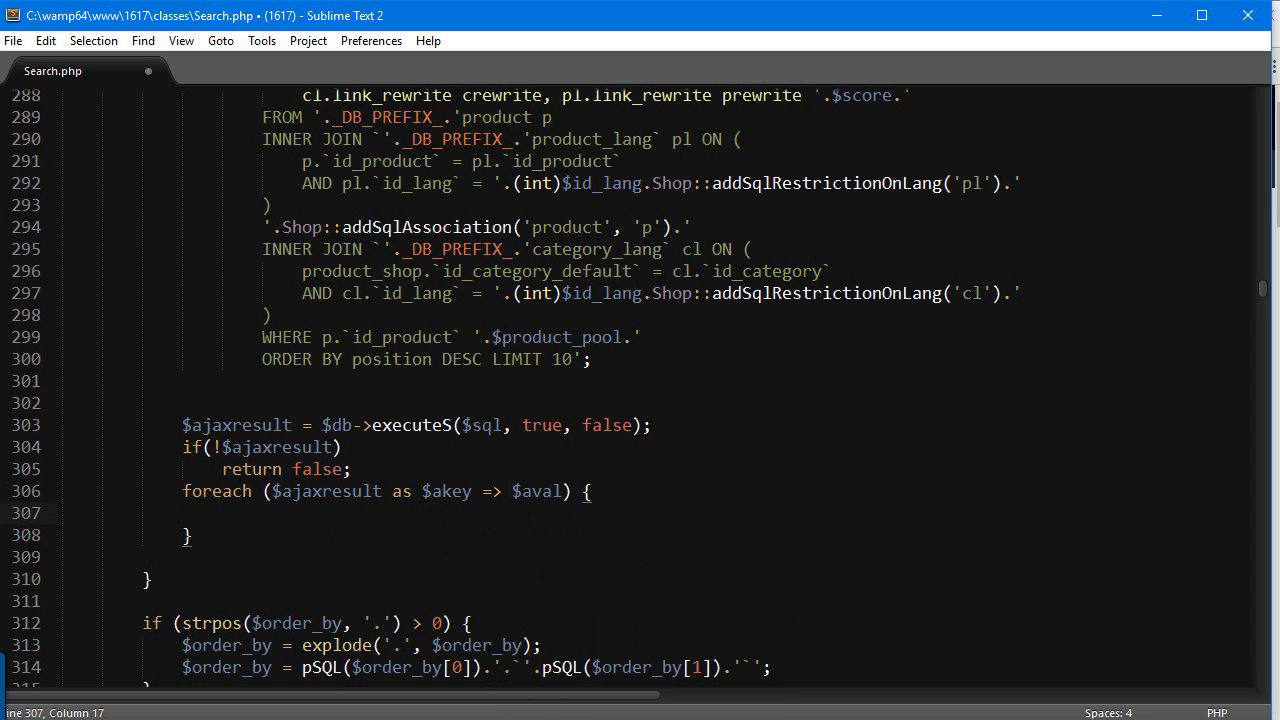
Step: Inside the loop set $cv = Image::getCover($aval['id_product']);
{"action": "type", "text": "$cv"}
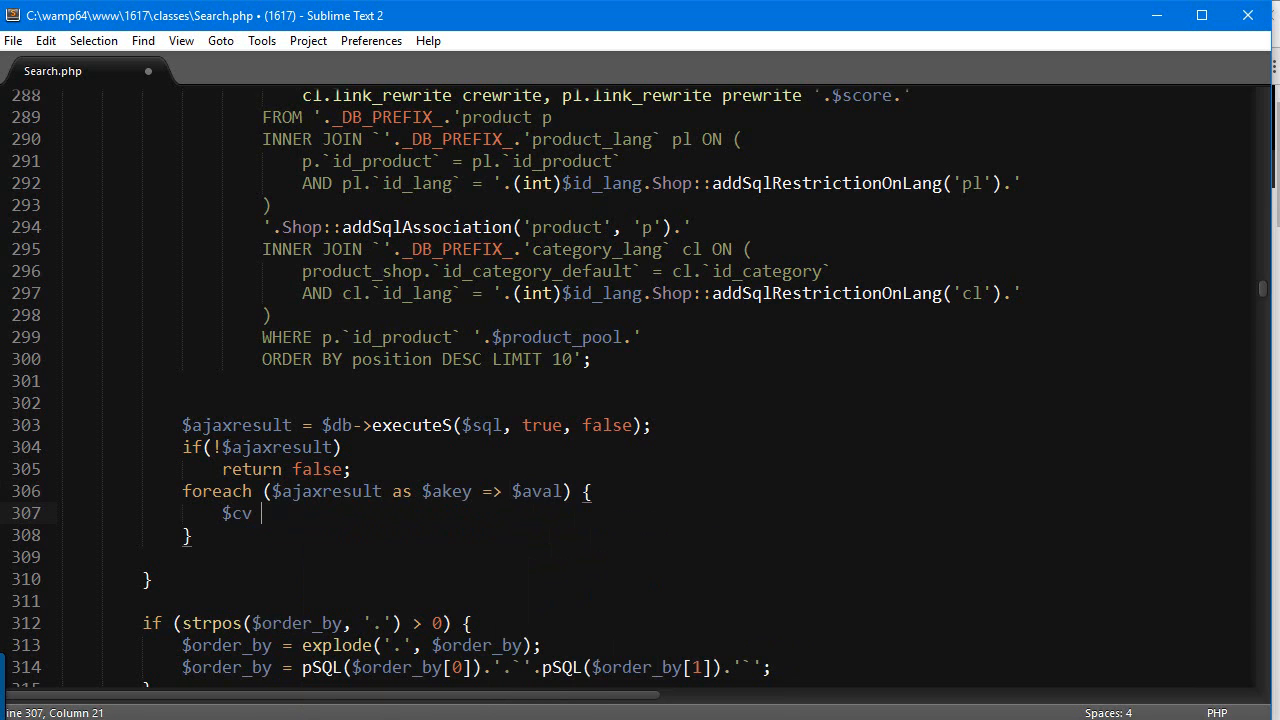
{"action": "type", "text": "= Image"}
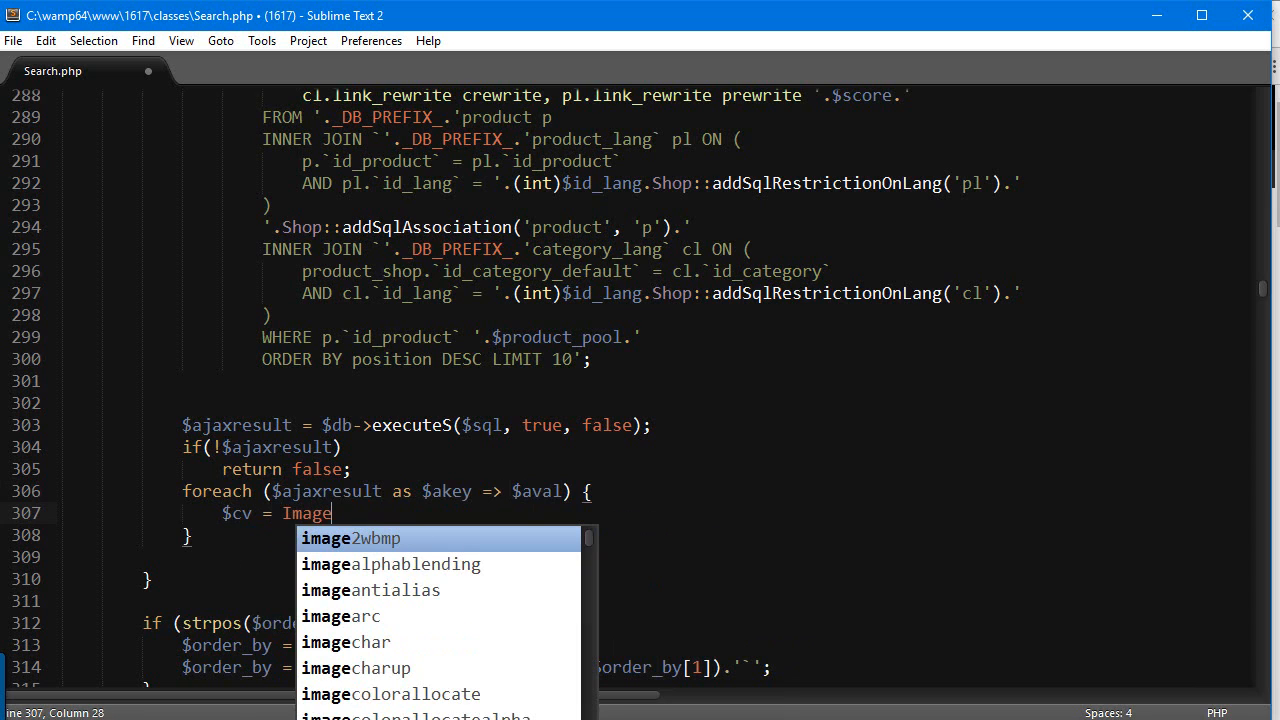
{"action": "type", "text": "::getCover("}
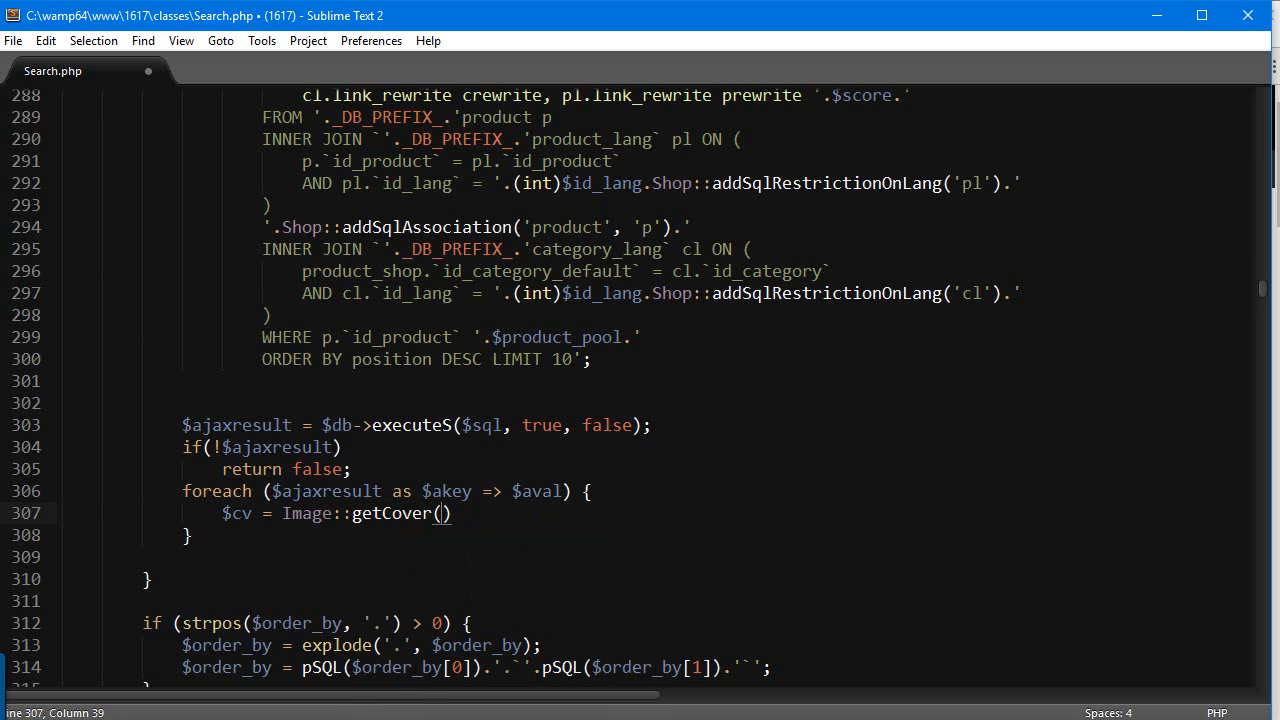
{"action": "type", "text": "$"}
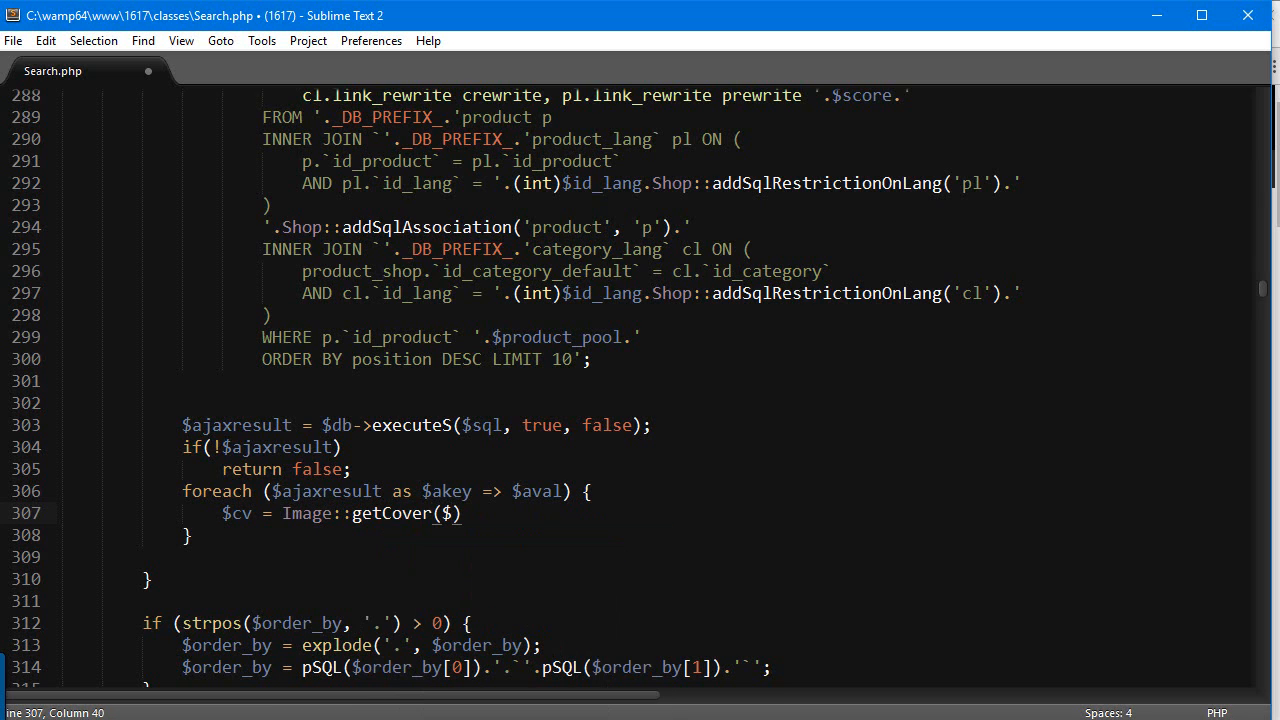
{"action": "type", "text": "$aval("}
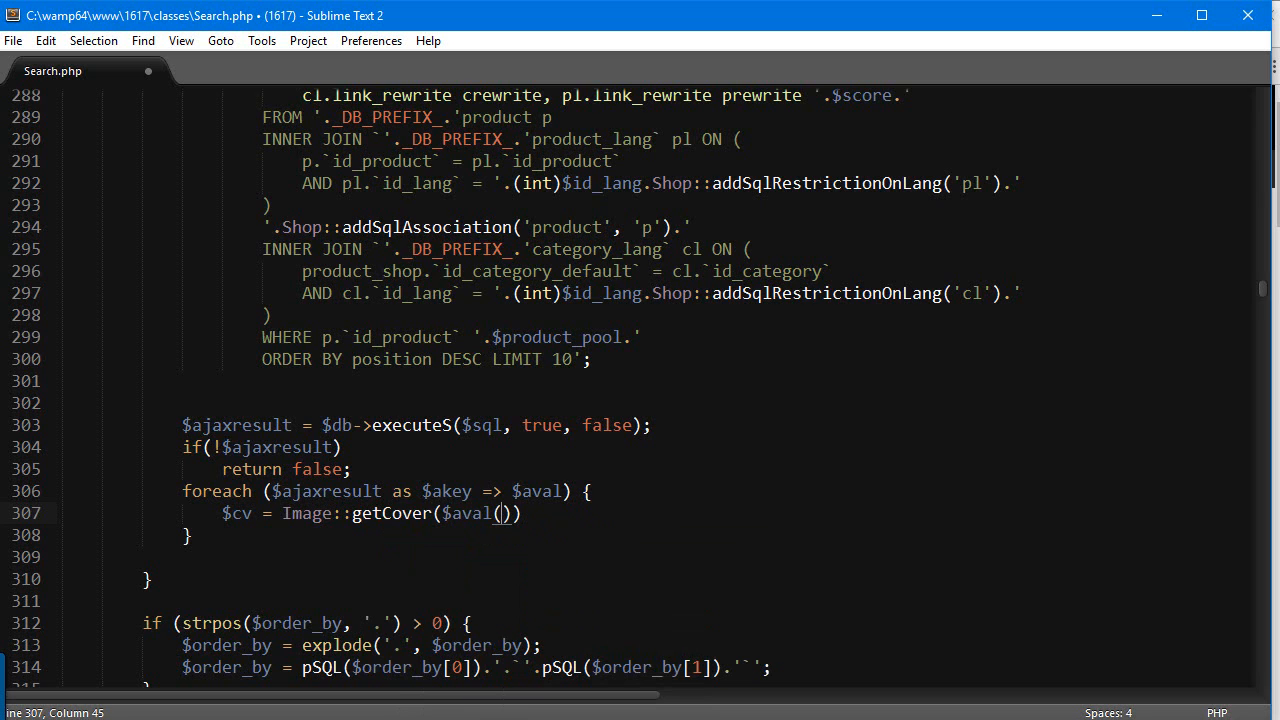
{"action": "key", "text": "backspace"}
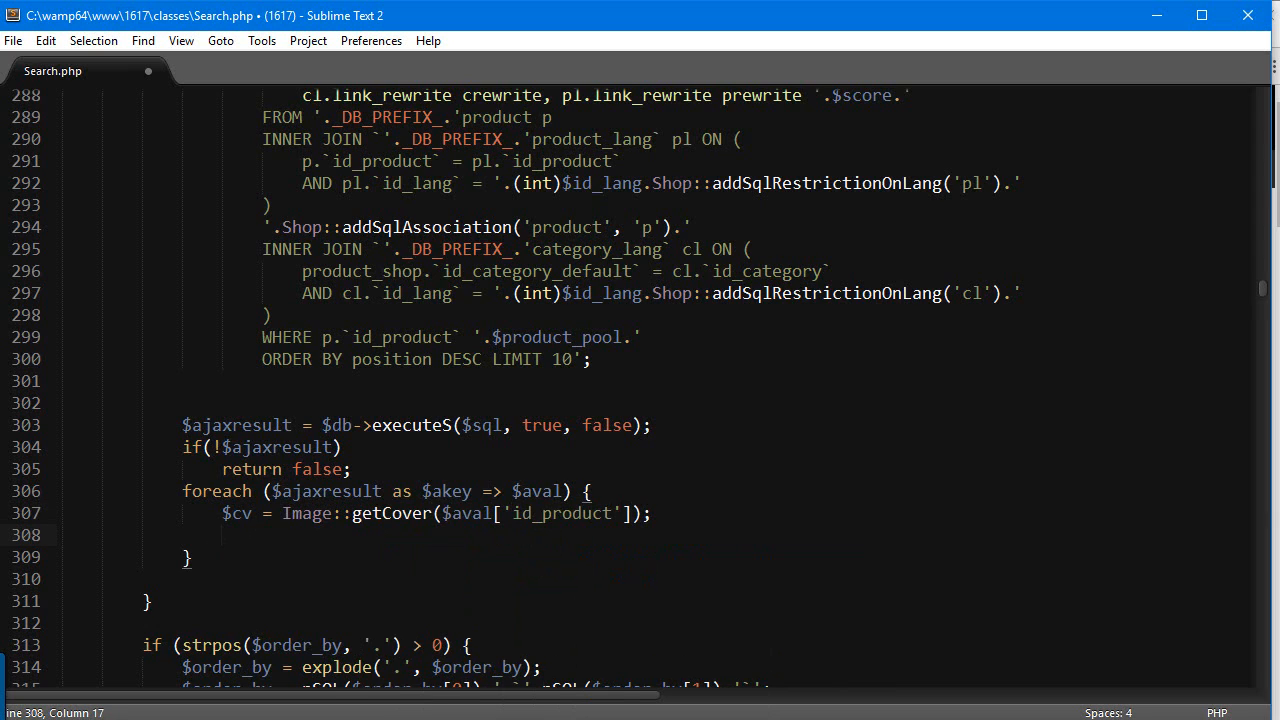
Step: Start $ajaxresults[$akey]['img'] = $context->link->getImageLink( inside the loop
{"action": "type", "text": "$"}
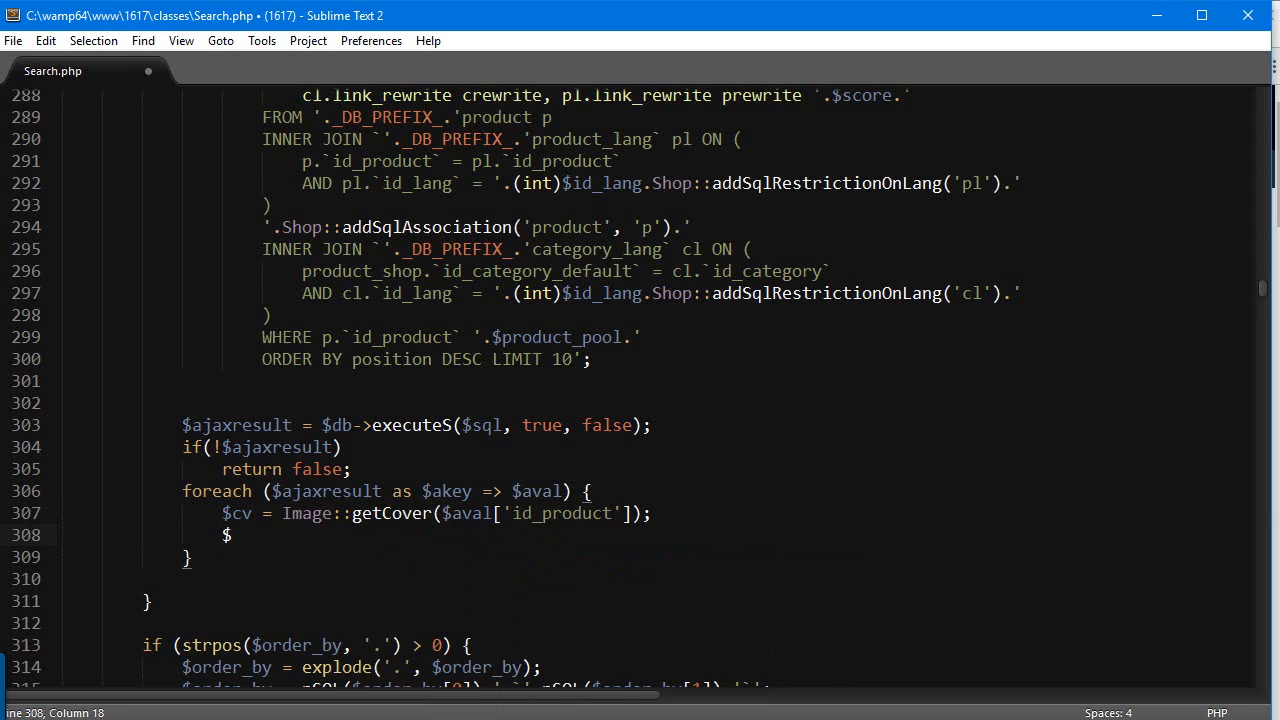
{"action": "type", "text": "ajax"}
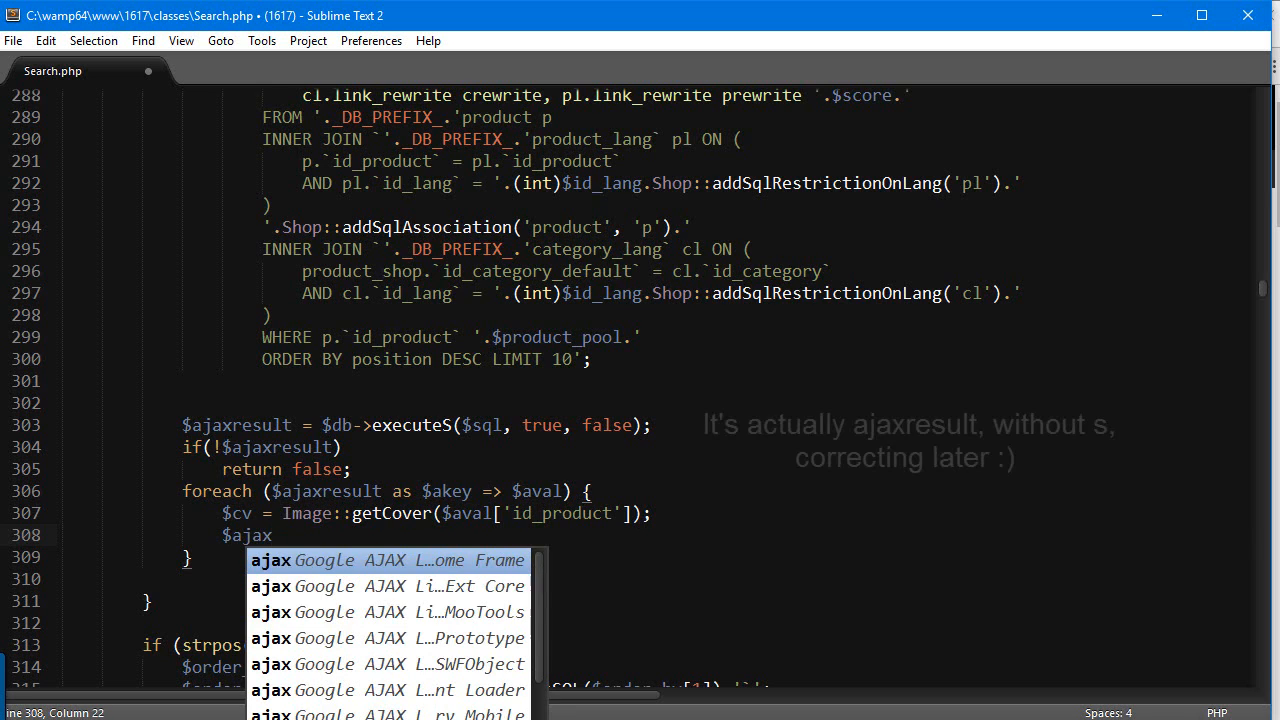
{"action": "type", "text": "results"}
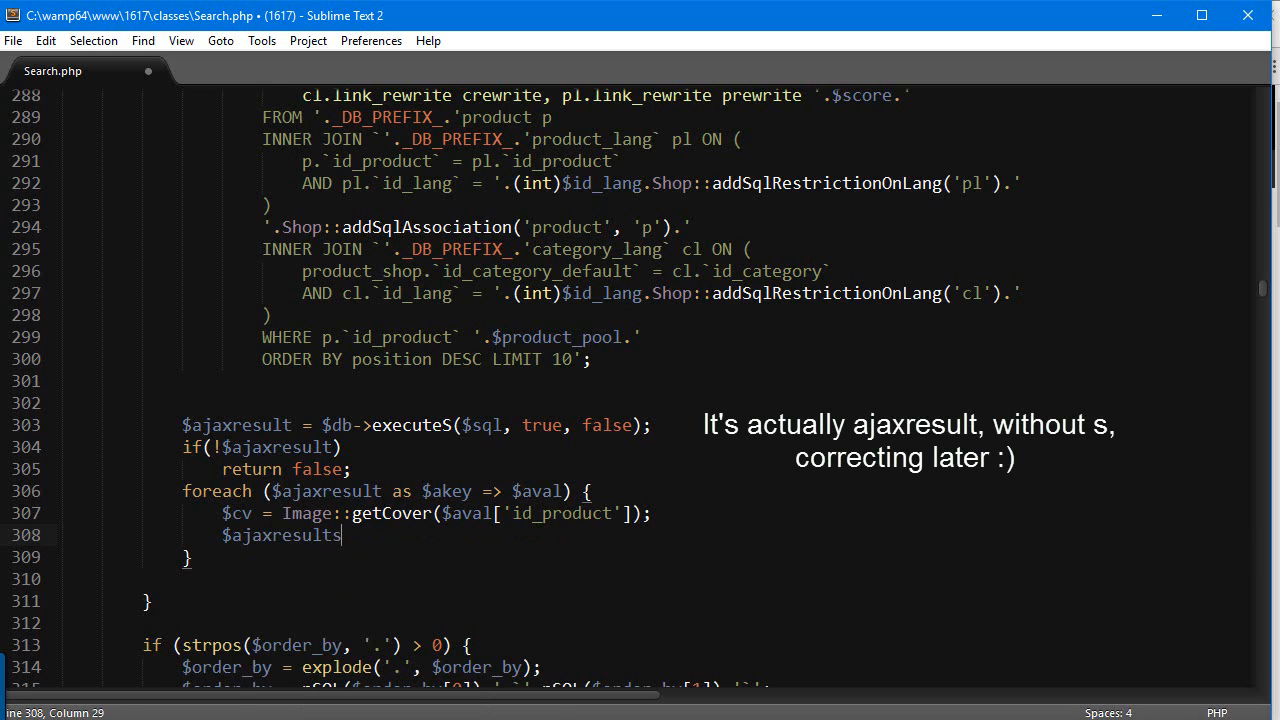
{"action": "type", "text": "[$]"}
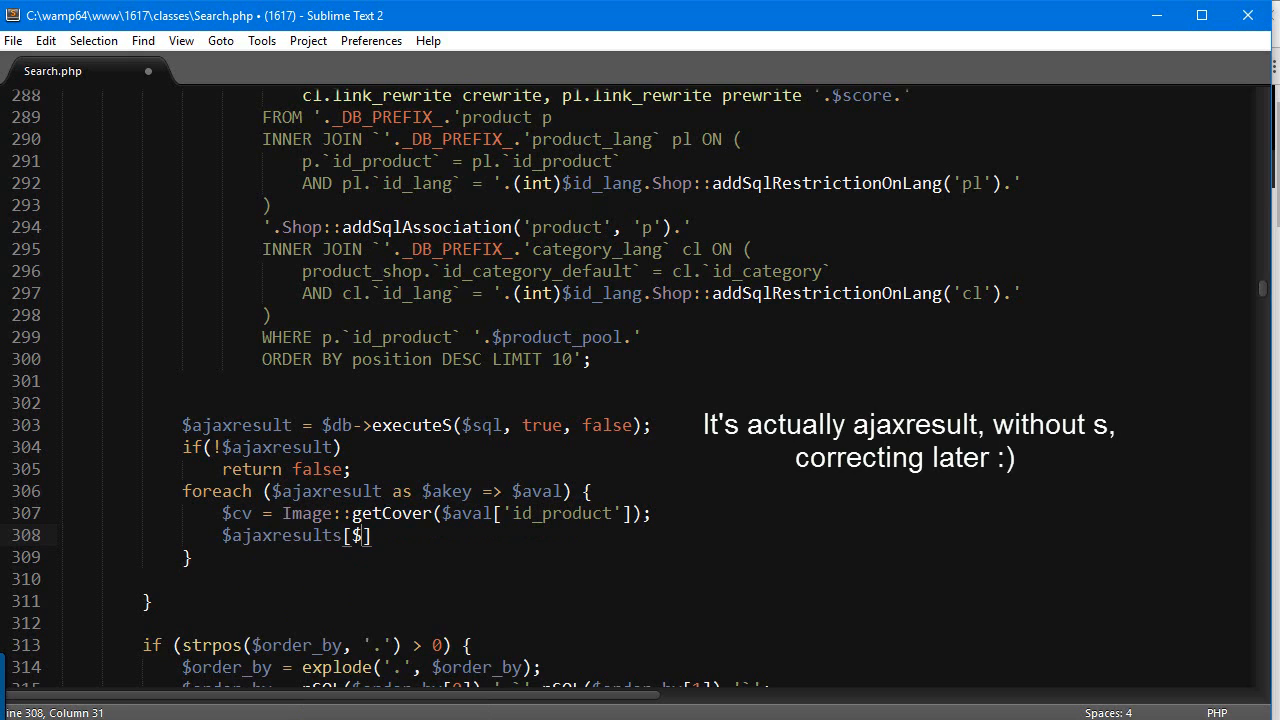
{"action": "type", "text": "akey"}
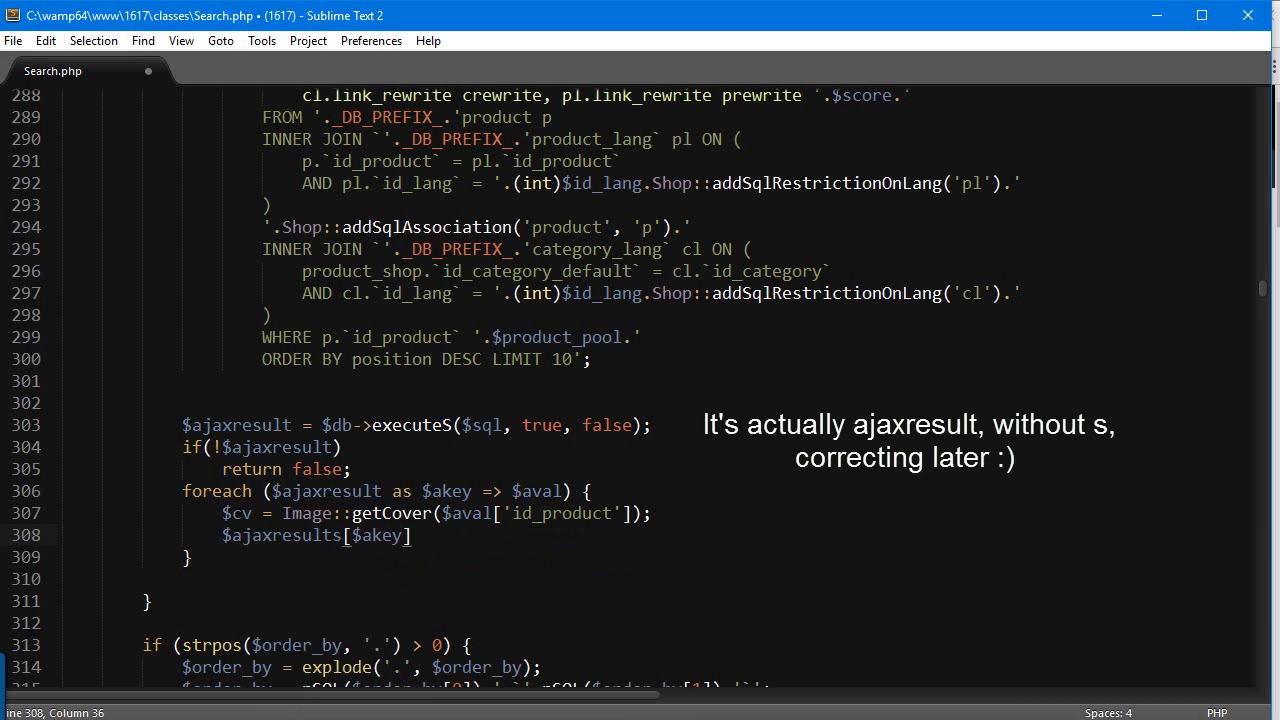
{"action": "type", "text": "['']"}
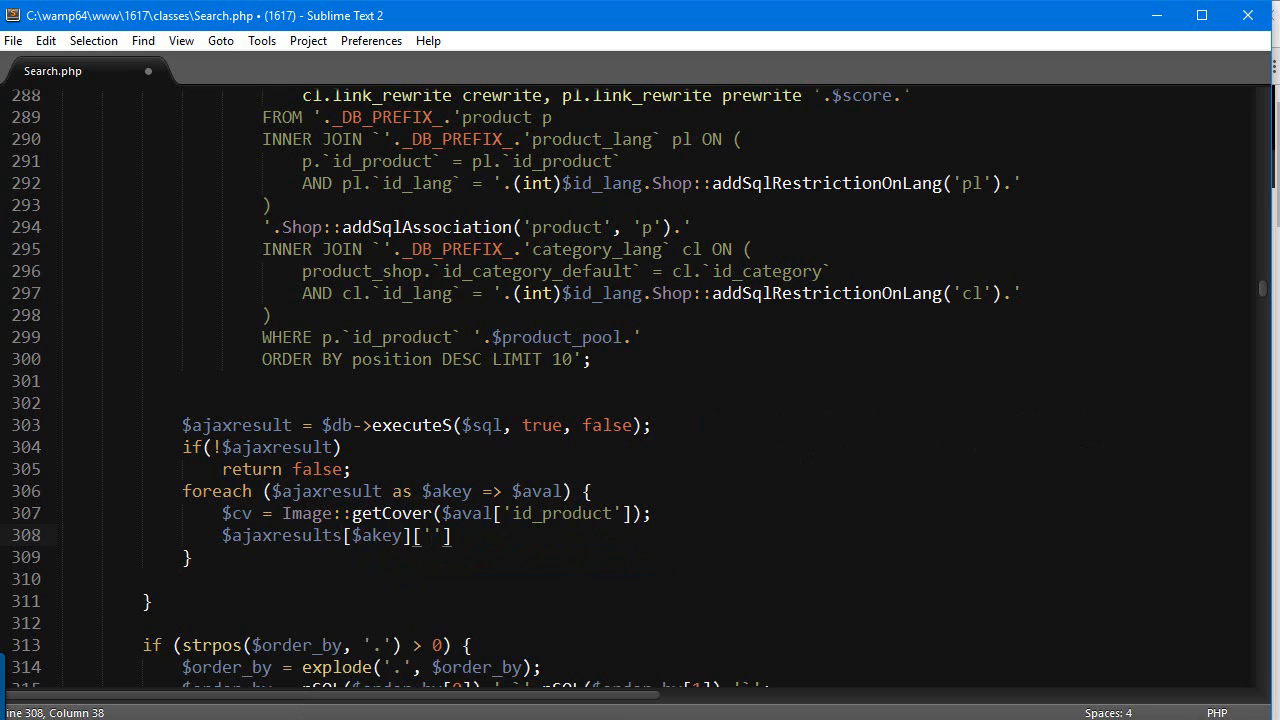
{"action": "type", "text": "img"}
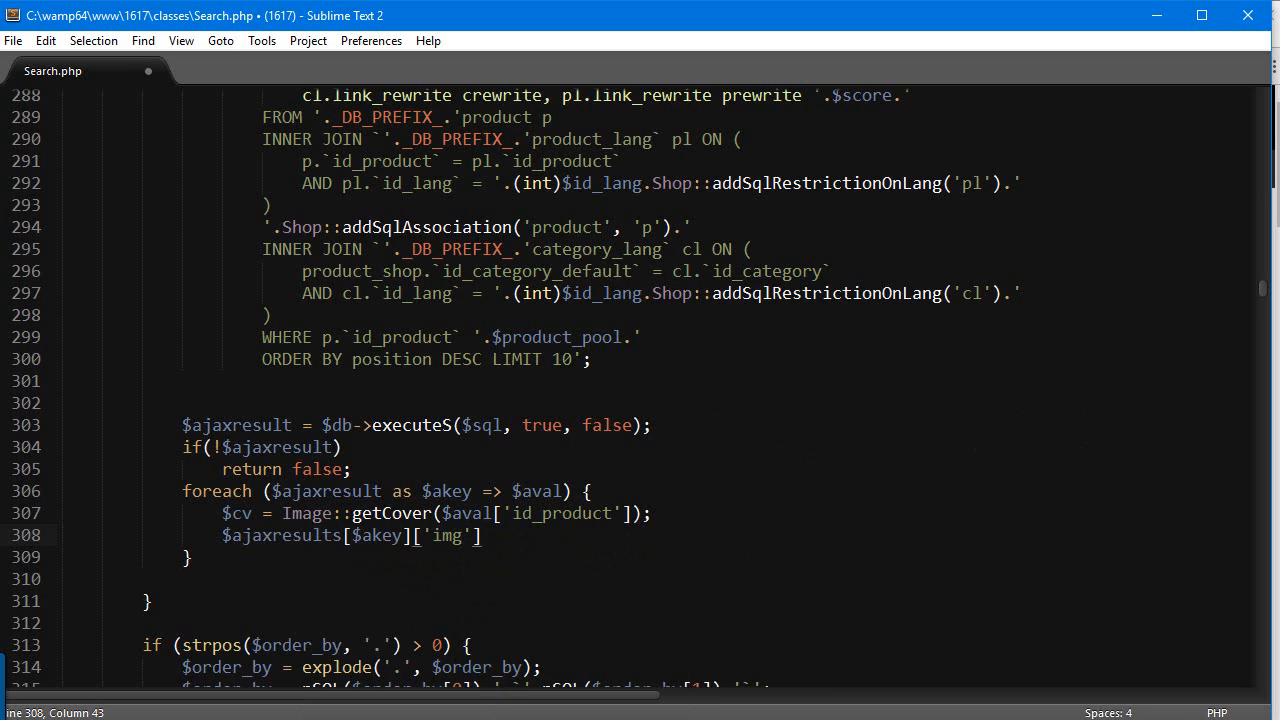
{"action": "type", "text": "= $this->"}
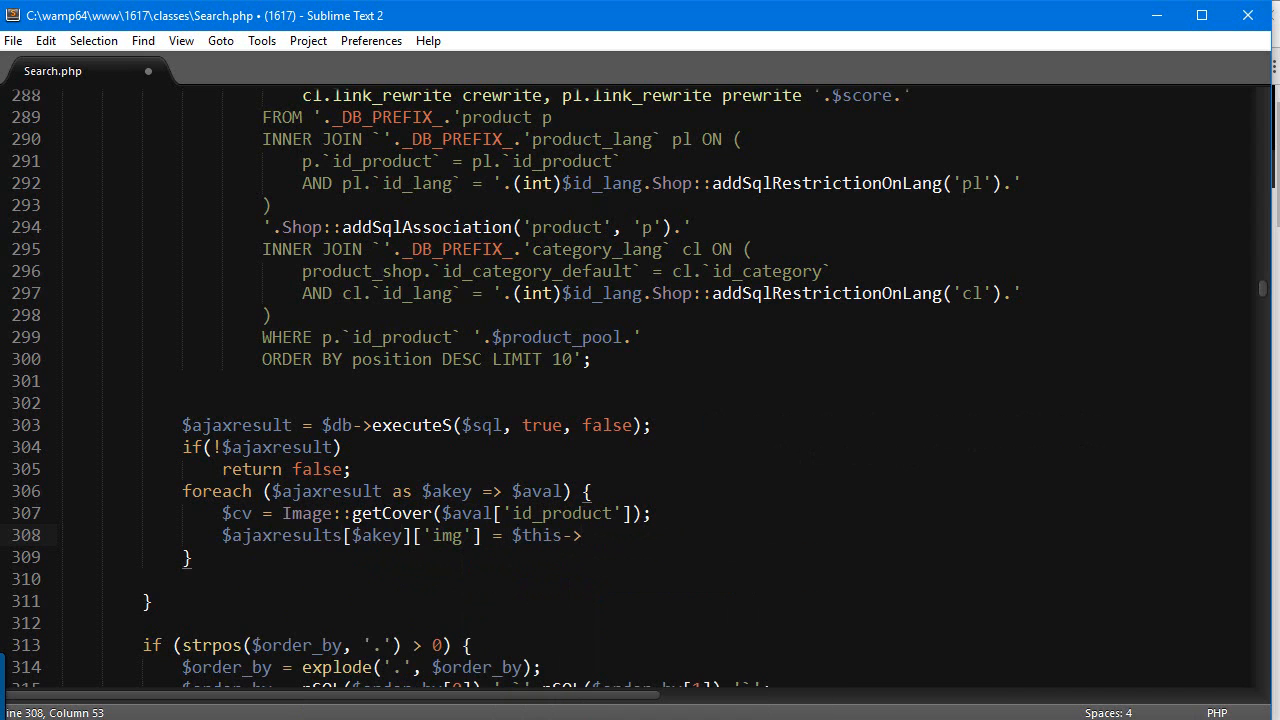
{"action": "key", "text": "backspace"}
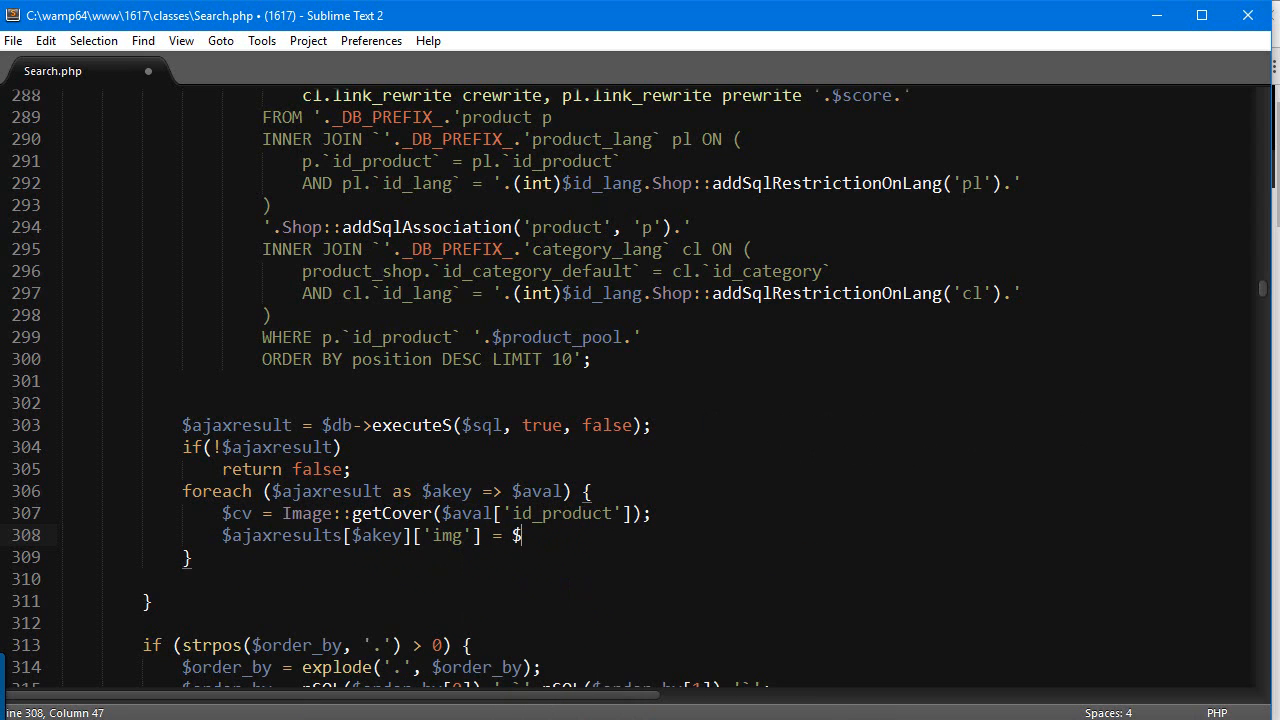
{"action": "type", "text": "context->link->"}
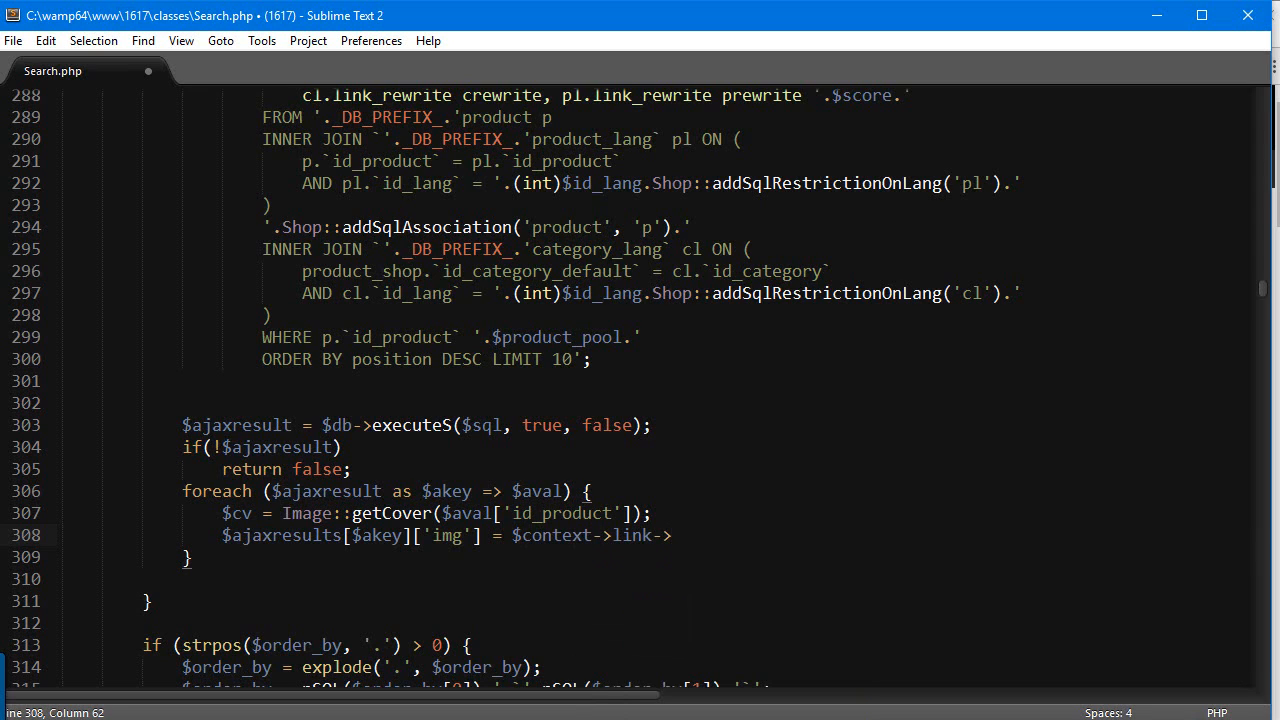
{"action": "type", "text": "getImageLink"}
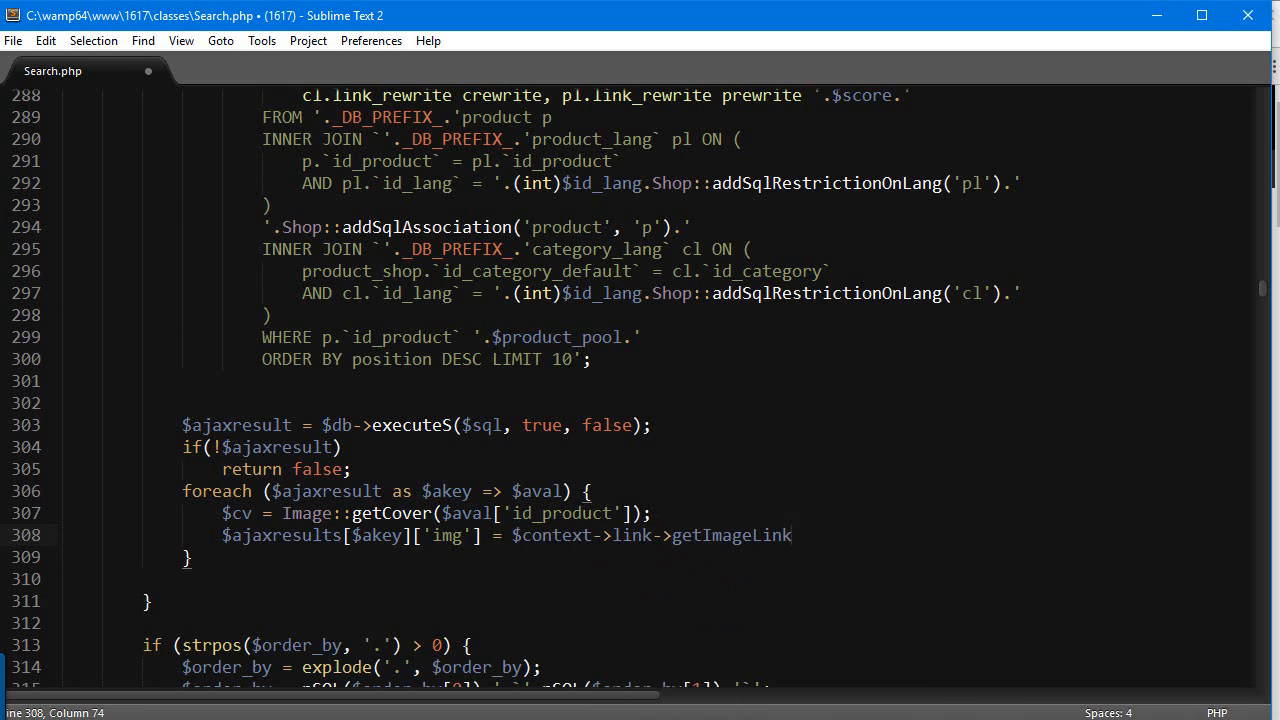
Step: Pass $aval['prewrite'], $cv['id_image'] and 'cart_default' as the getImageLink arguments
{"action": "type", "text": "($"}
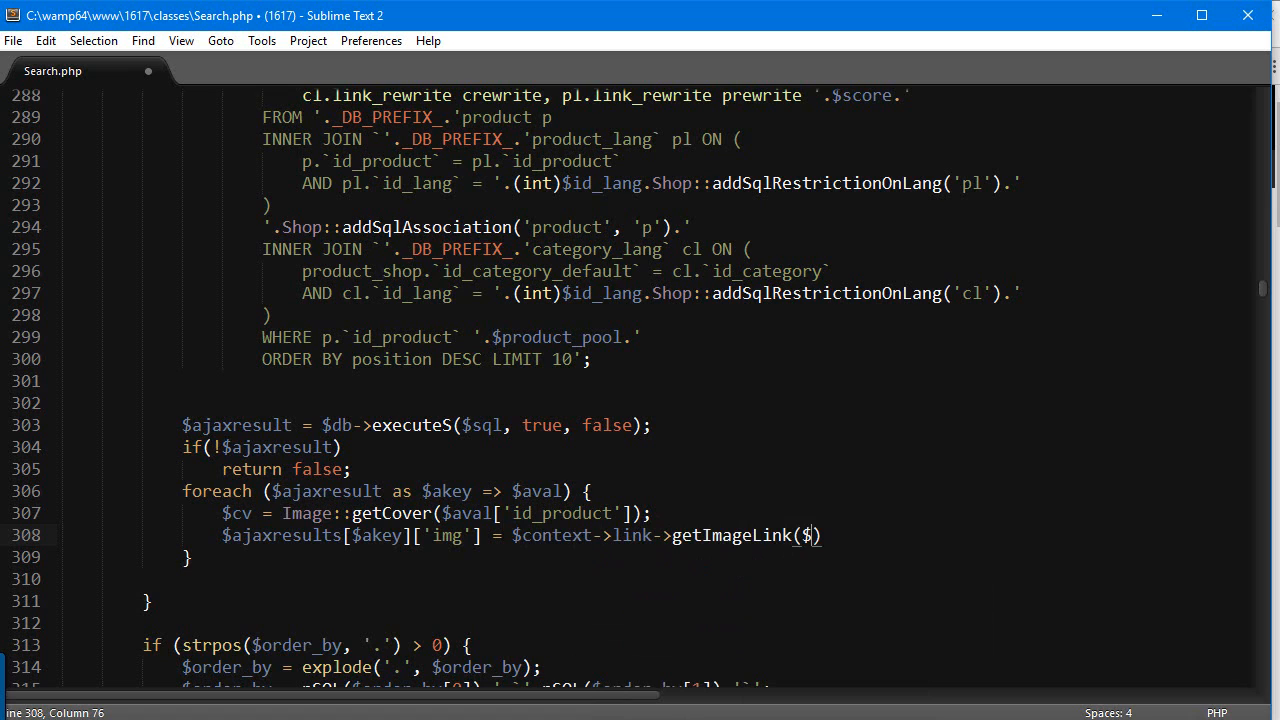
{"action": "type", "text": "aval['p"}
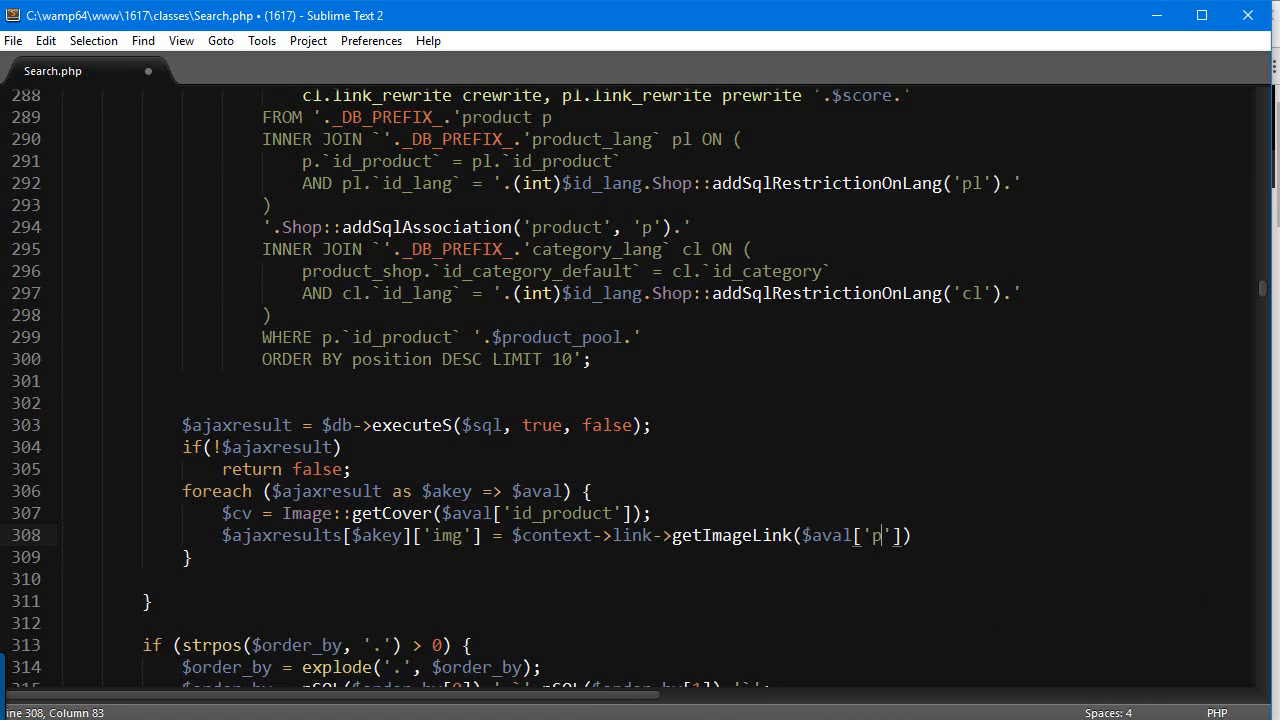
{"action": "type", "text": "rewrite"}
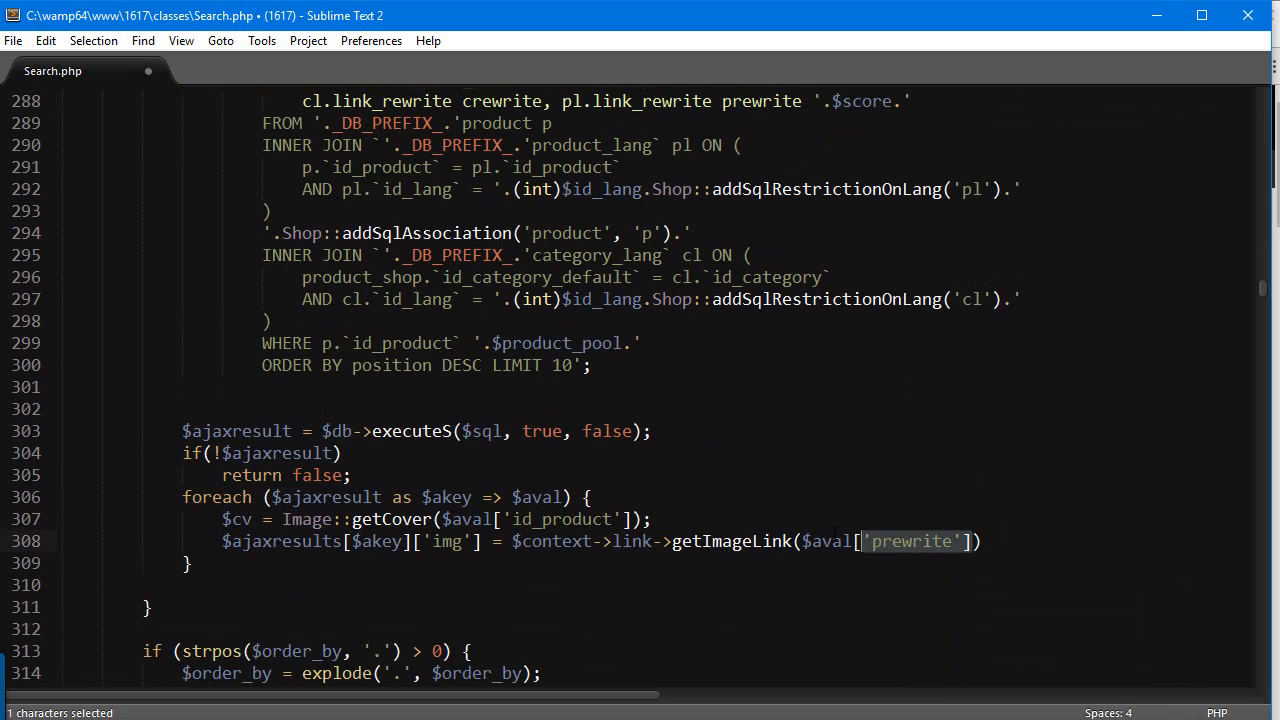
{"action": "double_click", "coordinate": [730, 542]}
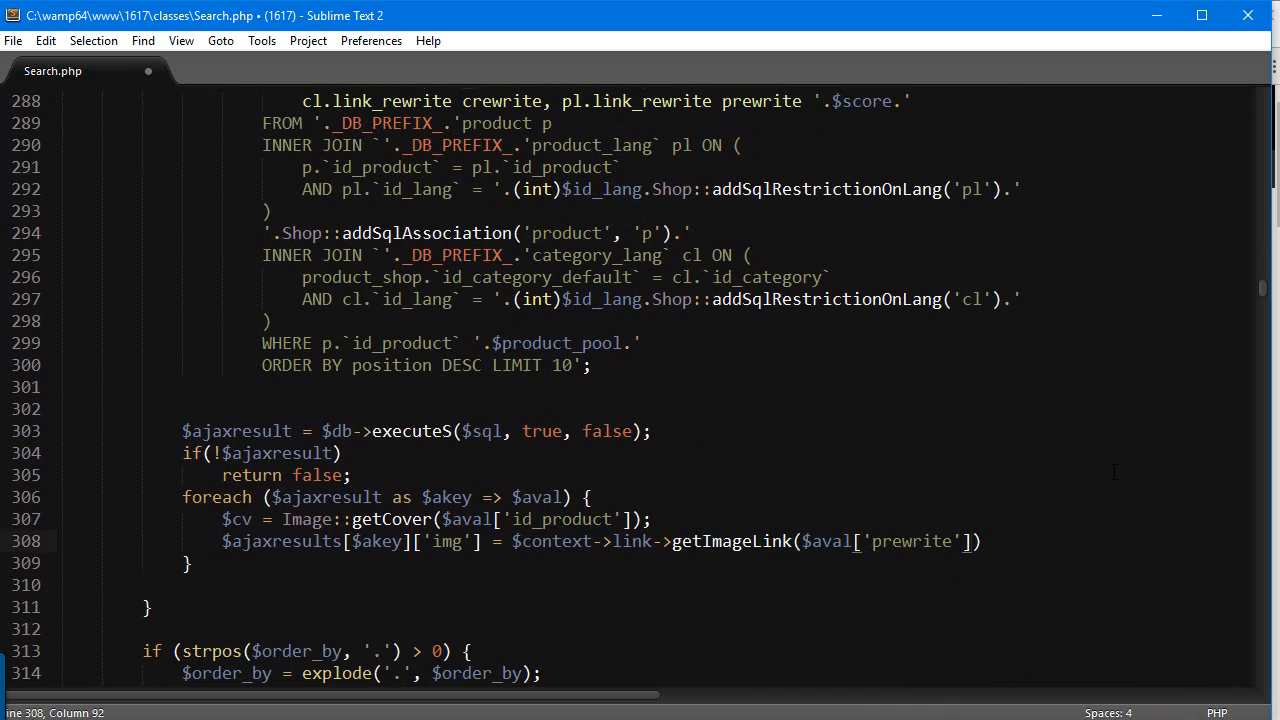
{"action": "type", "text": ", $cv['id_image"}
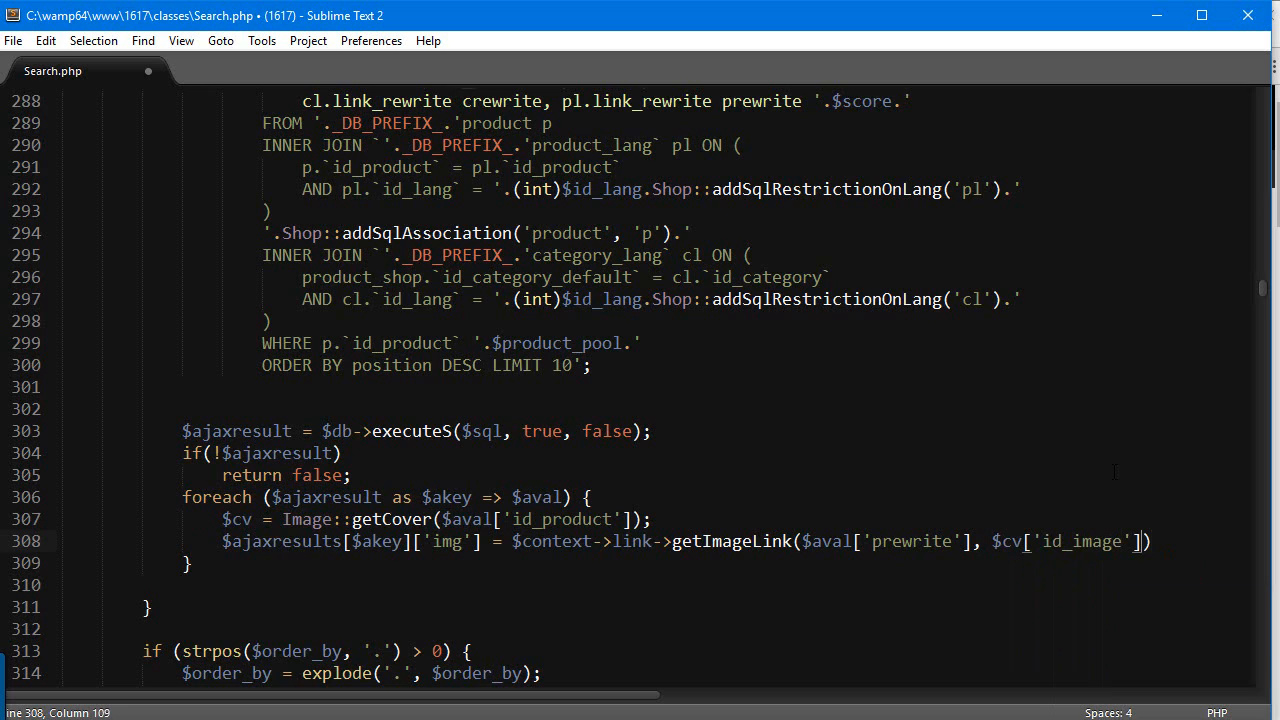
{"action": "type", "text": ", ''"}
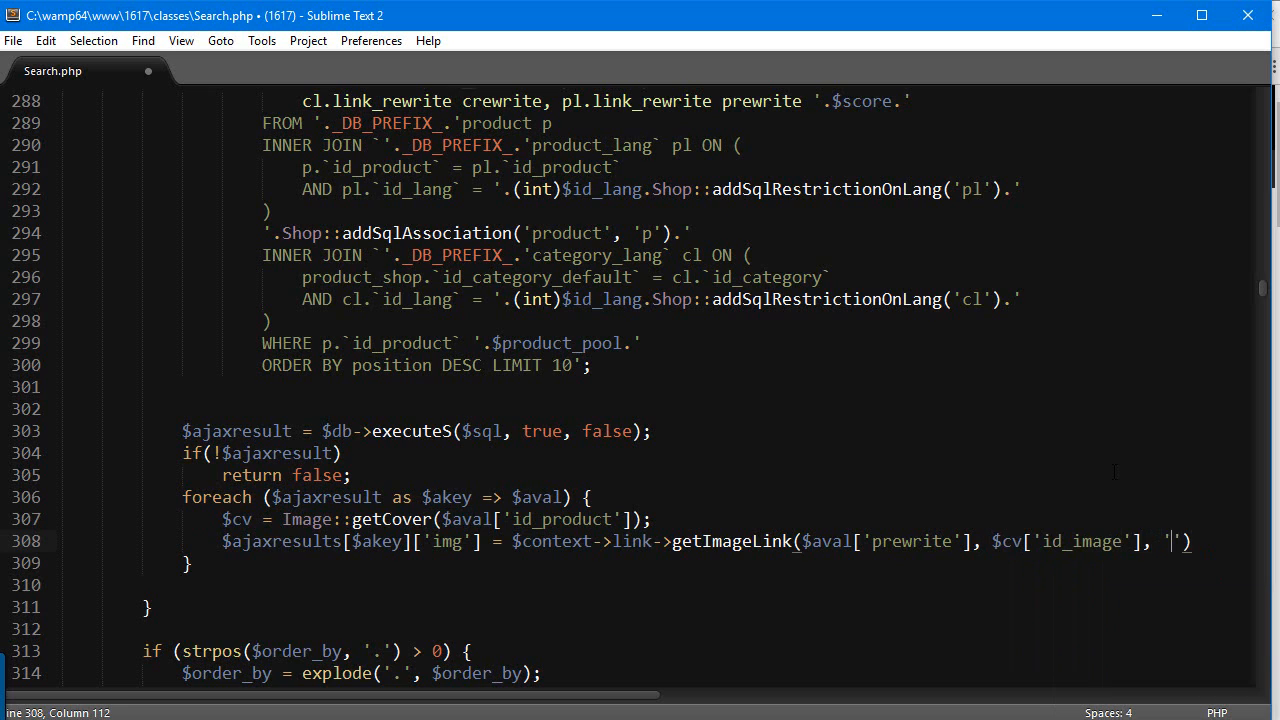
{"action": "type", "text": "cart_default"}
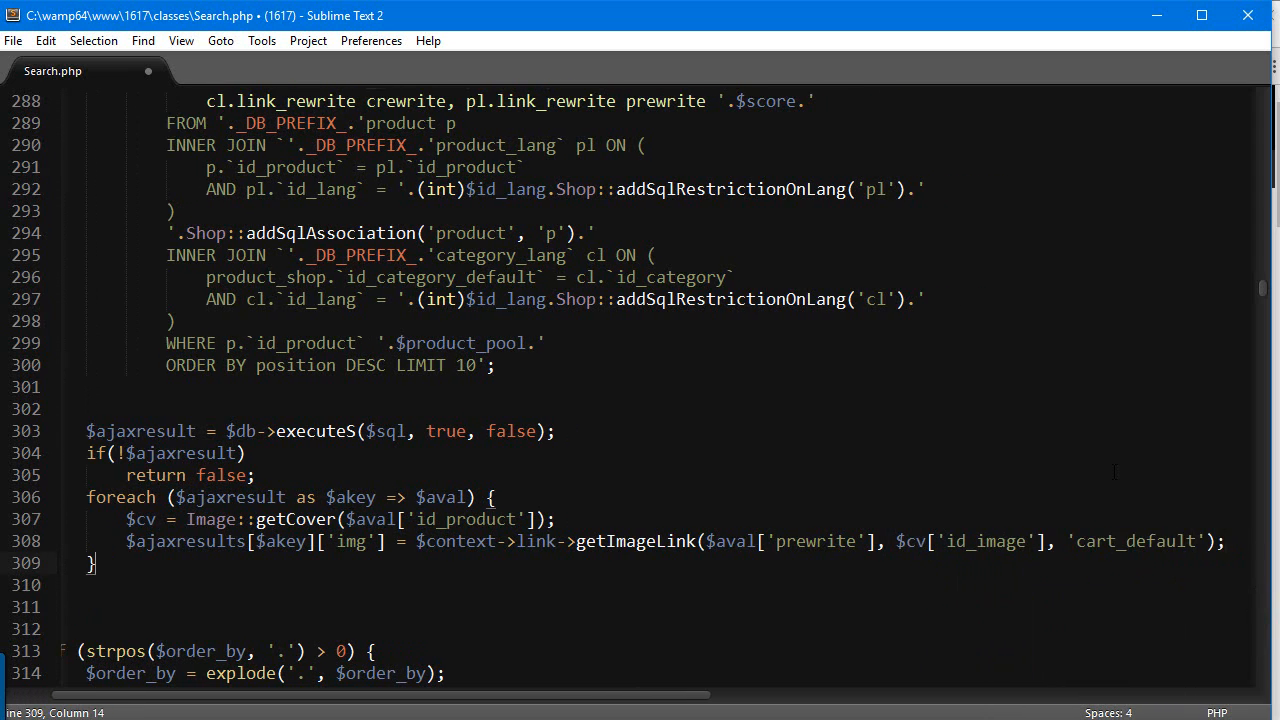
Step: Add 'return $ajaxresult;' after the foreach loop
{"action": "type", "text": "ret"}
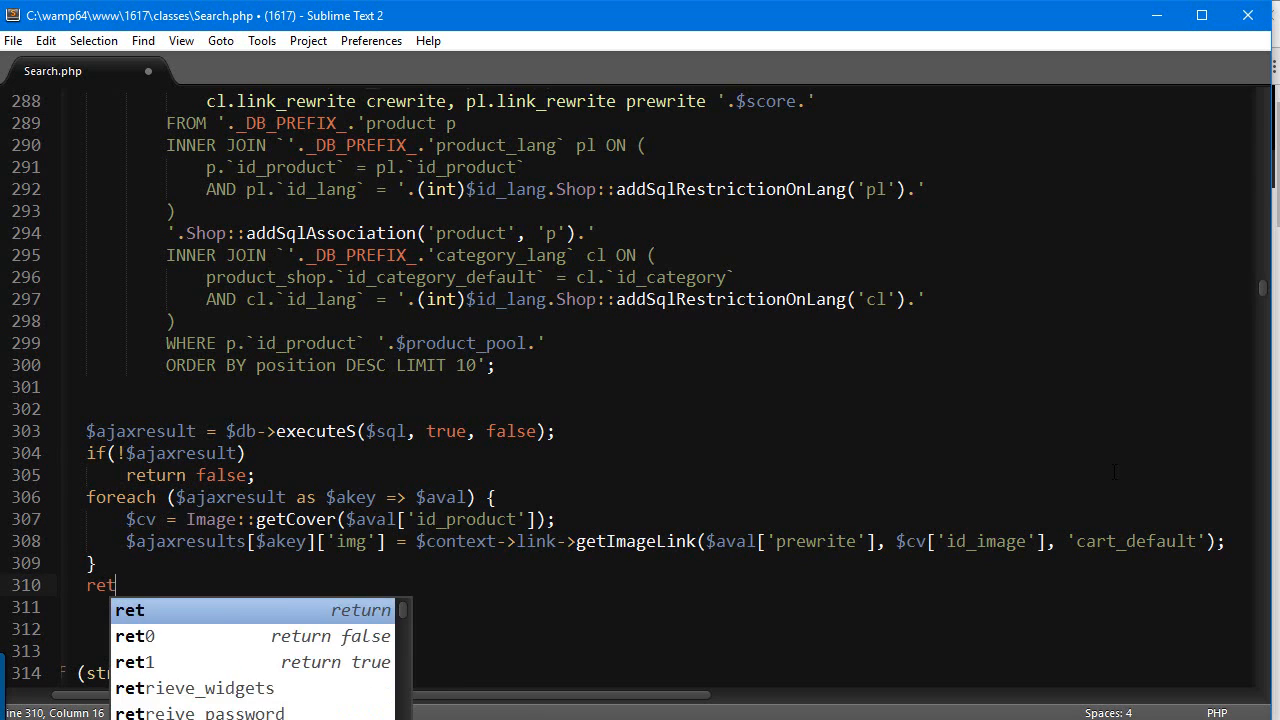
{"action": "type", "text": "urn $a"}
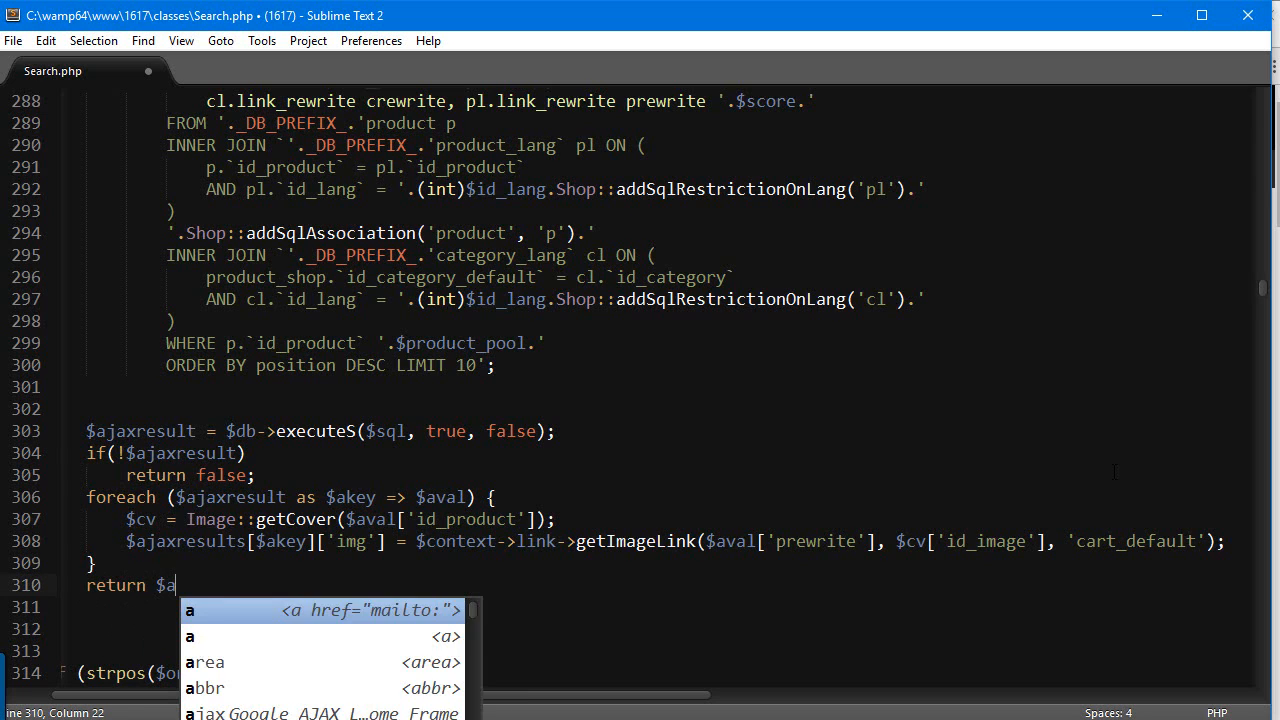
{"action": "type", "text": "jaxresult;"}
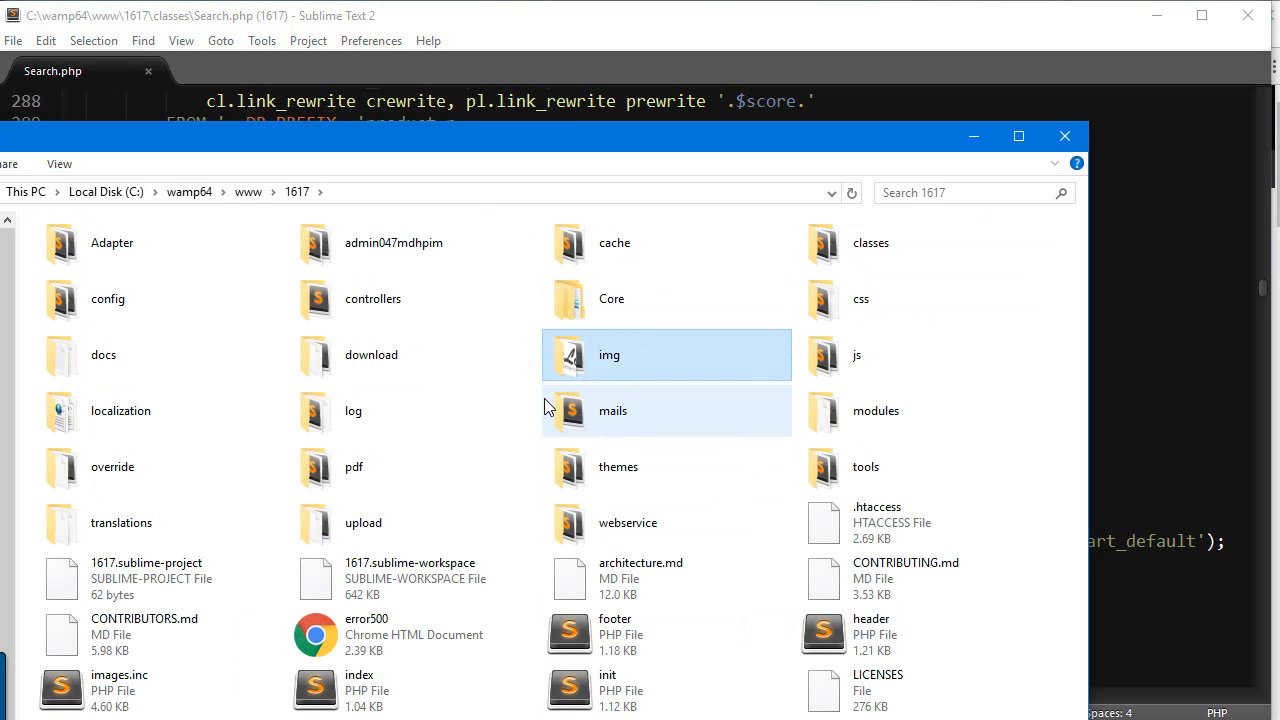
Step: Browse themes > default-bootstrap > js > modules > blocksearch and open blocksearch.js
{"action": "double_click", "coordinate": [618, 468]}
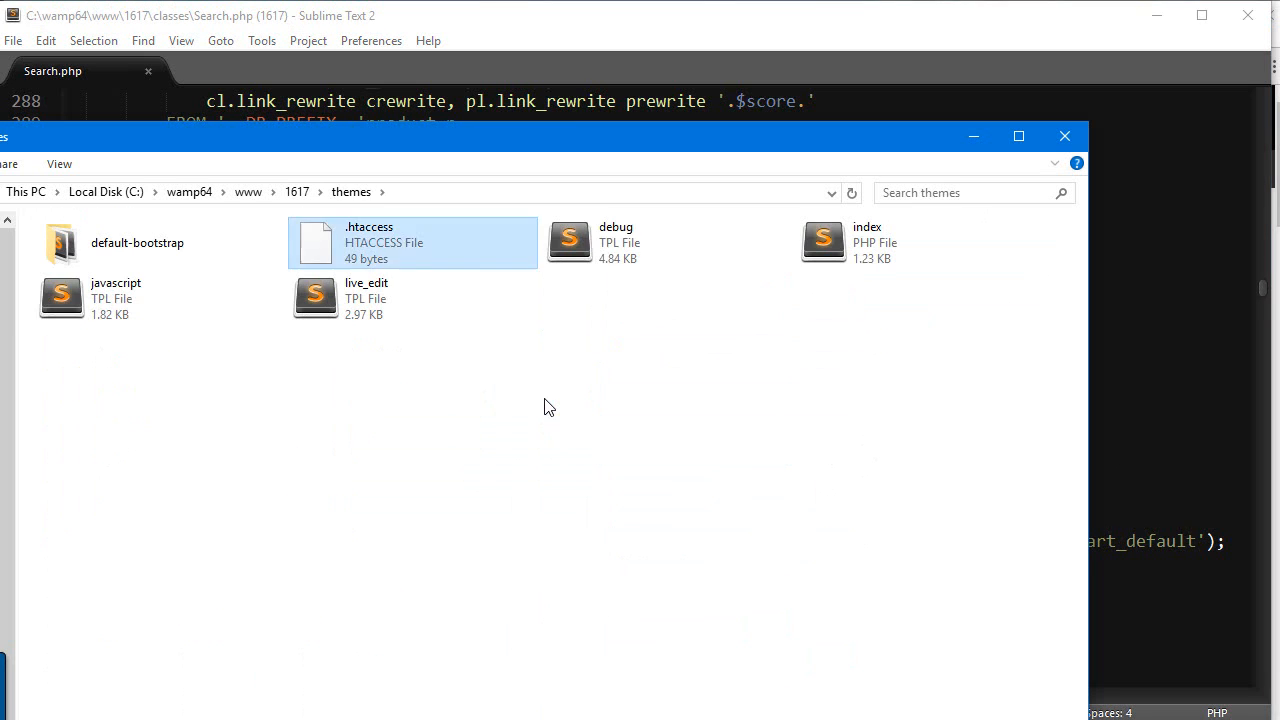
{"action": "left_click", "coordinate": [136, 244]}
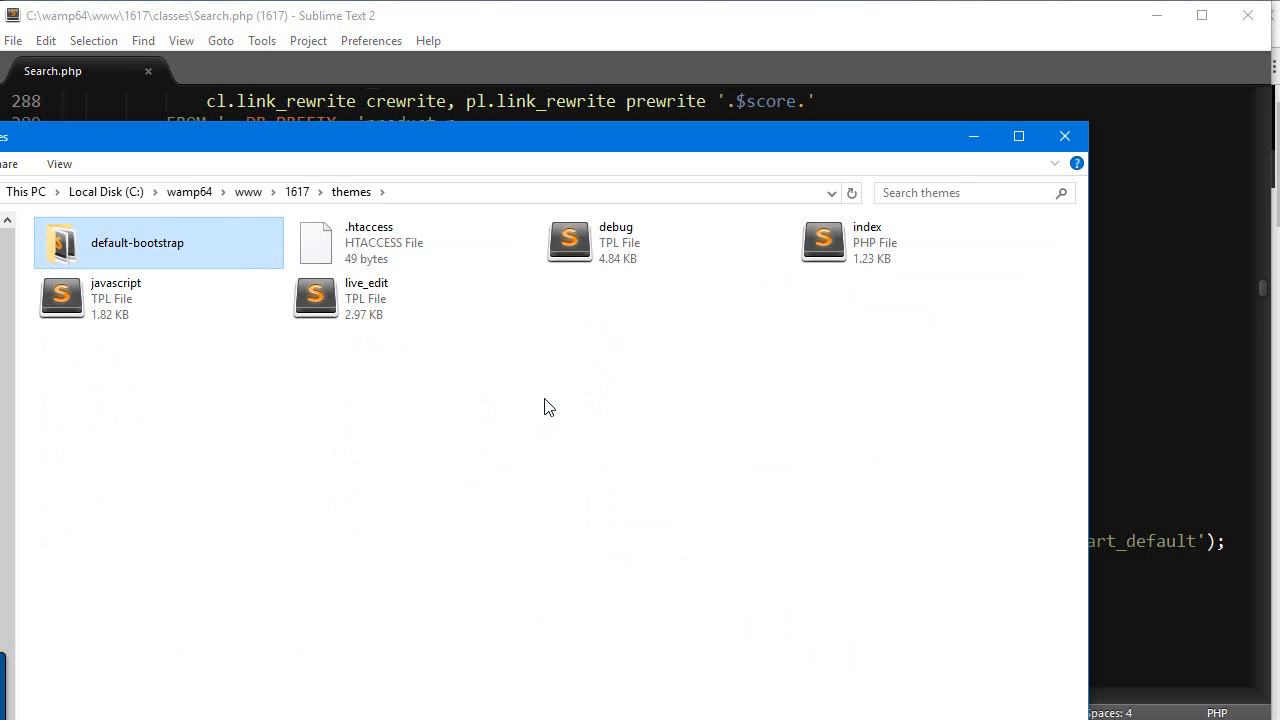
{"action": "mouse_move", "coordinate": [136, 242]}
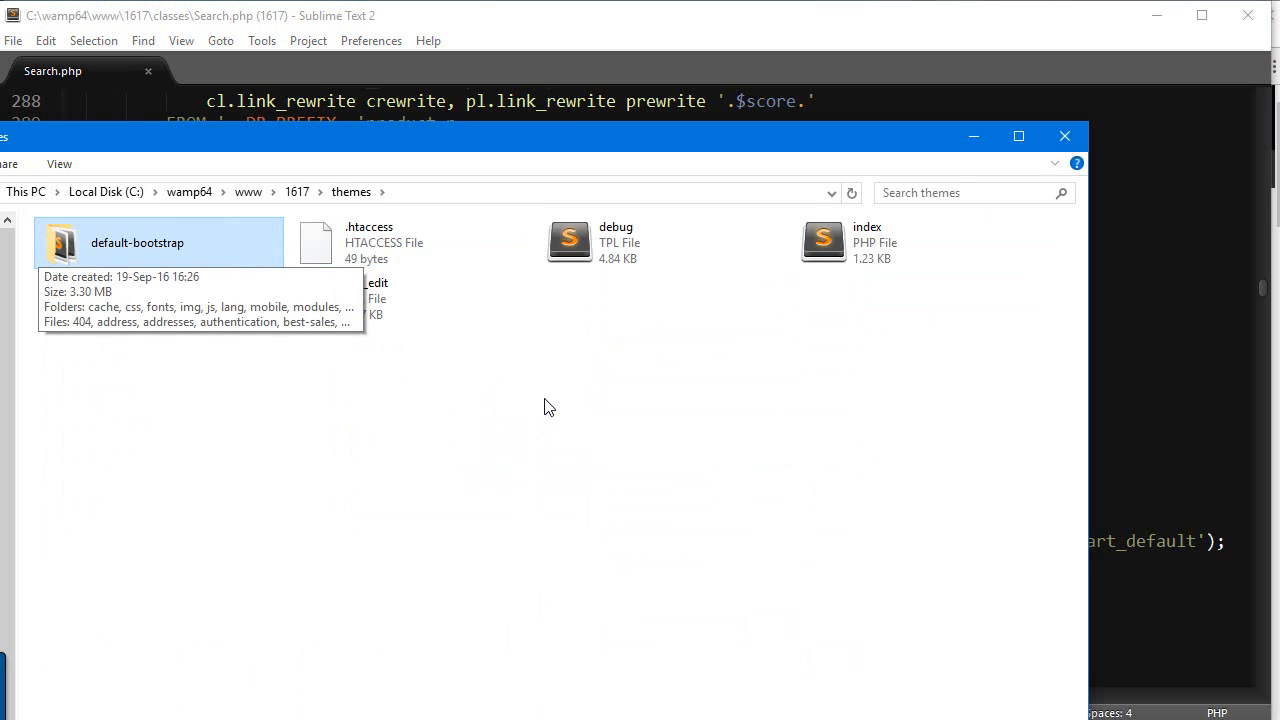
{"action": "double_click", "coordinate": [136, 242]}
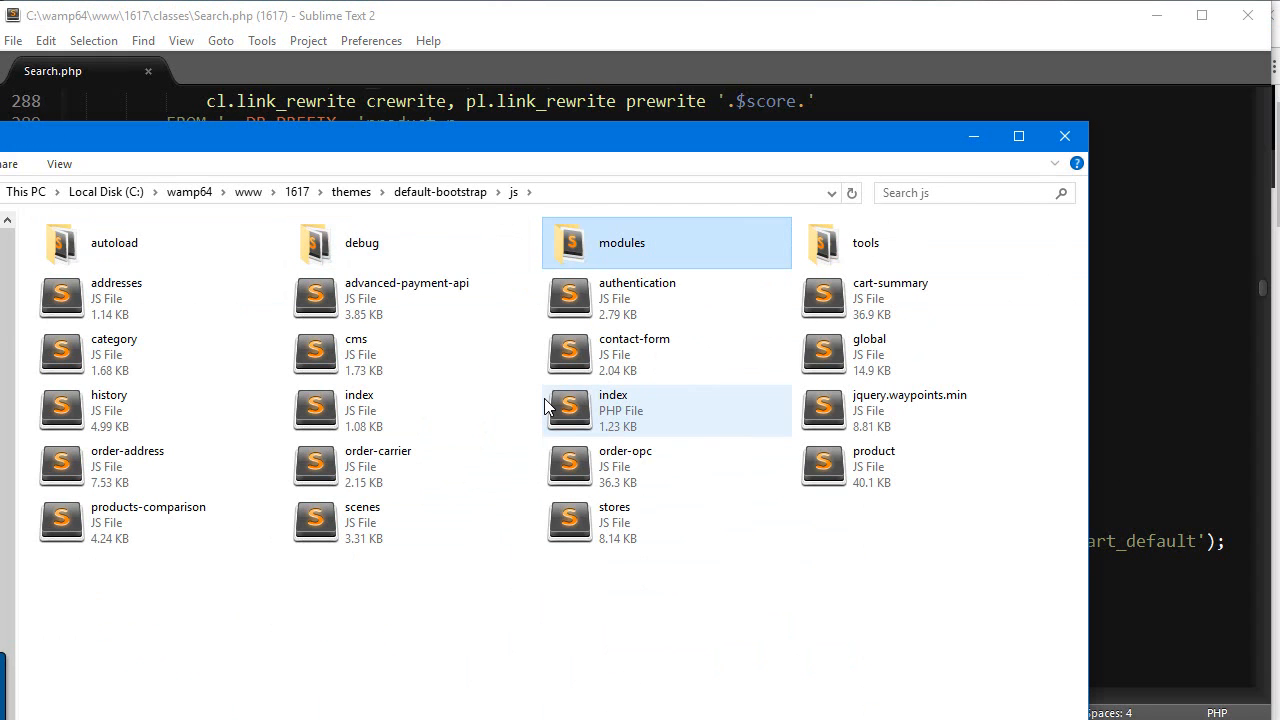
{"action": "double_click", "coordinate": [620, 242]}
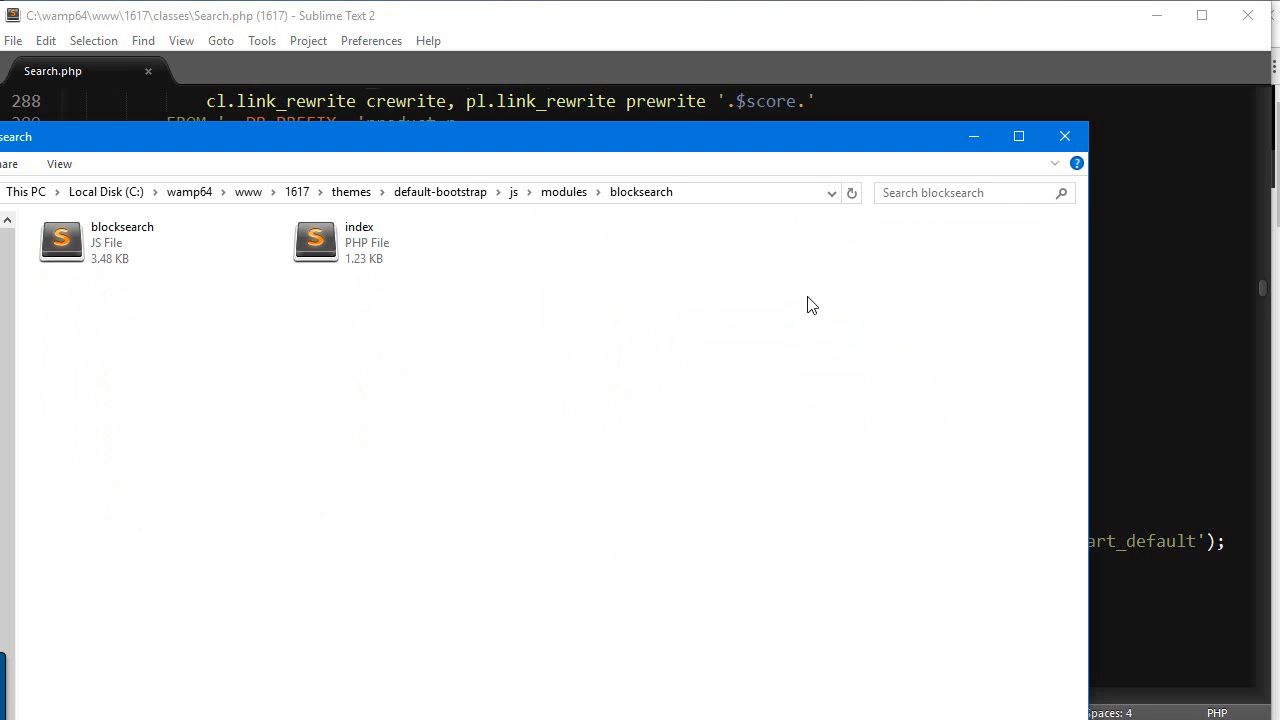
{"action": "left_click", "coordinate": [110, 244]}
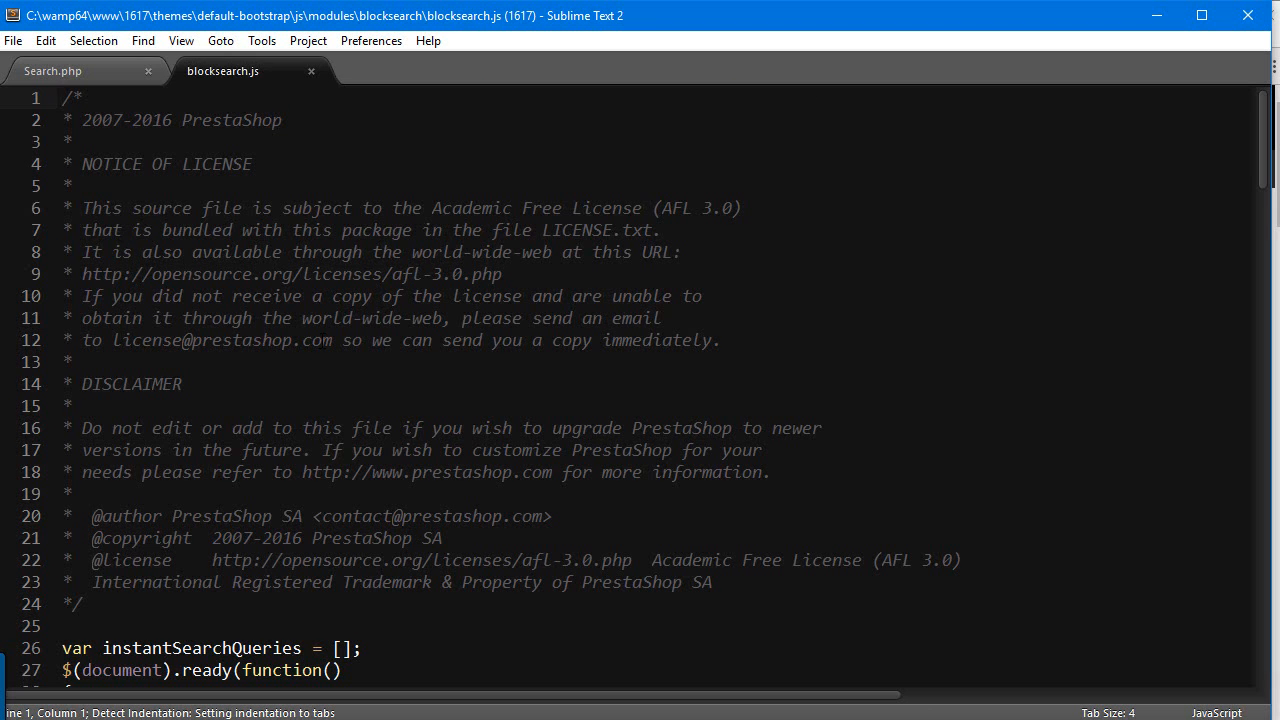
{"action": "scroll", "scroll_direction": "down", "scroll_amount": 3}
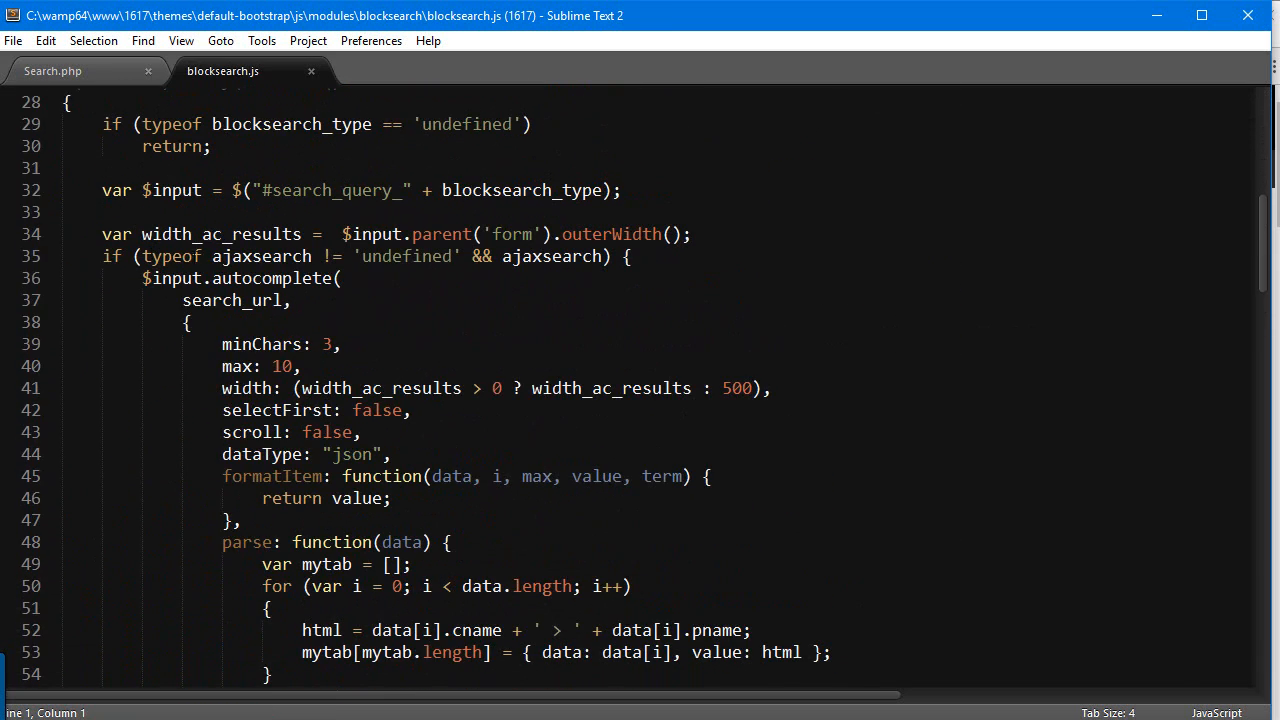
{"action": "scroll", "scroll_direction": "down", "scroll_amount": 3}
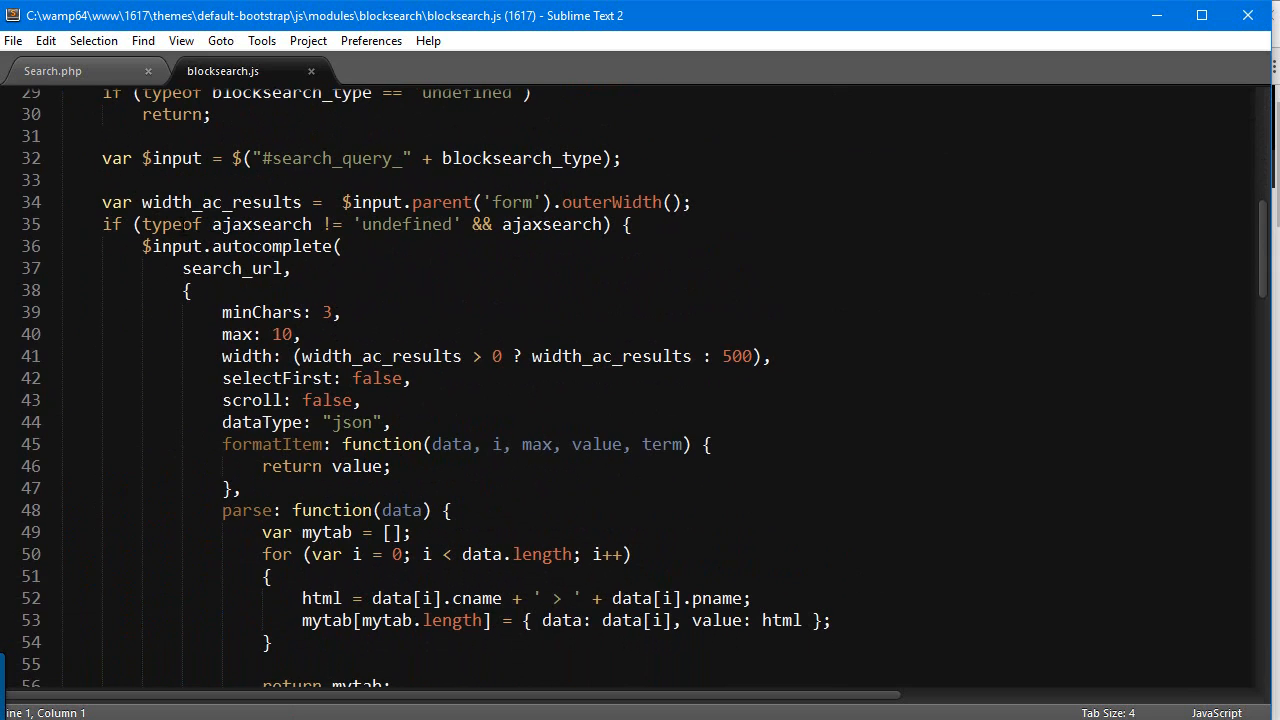
{"action": "scroll", "scroll_direction": "down", "scroll_amount": 3}
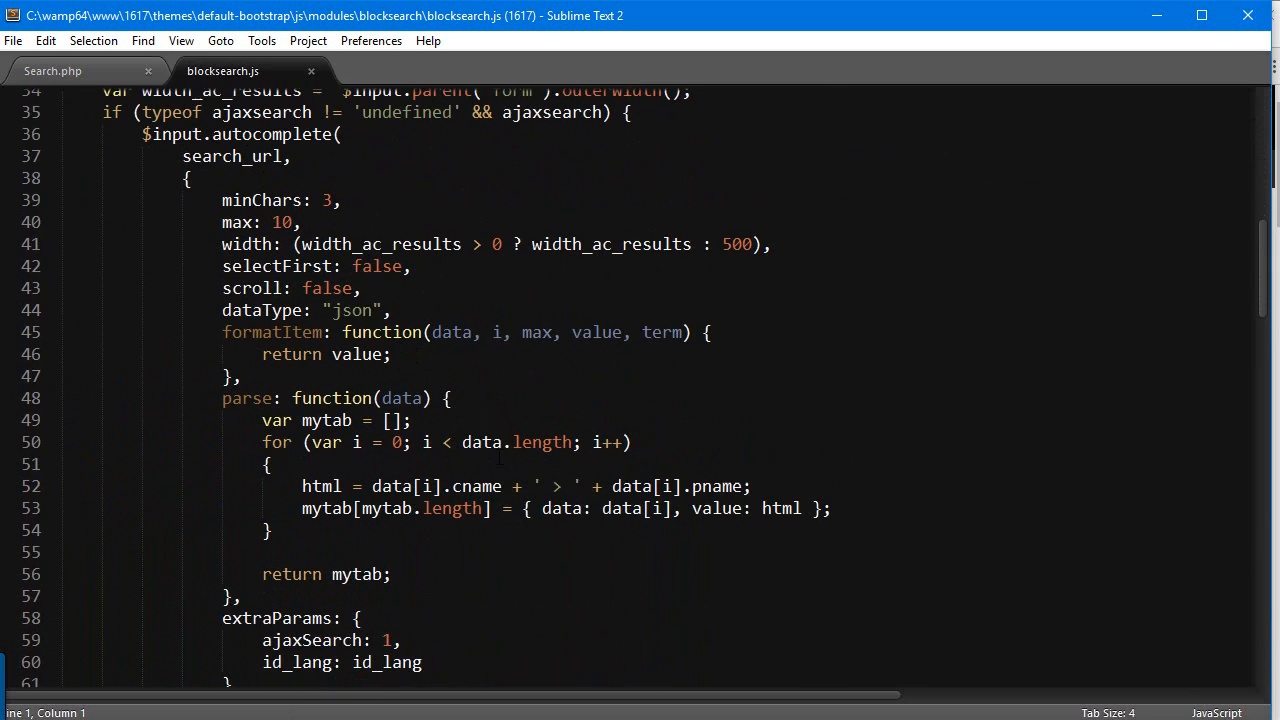
{"action": "double_click", "coordinate": [246, 398]}
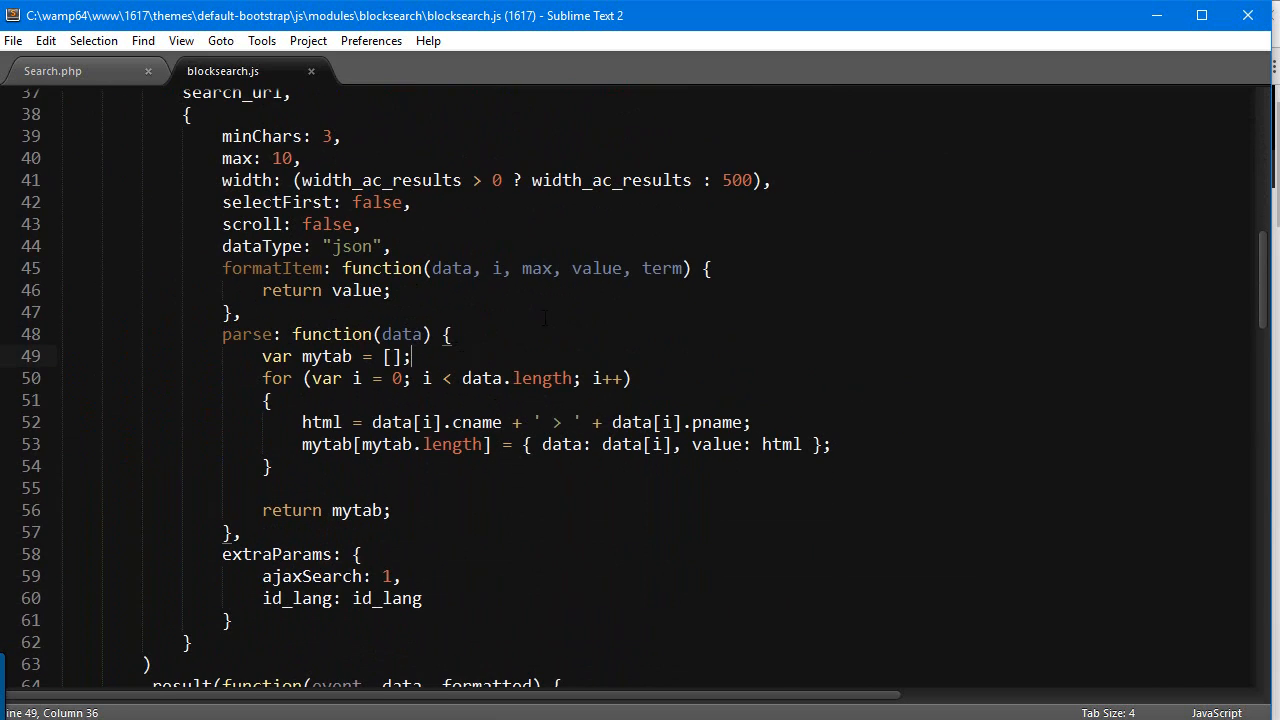
{"action": "mouse_move", "coordinate": [572, 302]}
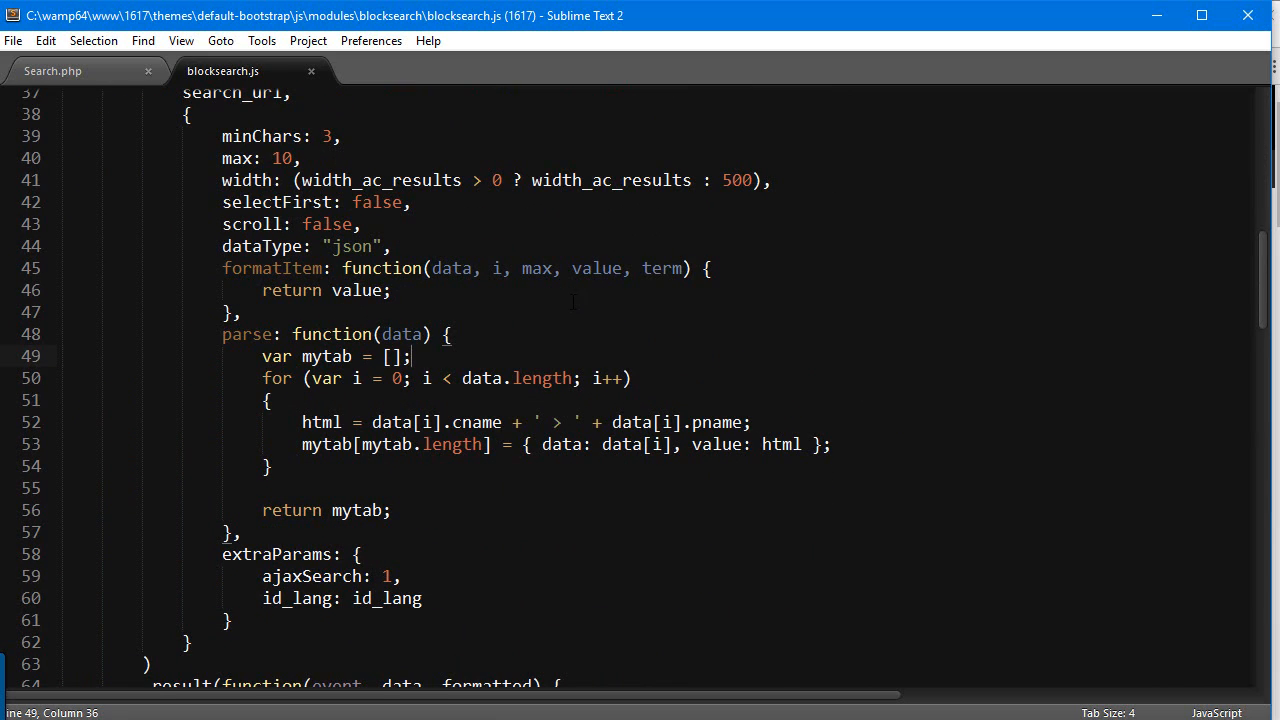
{"action": "left_click", "coordinate": [356, 422]}
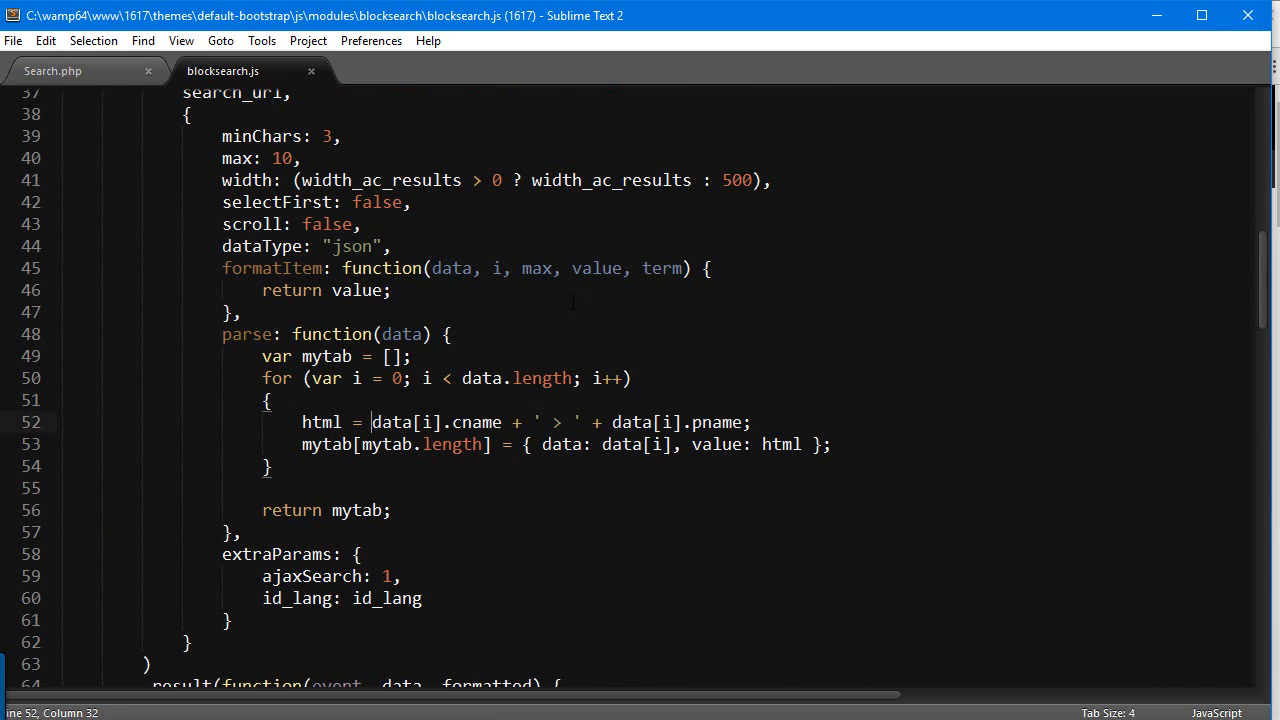
{"action": "left_click_drag", "start_coordinate": [372, 422], "coordinate": [742, 422]}
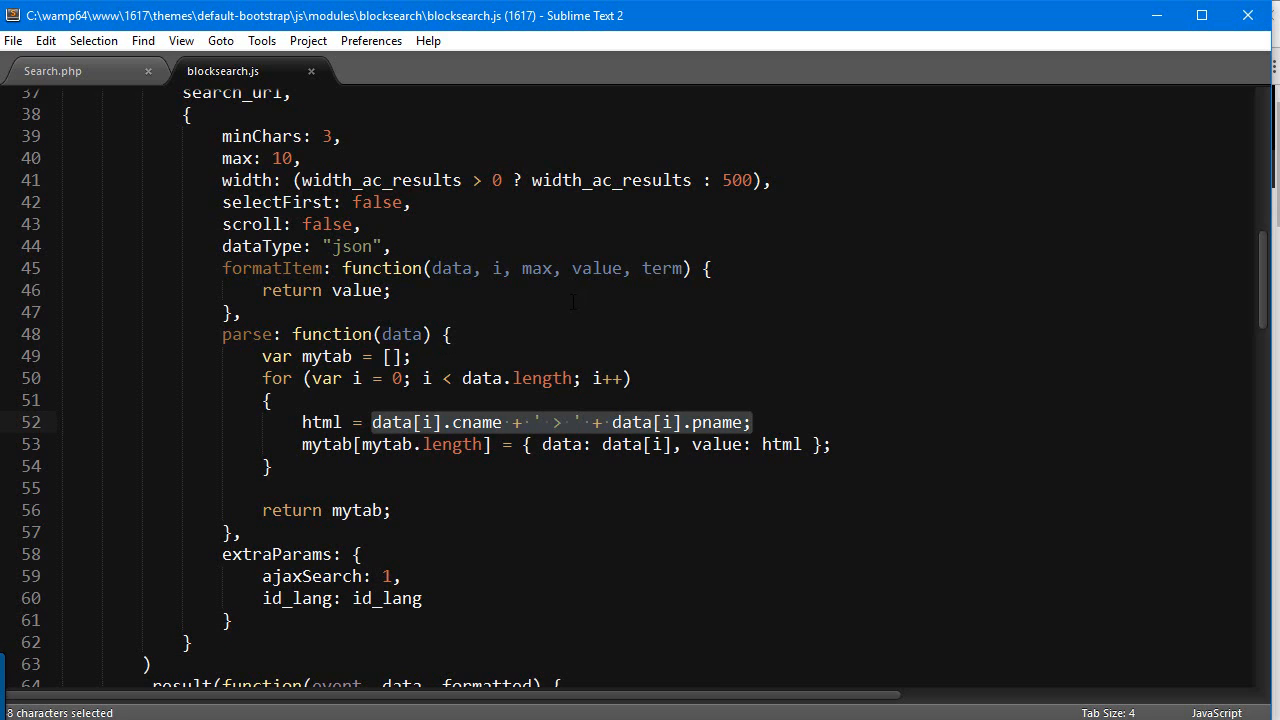
{"action": "left_click", "coordinate": [370, 422]}
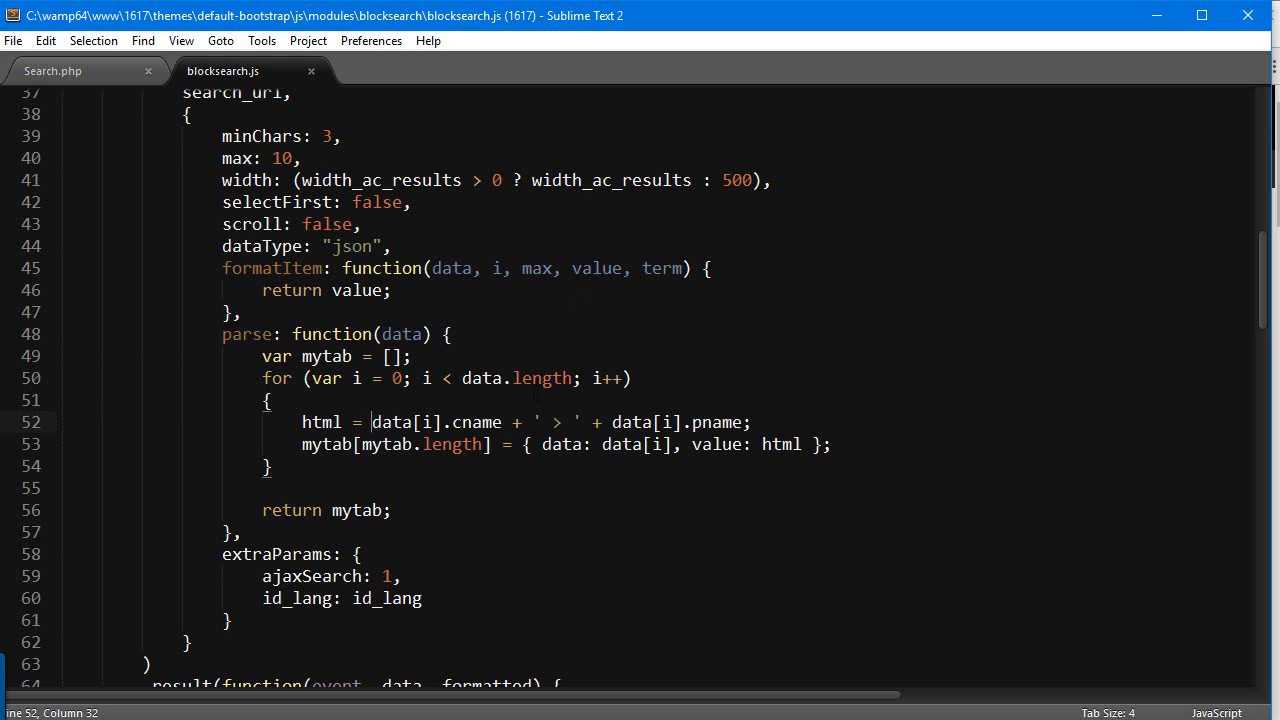
{"action": "left_click_drag", "start_coordinate": [370, 422], "coordinate": [516, 422]}
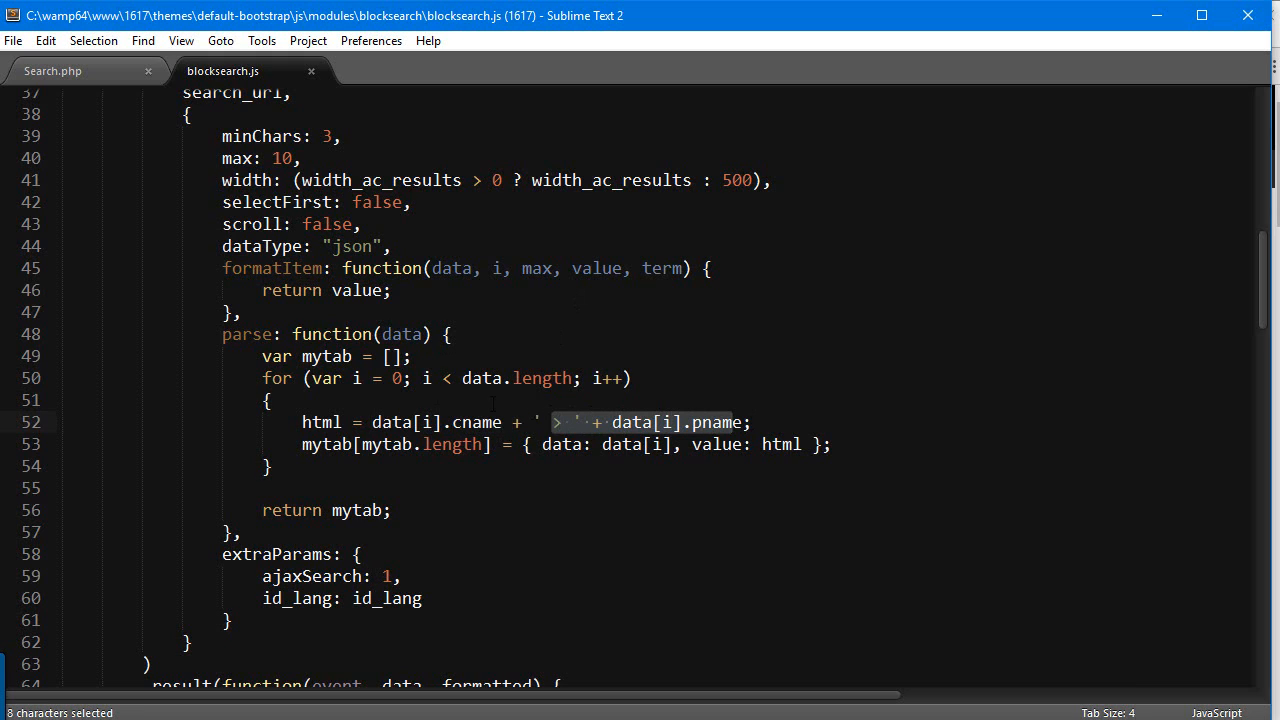
{"action": "left_click", "coordinate": [384, 422]}
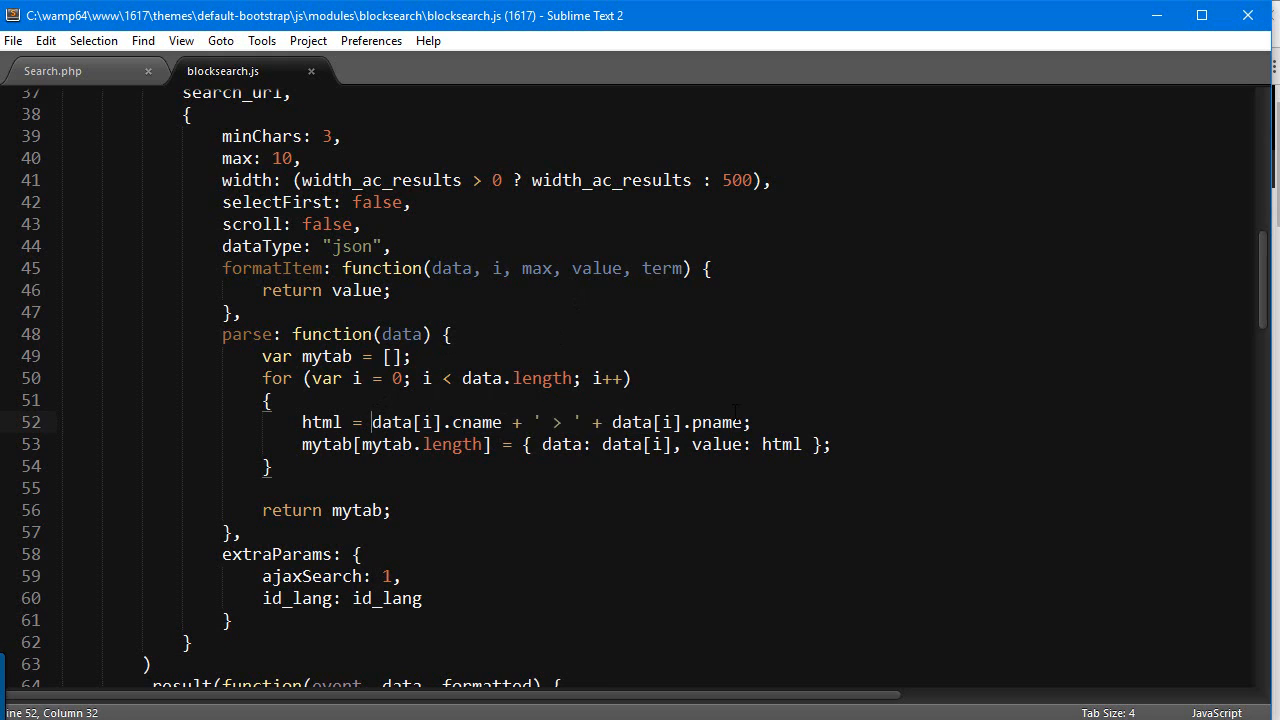
Step: Prefix each result's html with '<img src="'+data[i].img+'">' before data[i].cname
{"action": "type", "text": "'' +"}
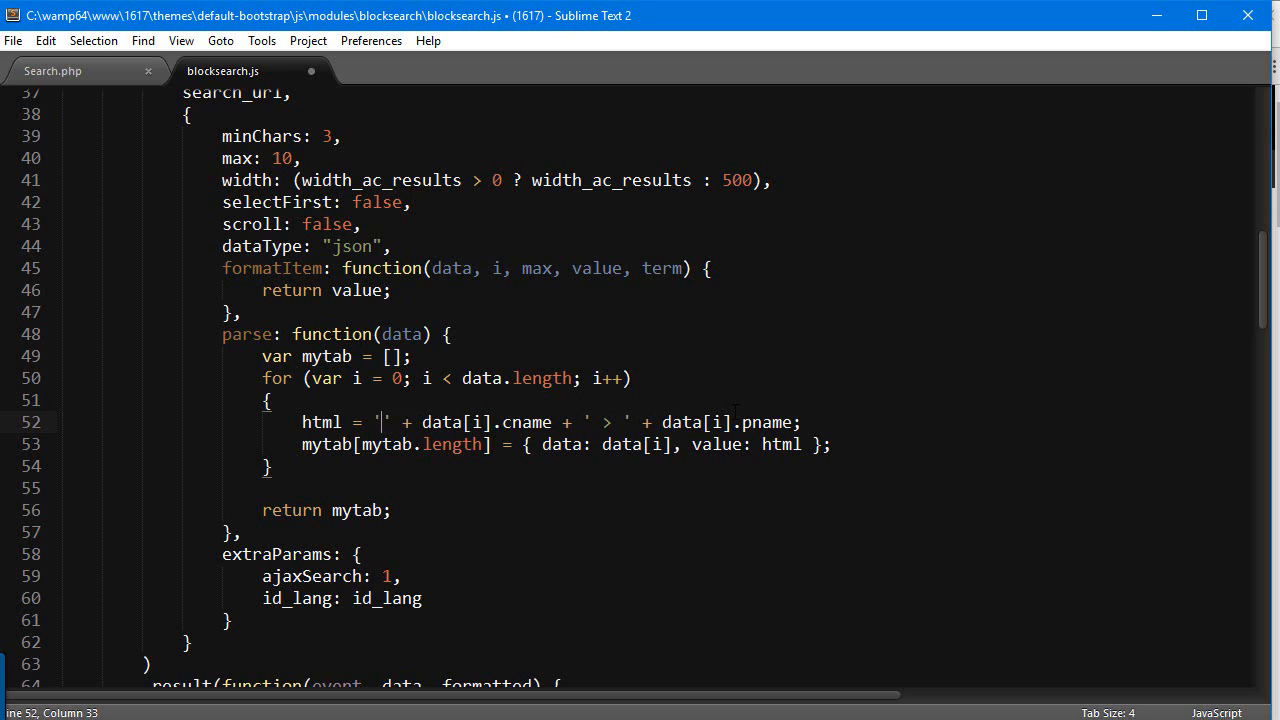
{"action": "type", "text": "<img>"}
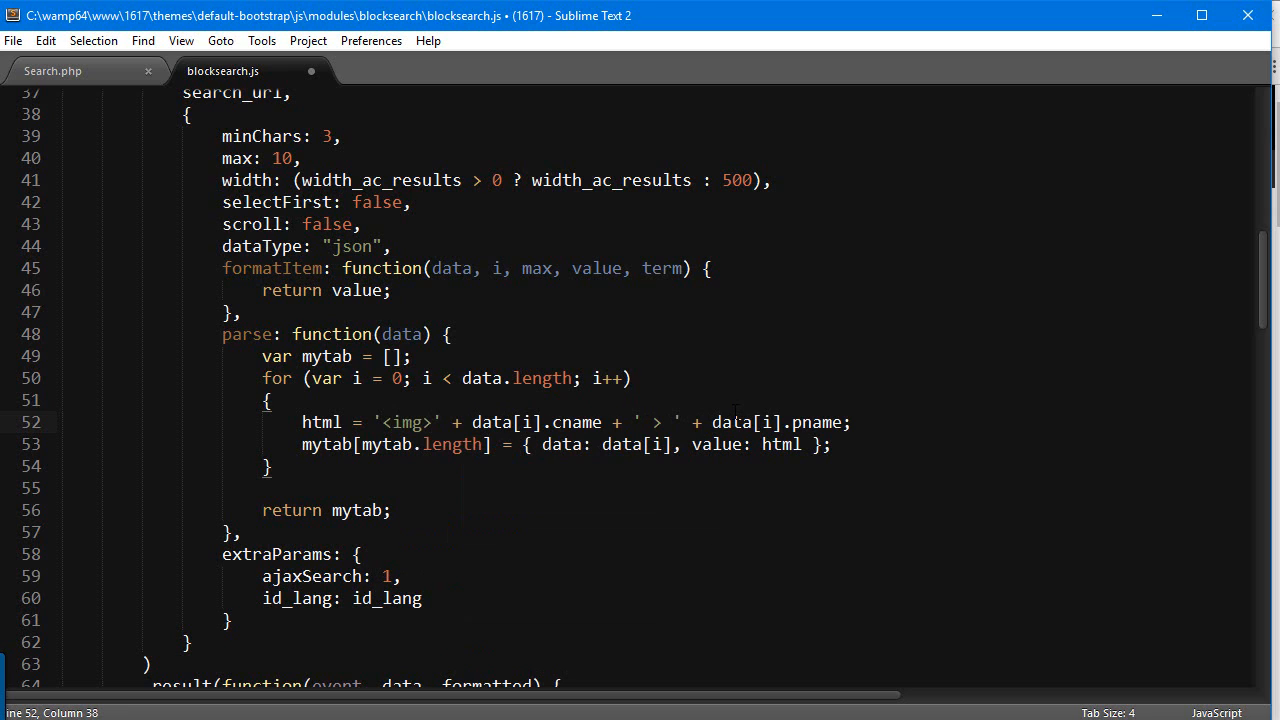
{"action": "type", "text": "src=\"\""}
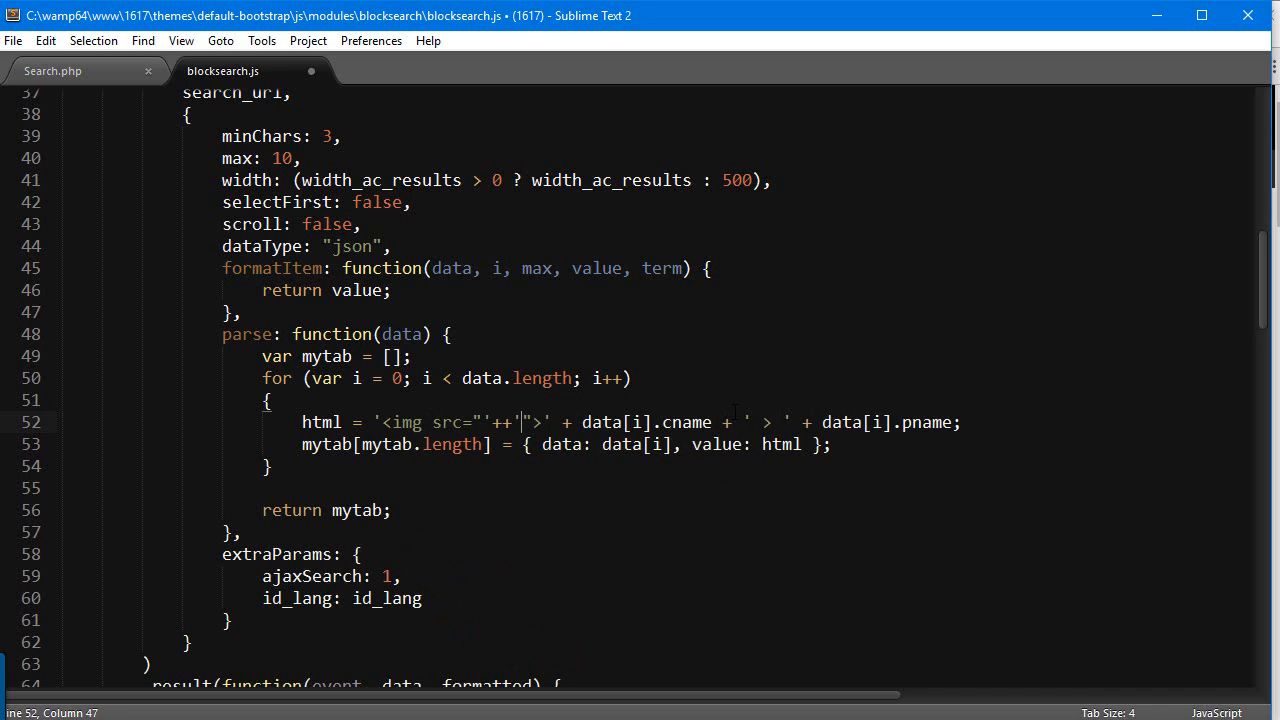
{"action": "type", "text": "data[i]."}
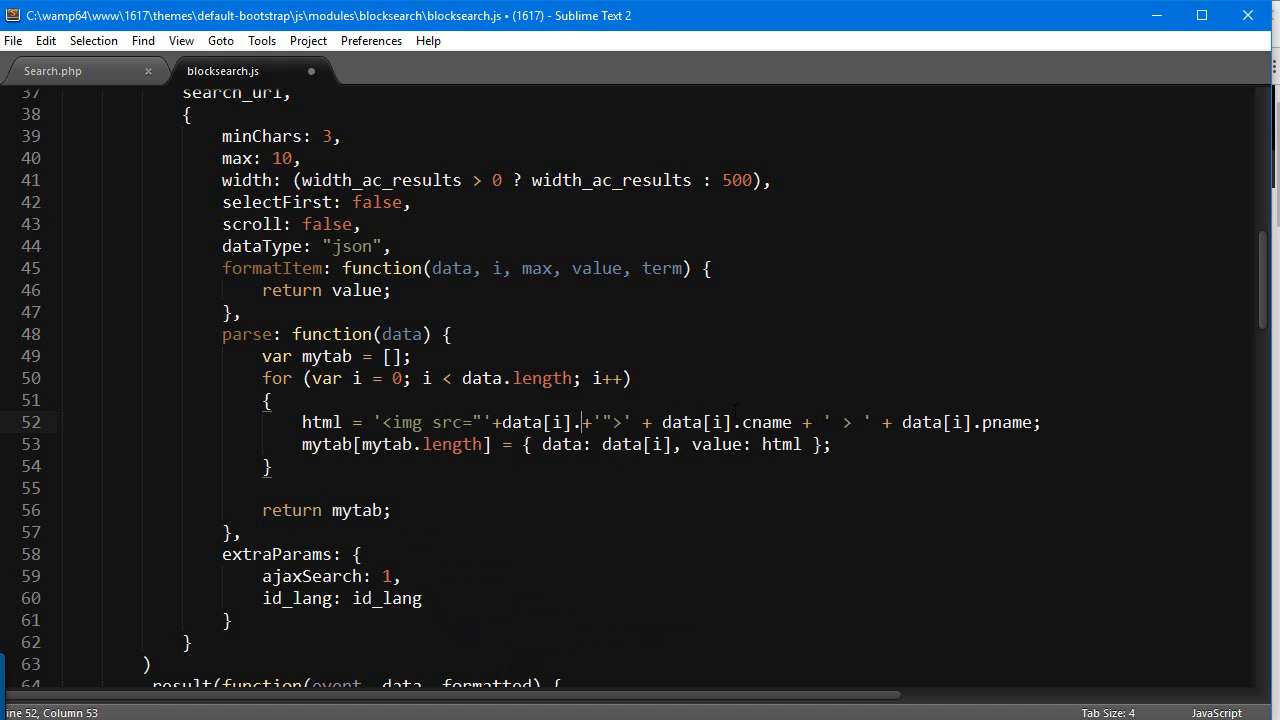
{"action": "type", "text": "img"}
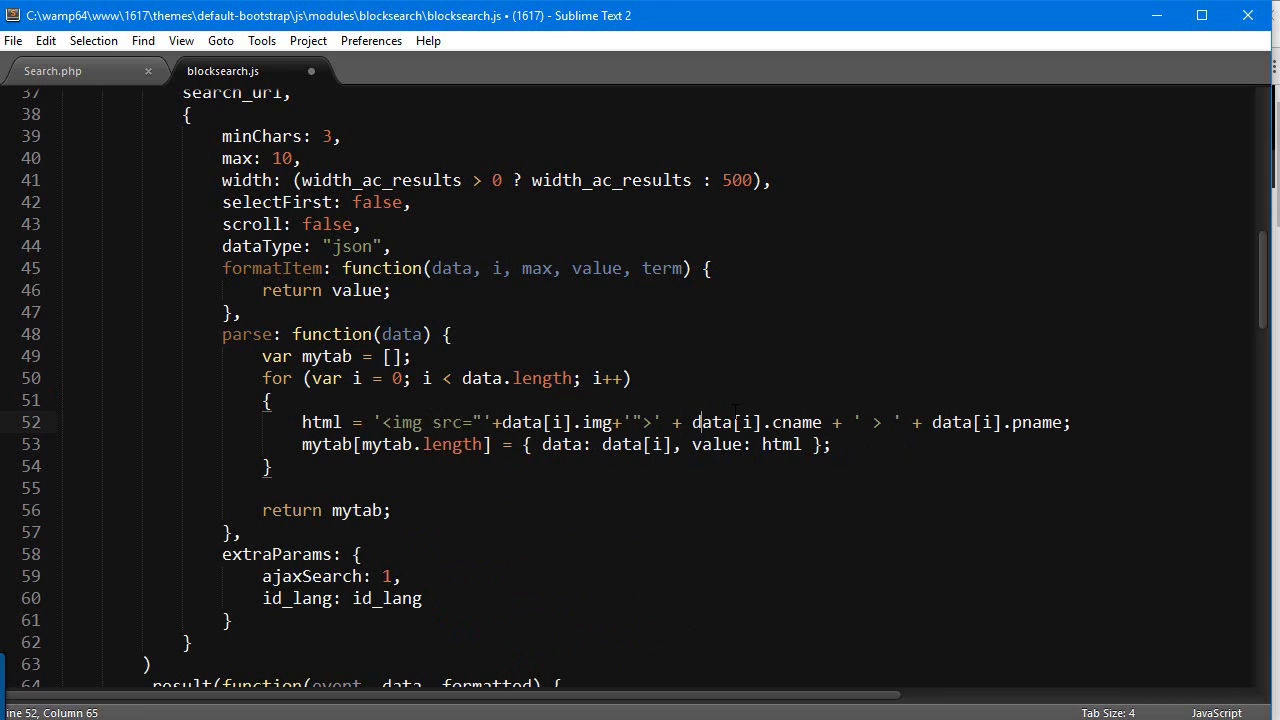
{"action": "double_click", "coordinate": [728, 422]}
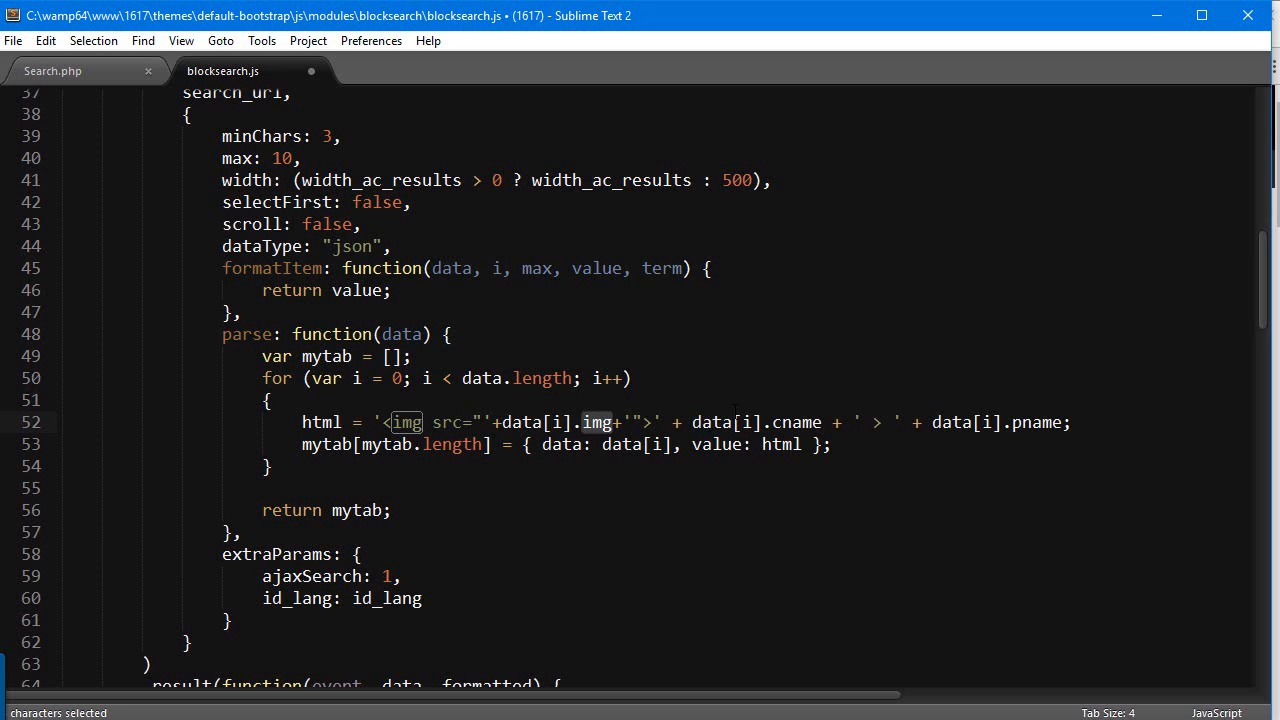
{"action": "left_click", "coordinate": [52, 72]}
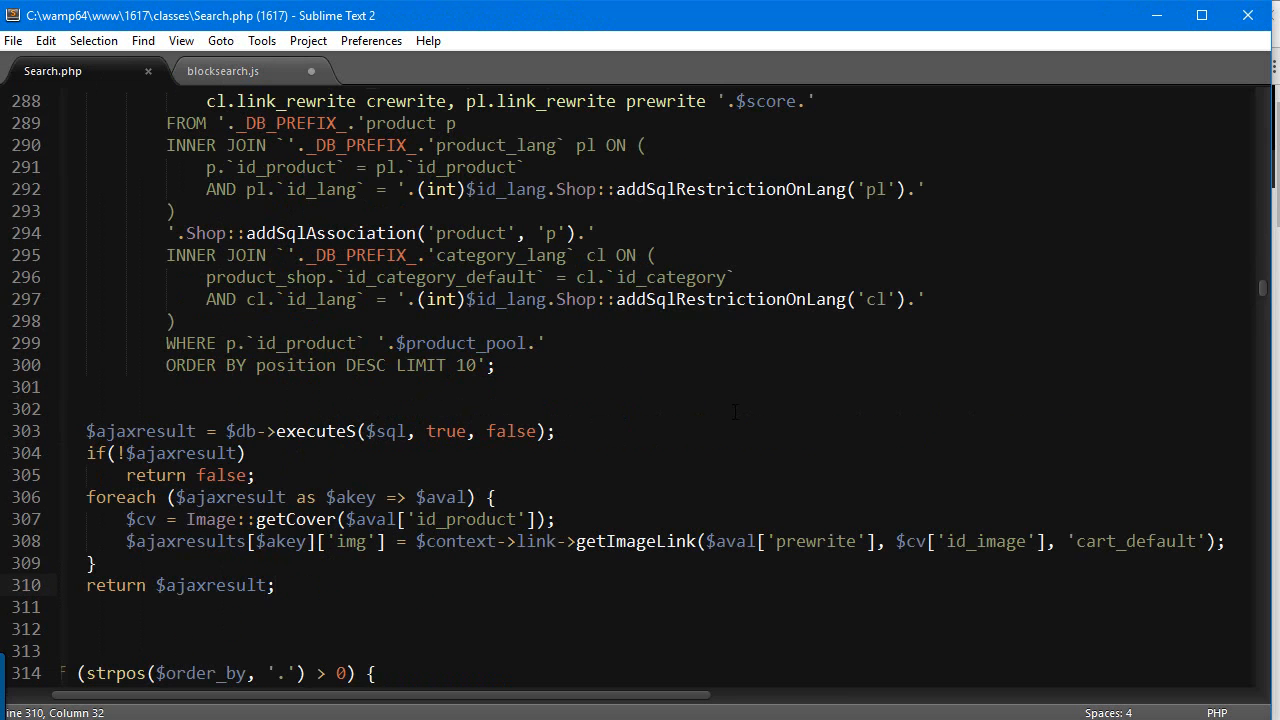
{"action": "double_click", "coordinate": [352, 540]}
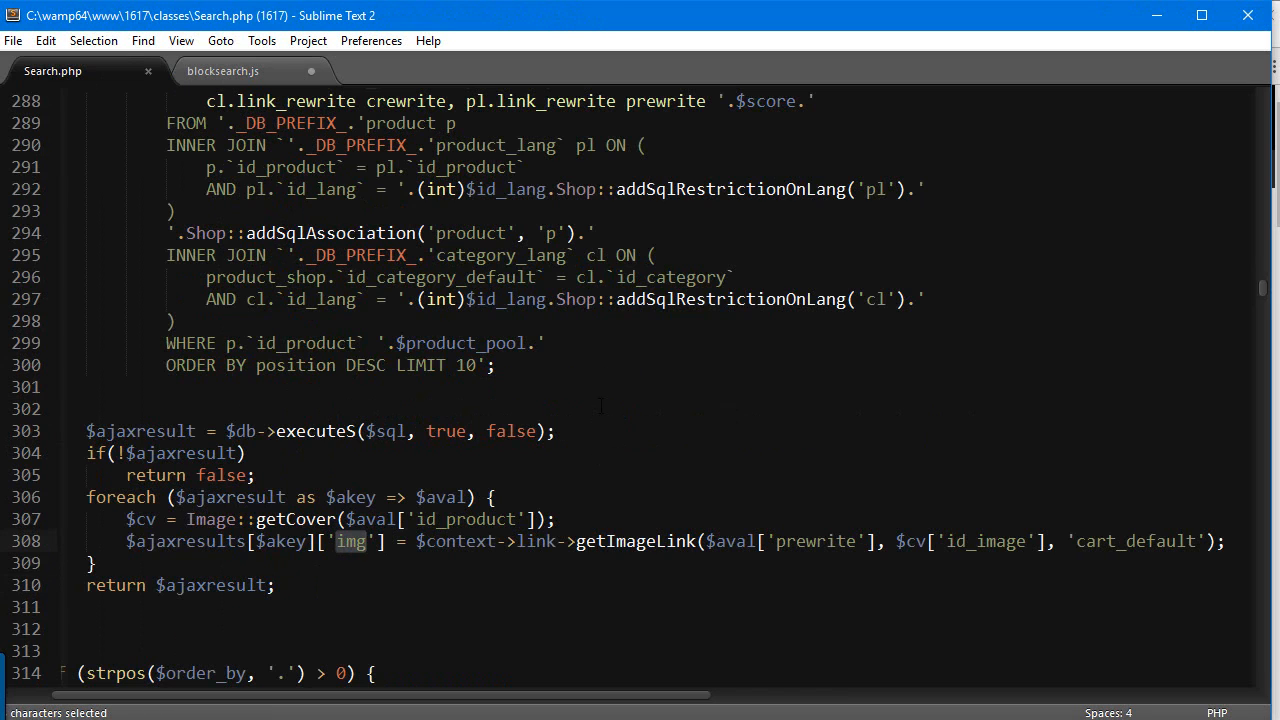
{"action": "left_click", "coordinate": [222, 72]}
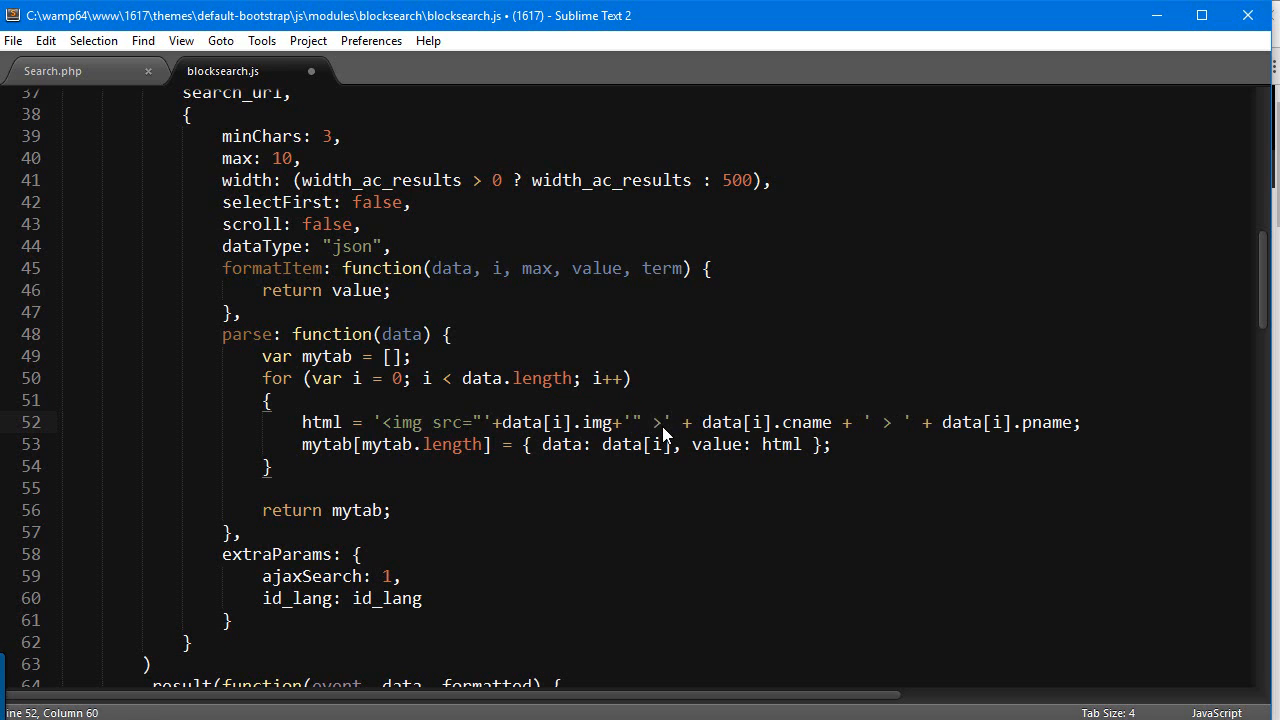
Step: Add alt="'+data[i].pname+'" to the result's img tag, accepting the pname completion
{"action": "type", "text": "alt=\"'++"}
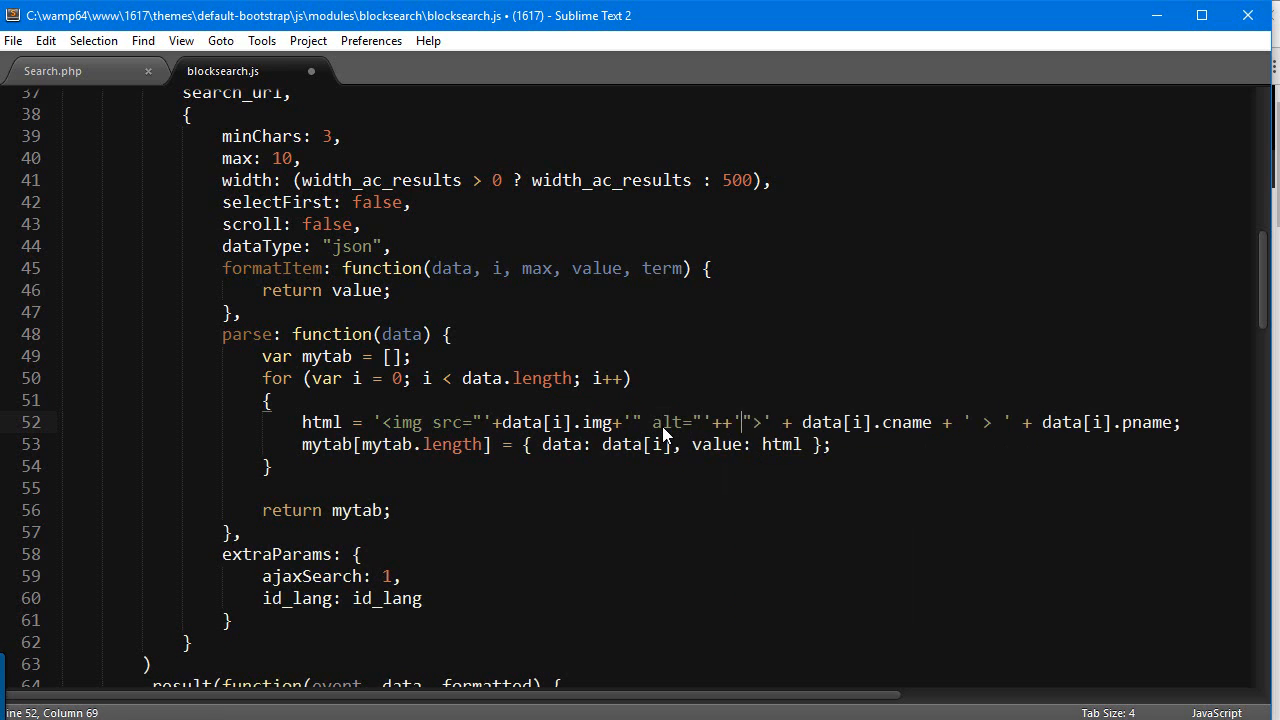
{"action": "type", "text": "data"}
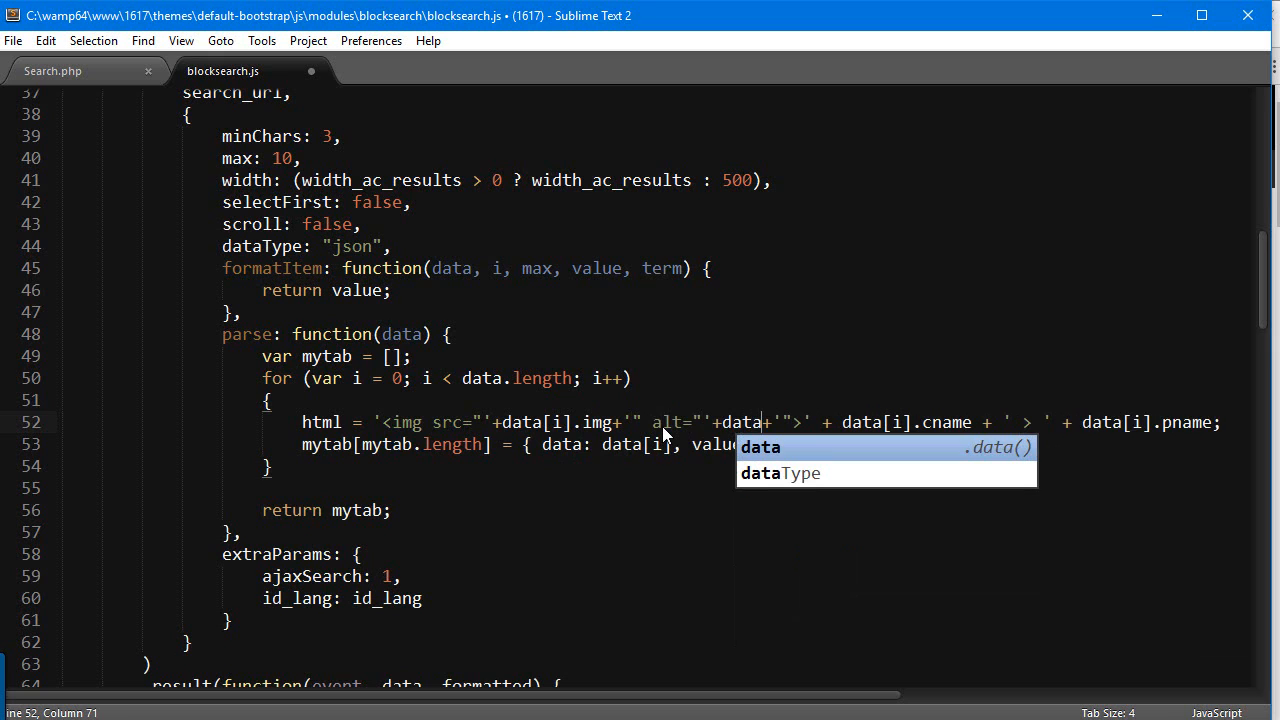
{"action": "type", "text": "[i]"}
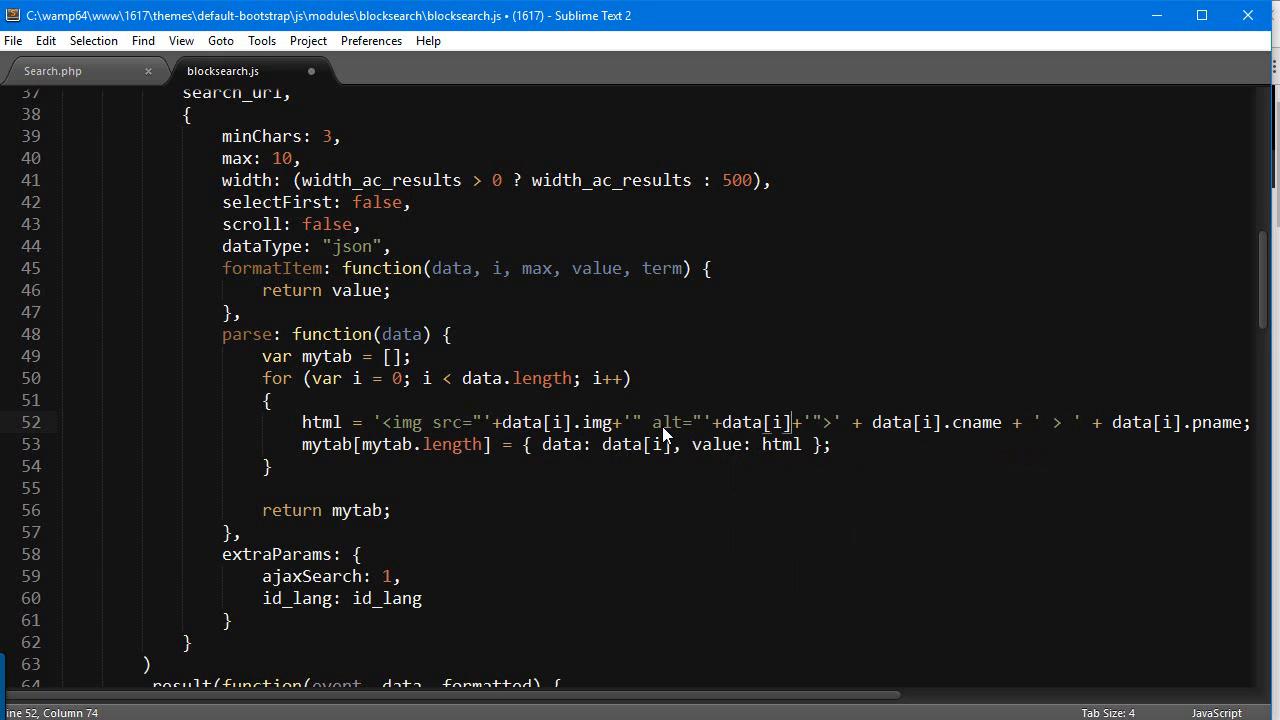
{"action": "type", "text": "pna"}
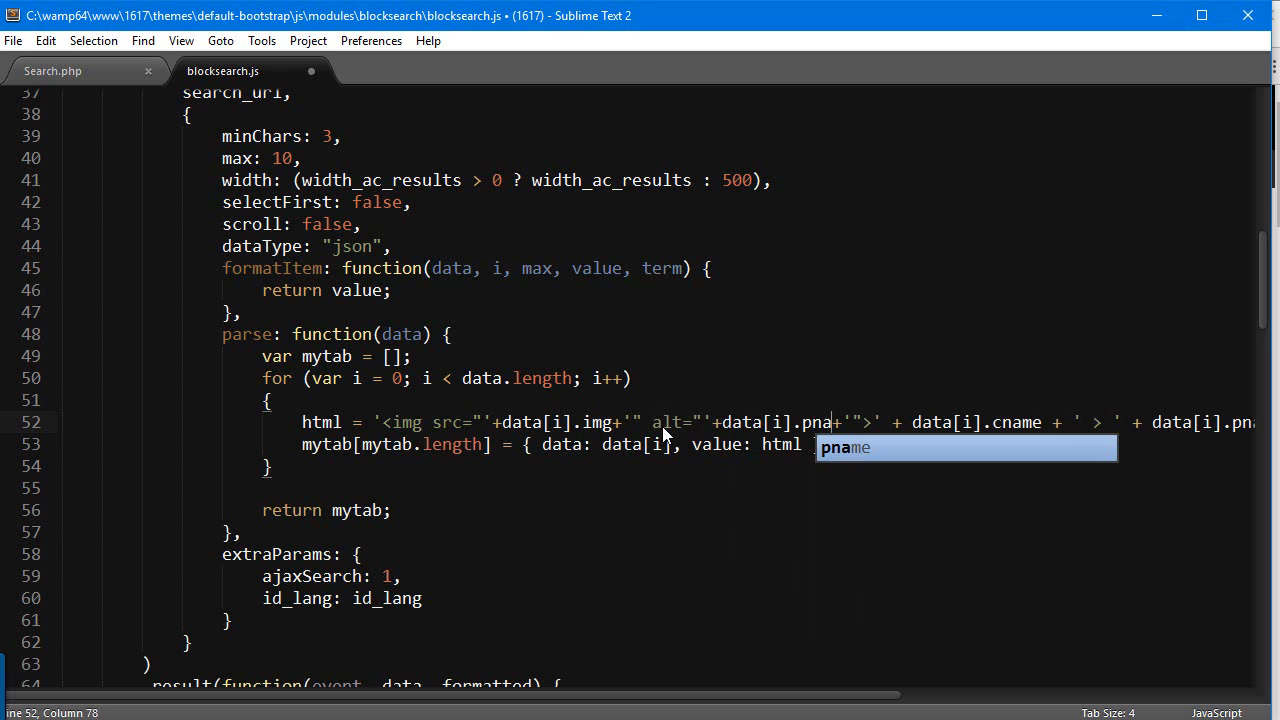
{"action": "key", "text": "Tab"}
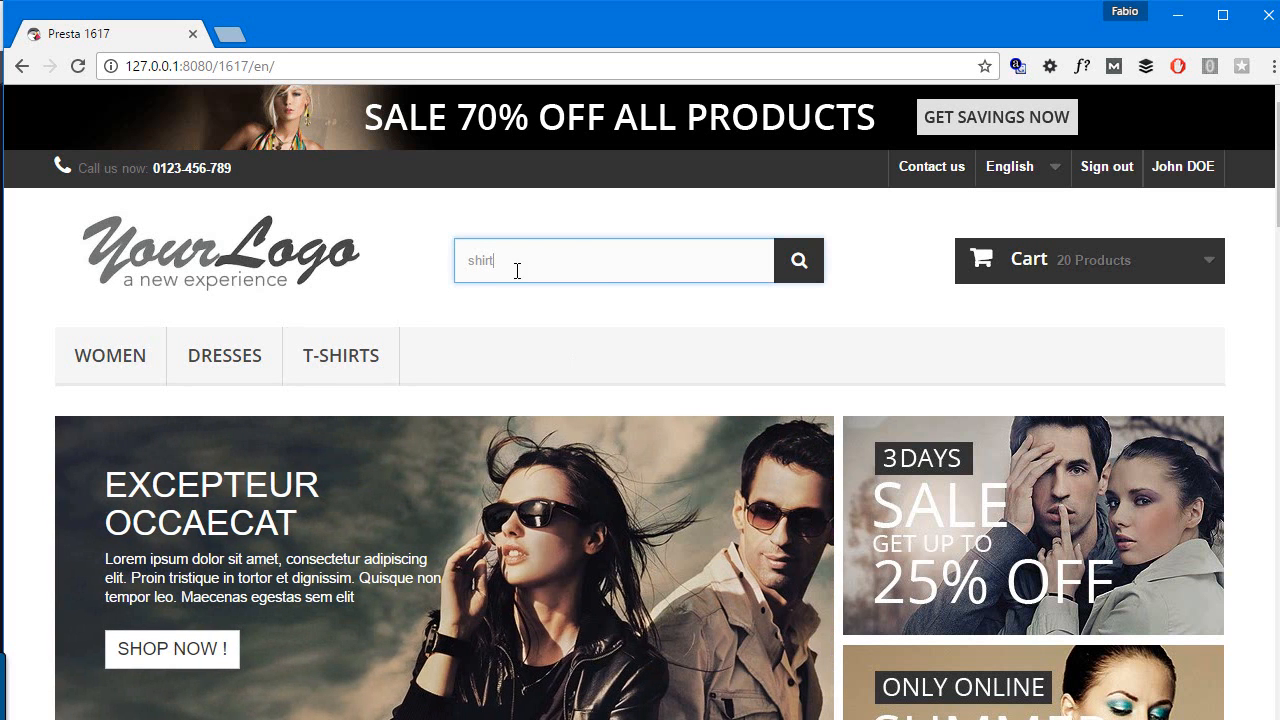
Step: Reload the shop, search 't-shirt' and inspect the broken thumbnail in the suggestions
{"action": "left_click", "coordinate": [798, 260]}
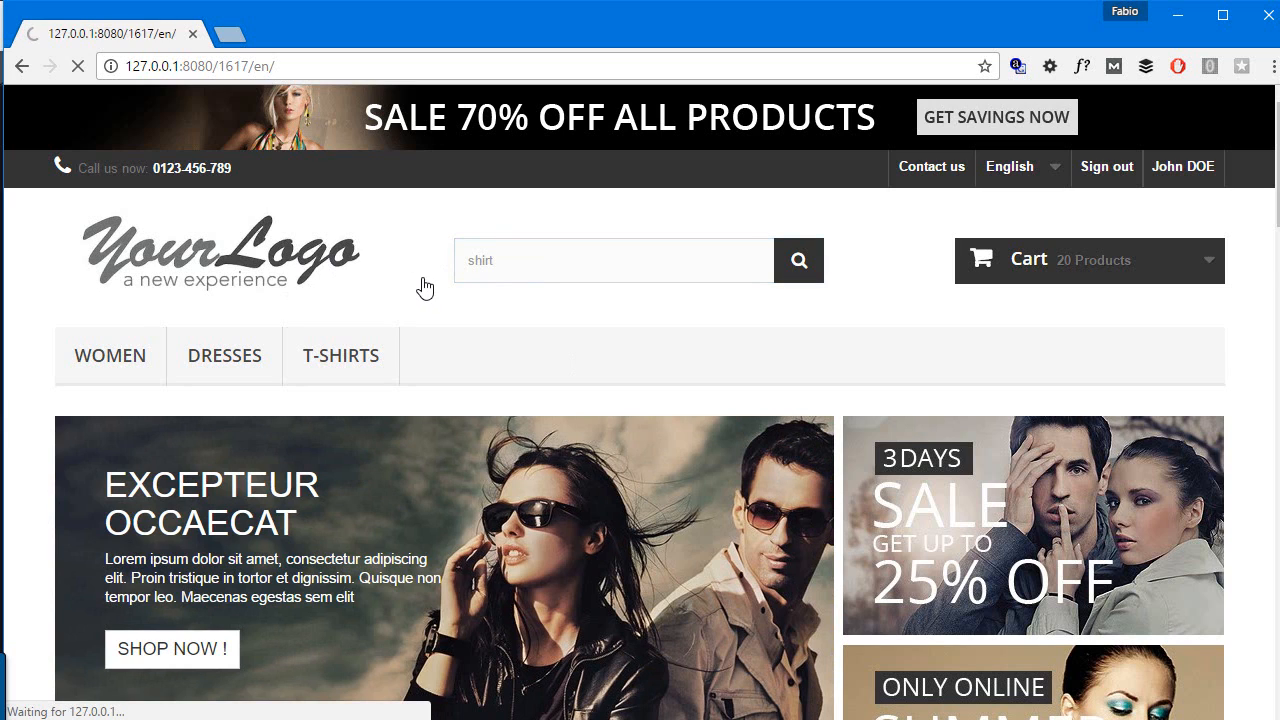
{"action": "type", "text": "t-s"}
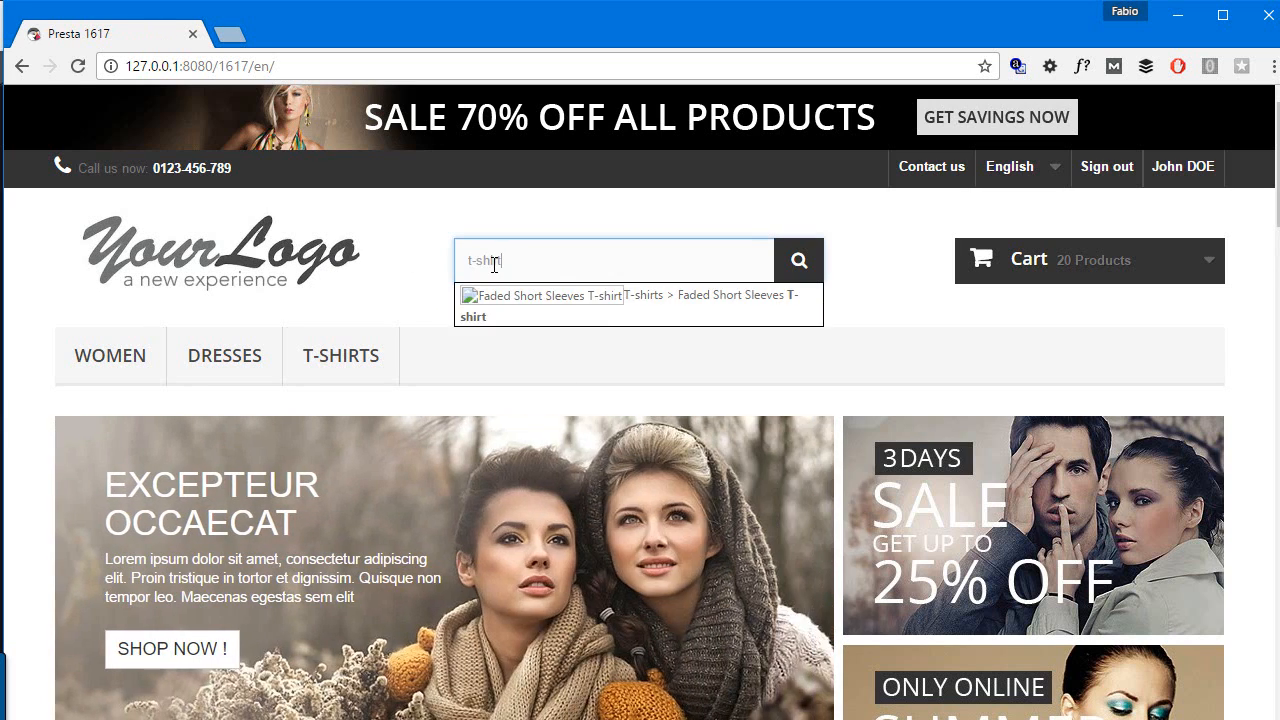
{"action": "right_click", "coordinate": [540, 296]}
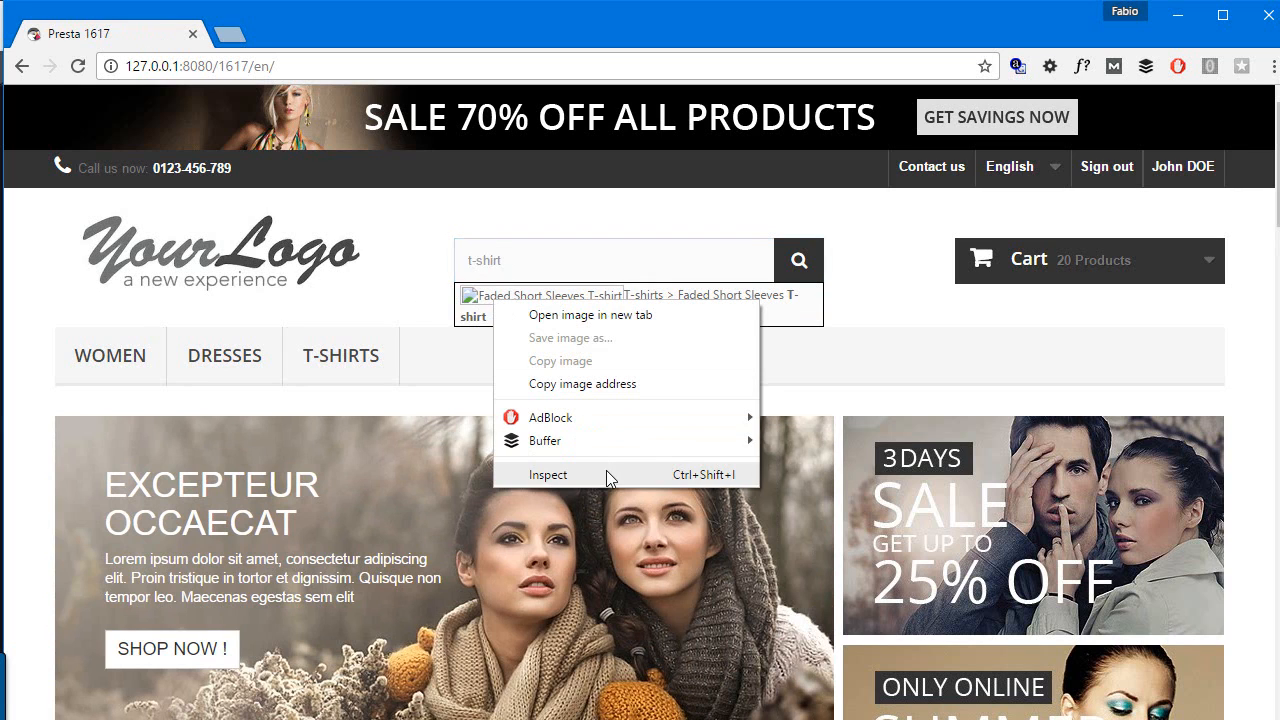
{"action": "left_click", "coordinate": [548, 474]}
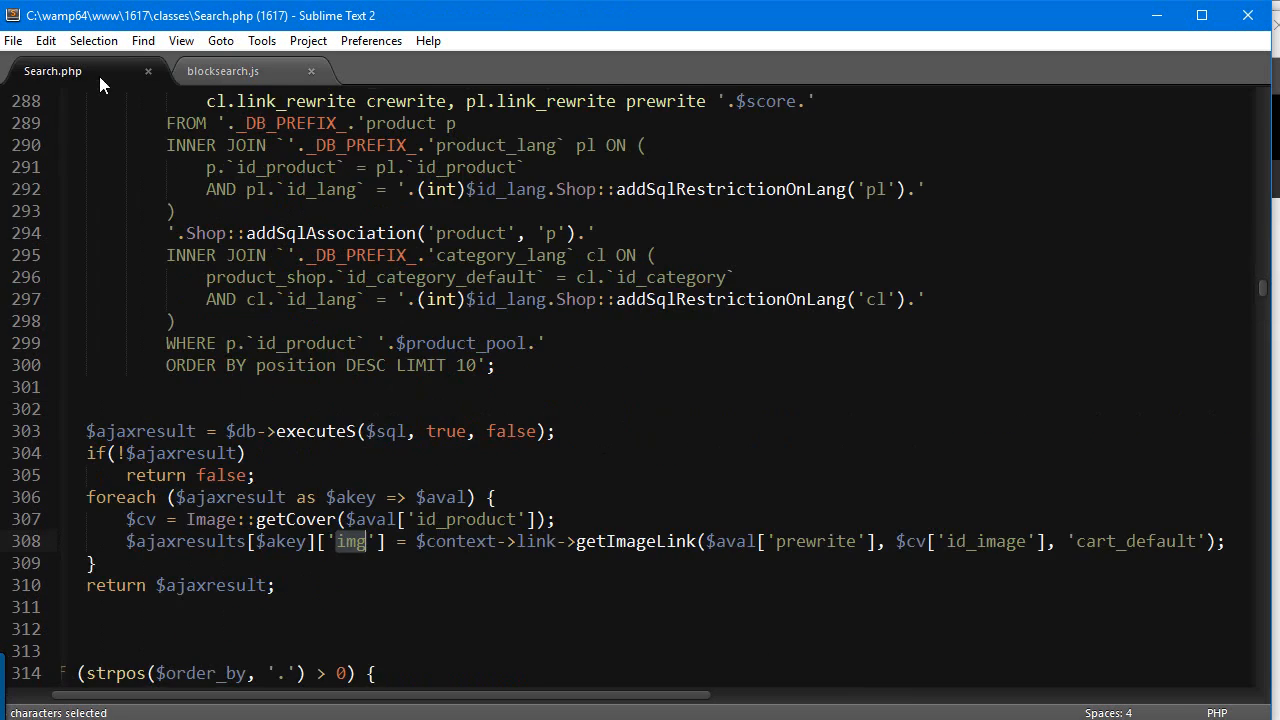
Step: Scroll Search.php to line 308 where $ajaxresults is misspelled
{"action": "scroll", "scroll_direction": "down", "scroll_amount": 3}
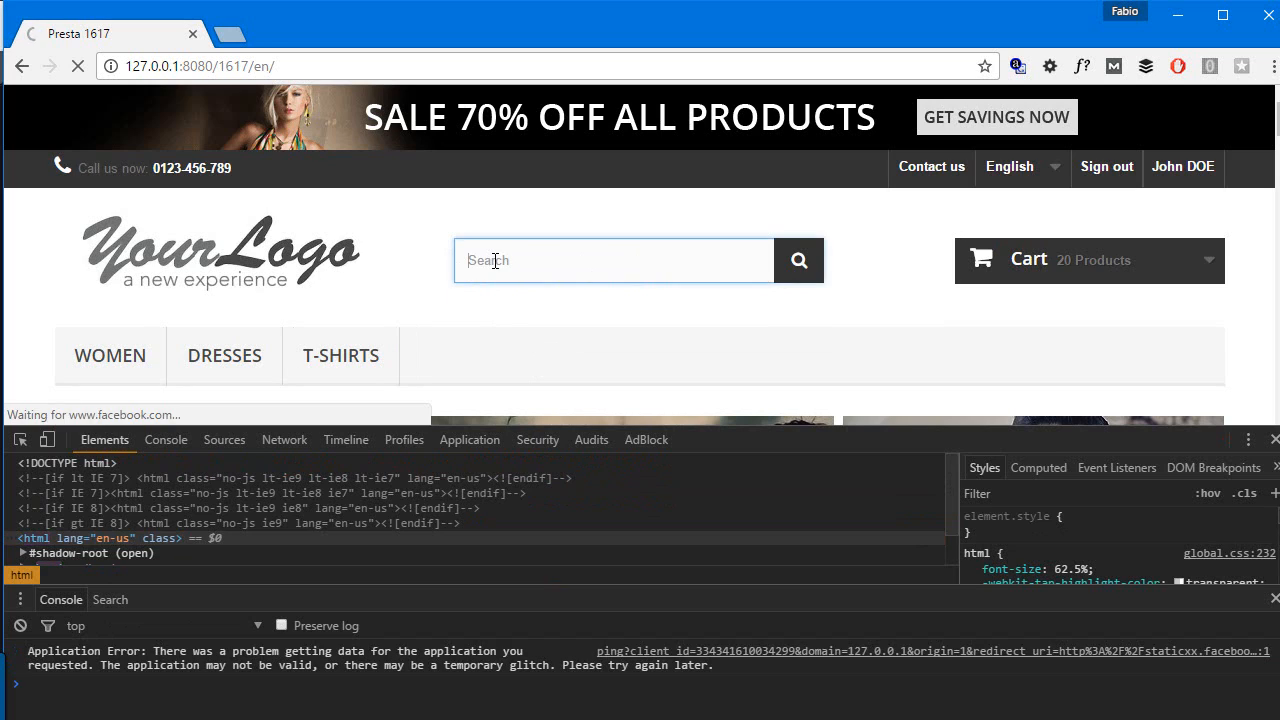
Step: Search the storefront for 't-shirt' and confirm the product thumbnail appears beside the suggestion
{"action": "type", "text": "t-shirt"}
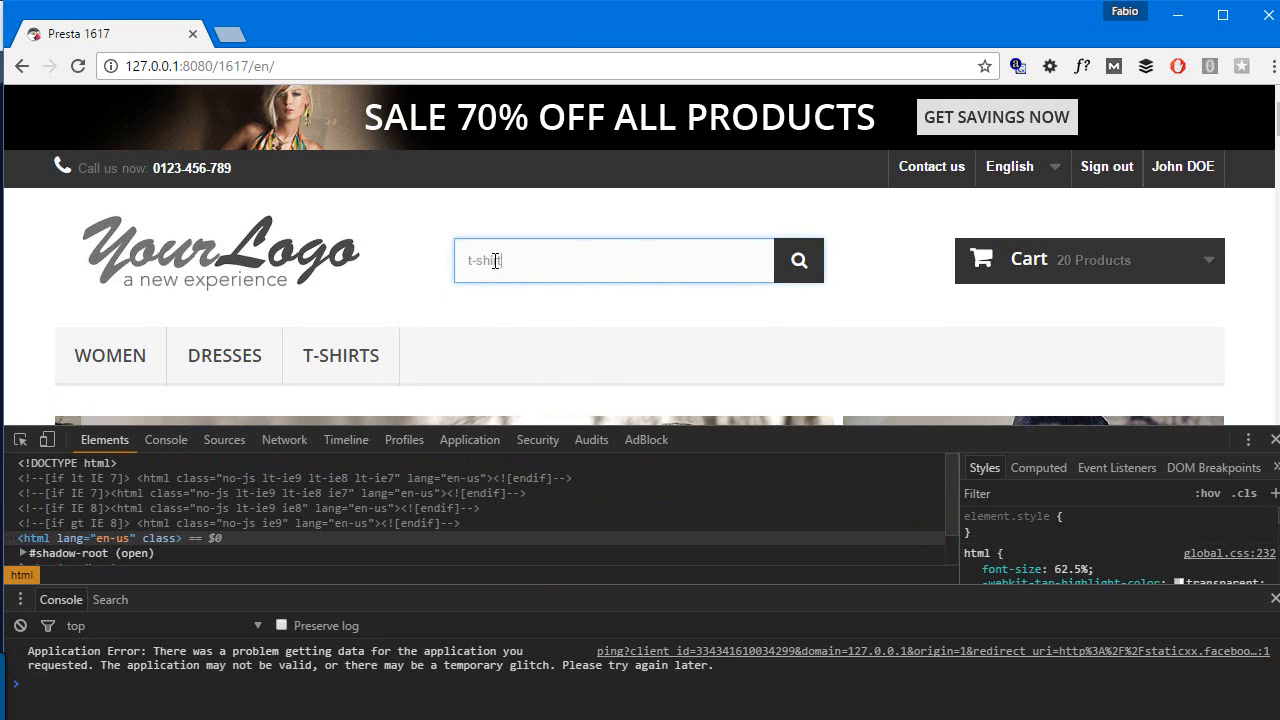
{"action": "type", "text": "t-shirt"}
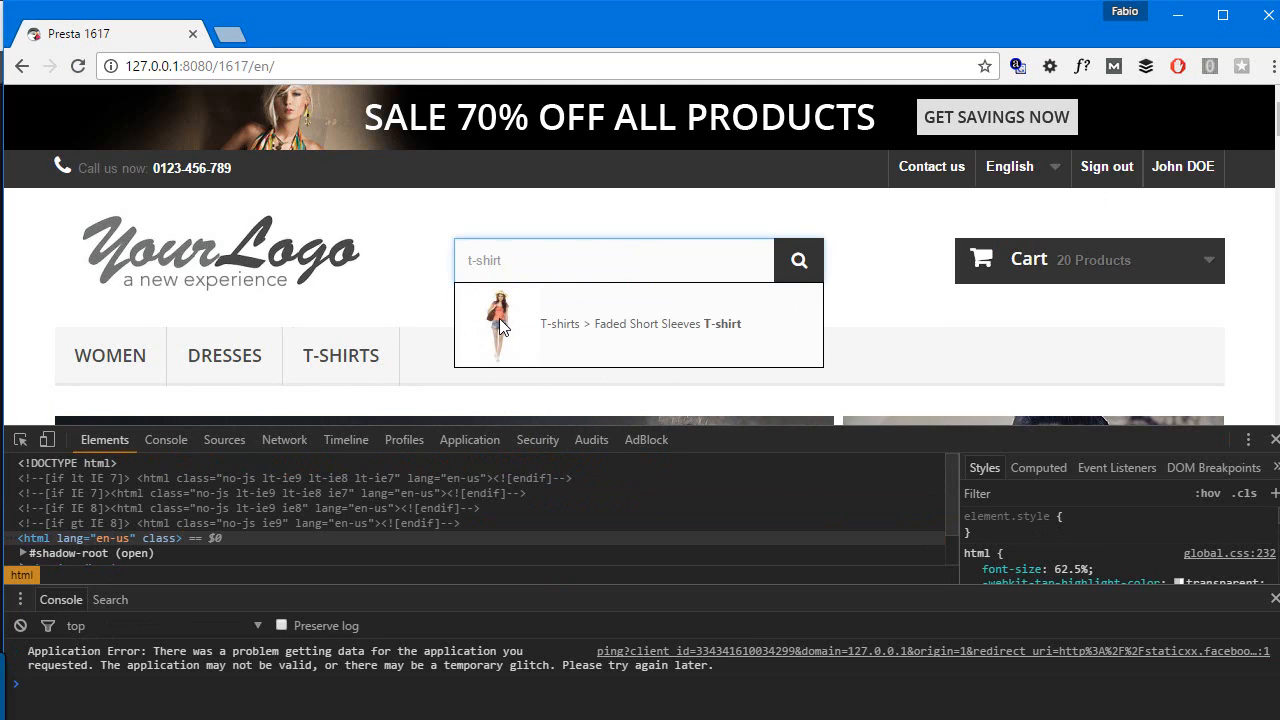
{"action": "mouse_move", "coordinate": [612, 448]}
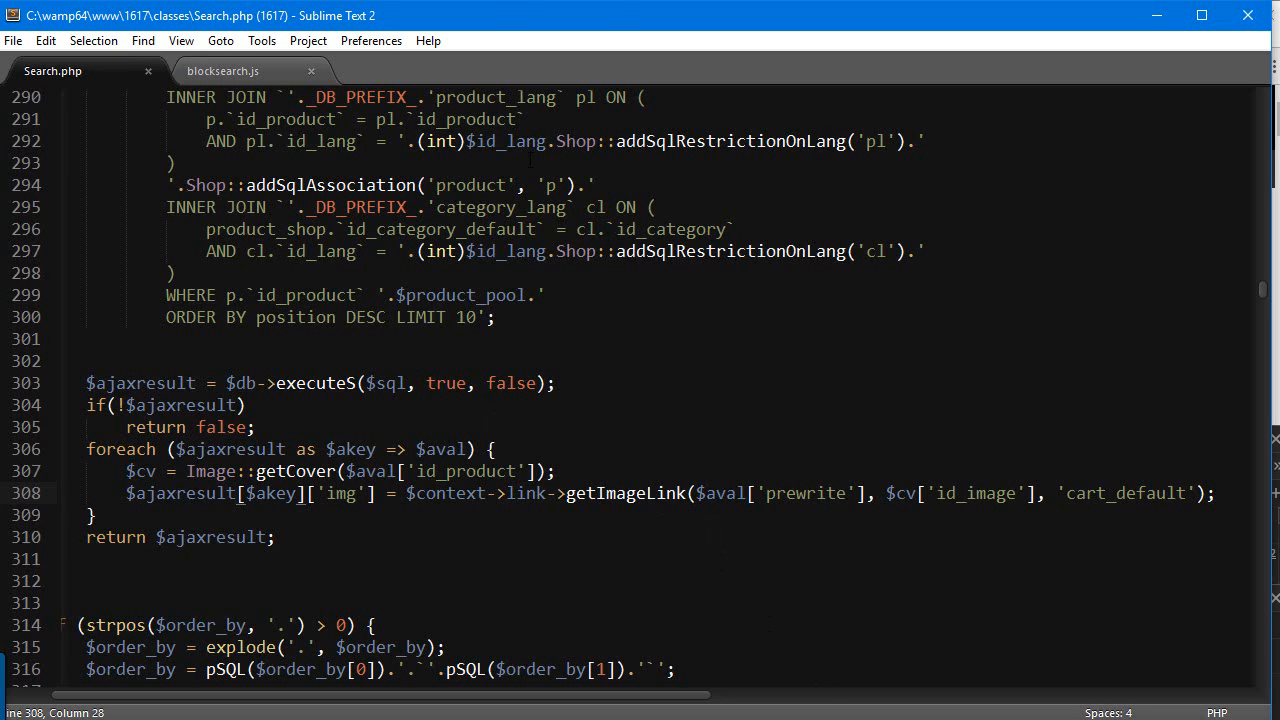
{"action": "left_click", "coordinate": [224, 72]}
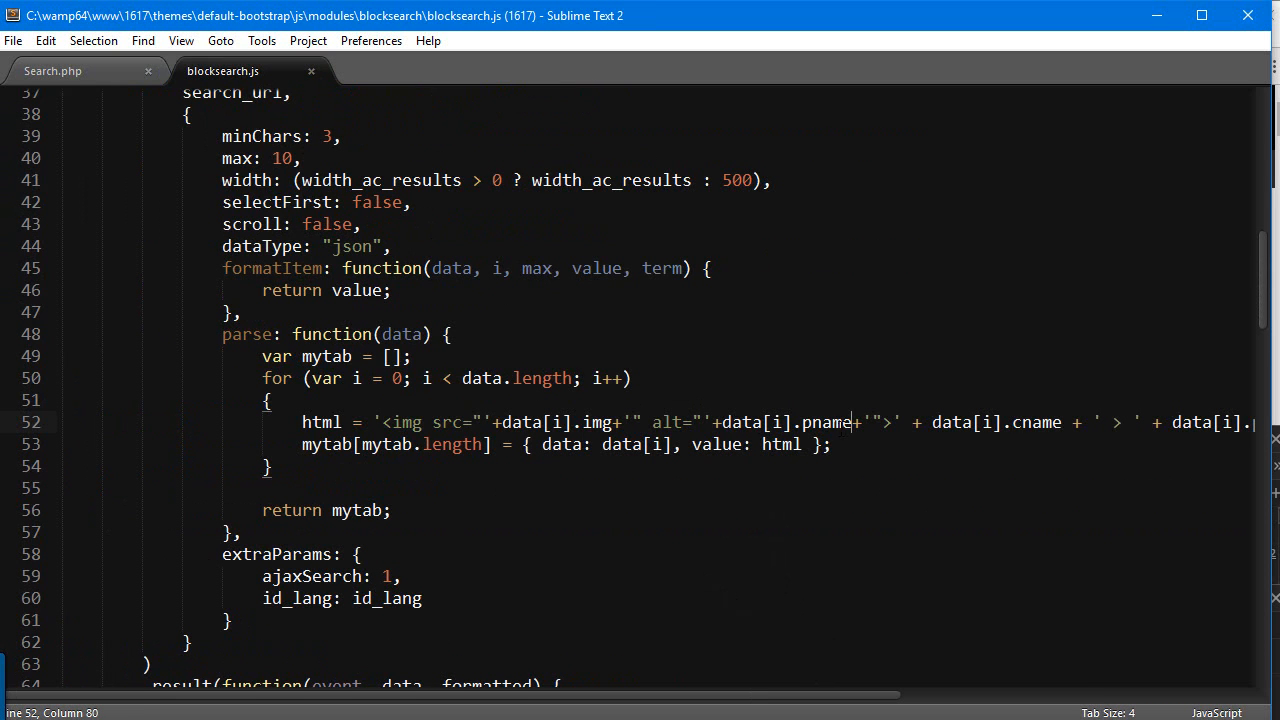